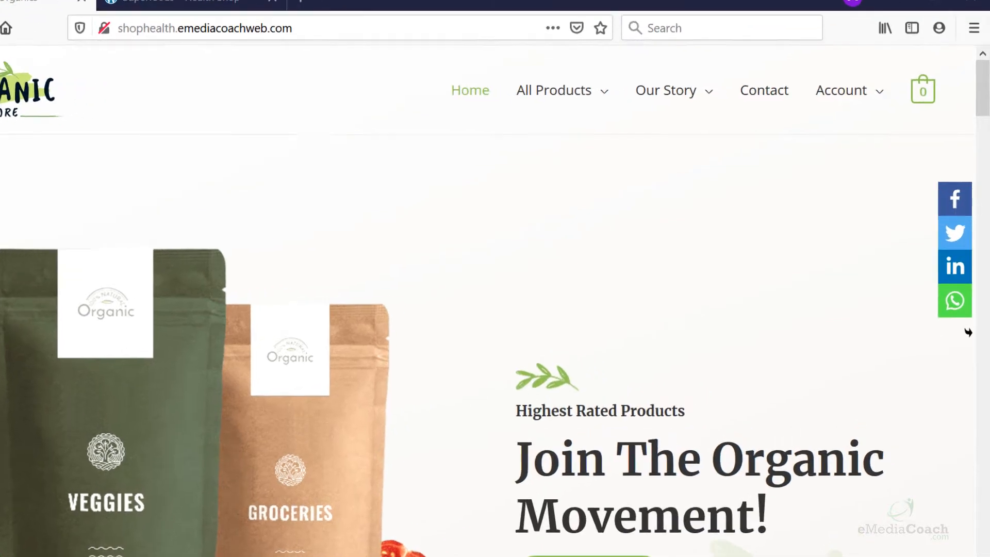
# - Scroll the store homepage past its floating share bar, then view the Black Lentils product page
pyautogui.scroll(-3)
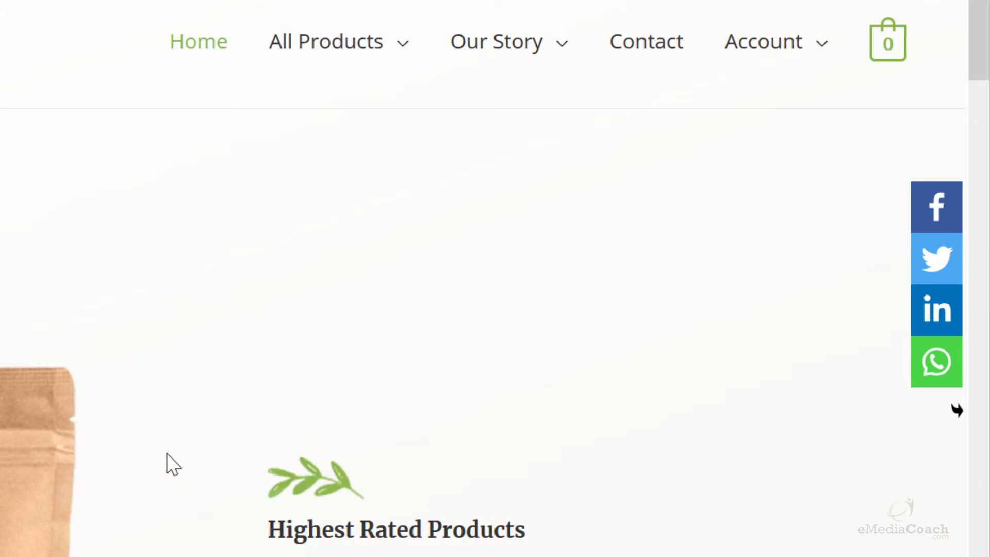
pyautogui.moveTo(925, 206)
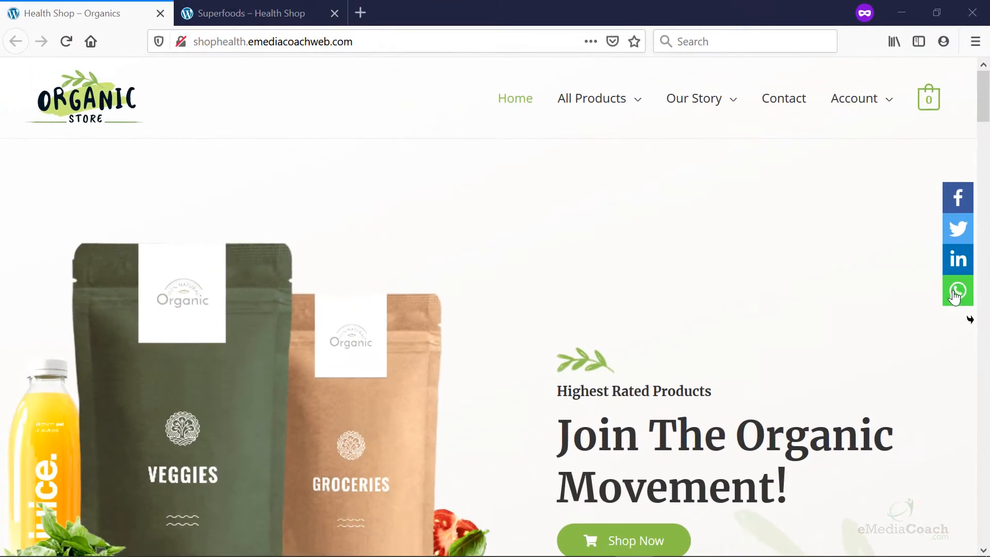
pyautogui.scroll(-3)
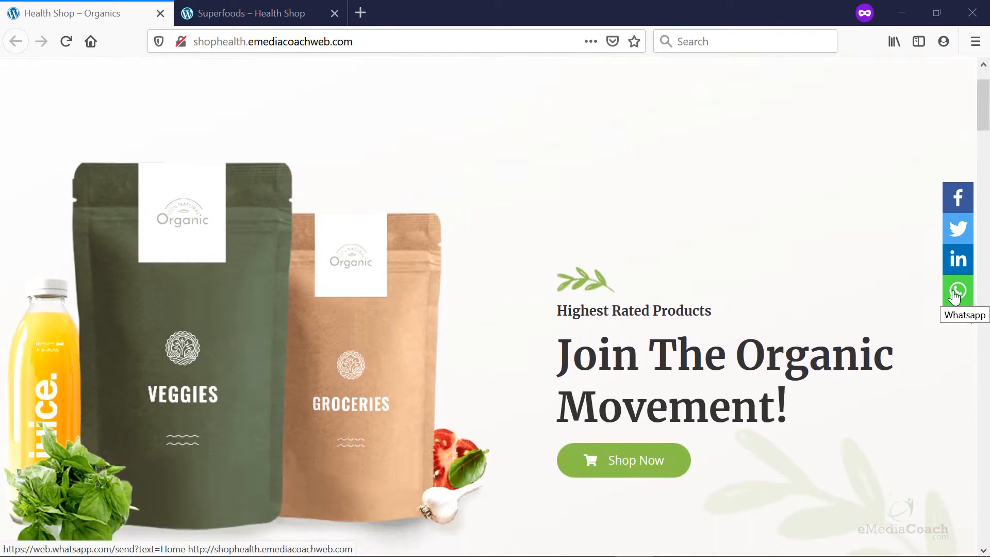
pyautogui.scroll(-3)
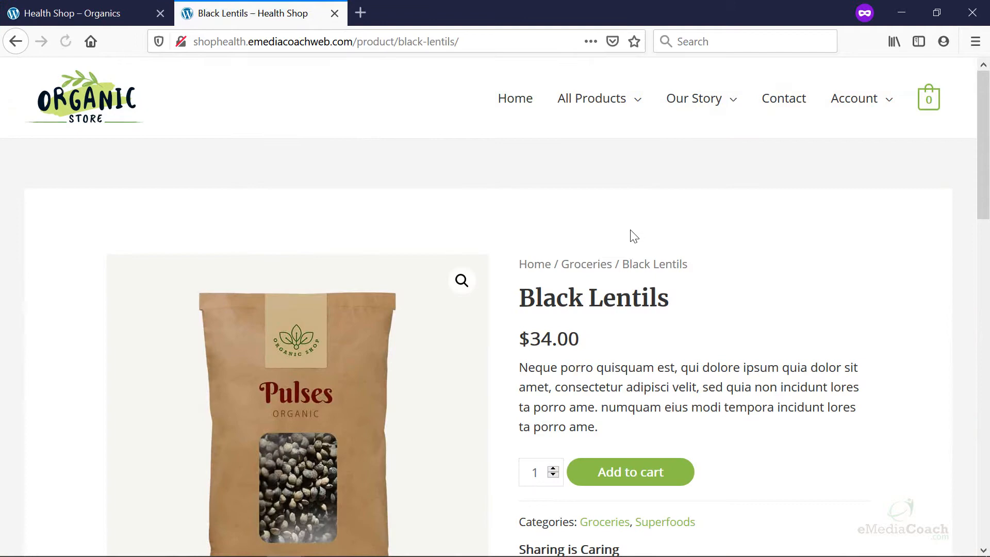
pyautogui.scroll(-3)
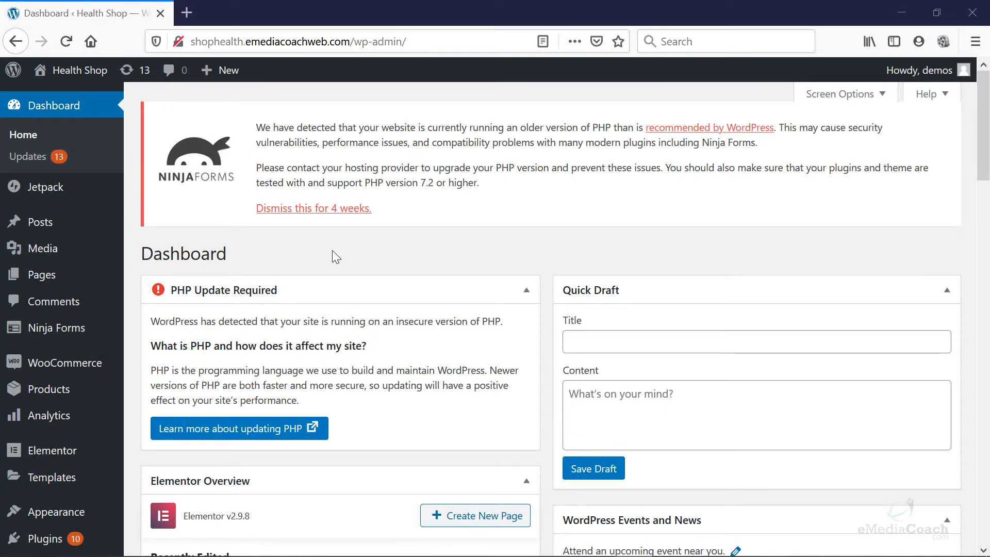
pyautogui.moveTo(38, 538)
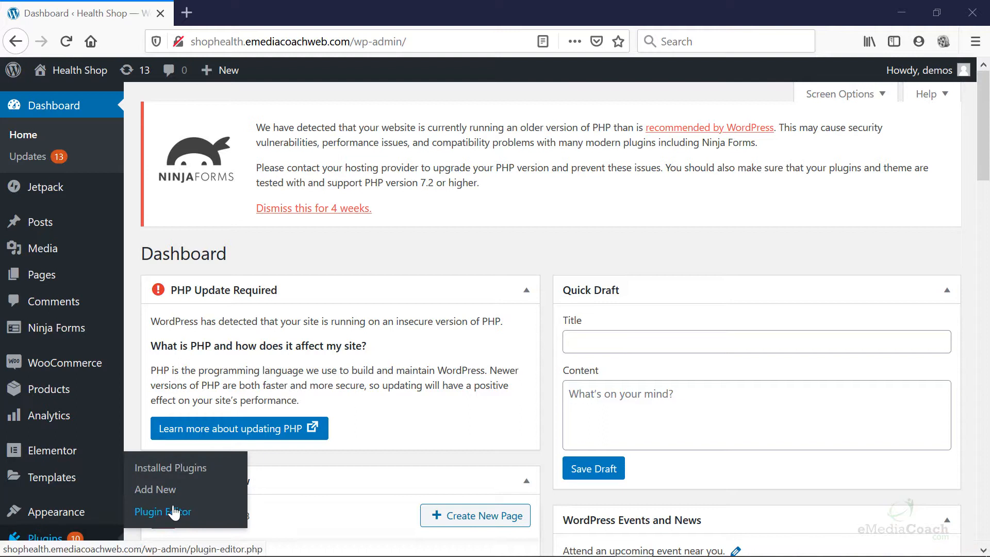
# - Search Plugins > Add New for 'sassy s' to find Sassy Social Share
pyautogui.click(155, 489)
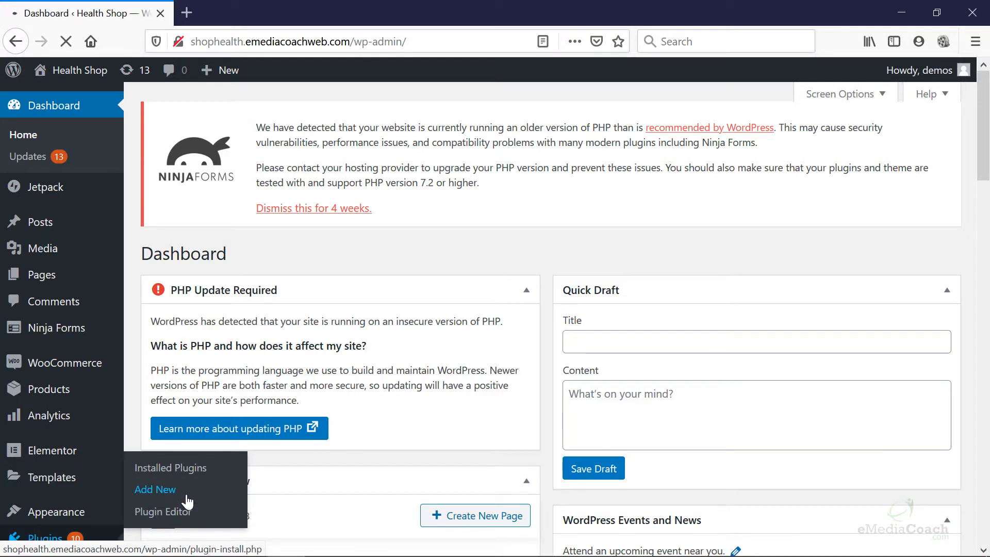
pyautogui.click(154, 490)
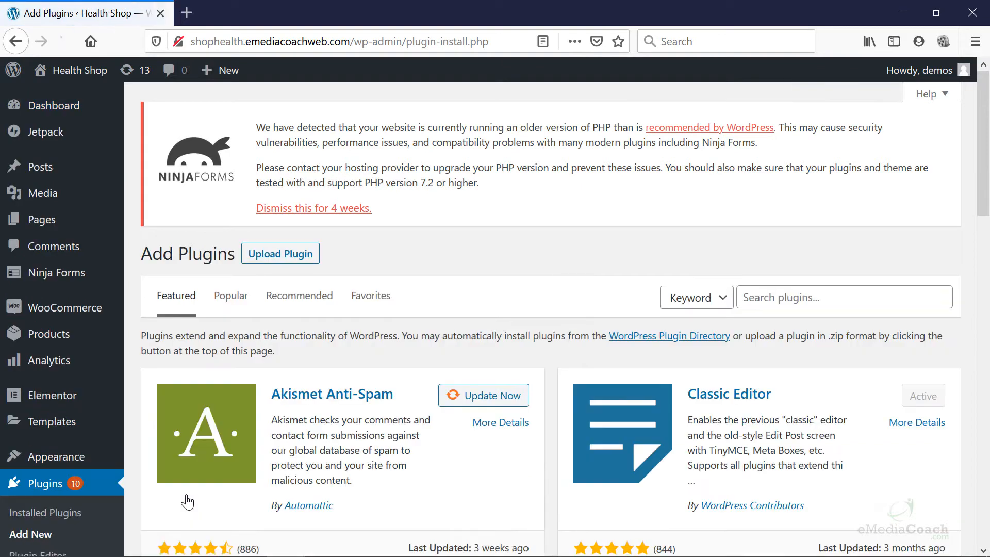
pyautogui.click(844, 297)
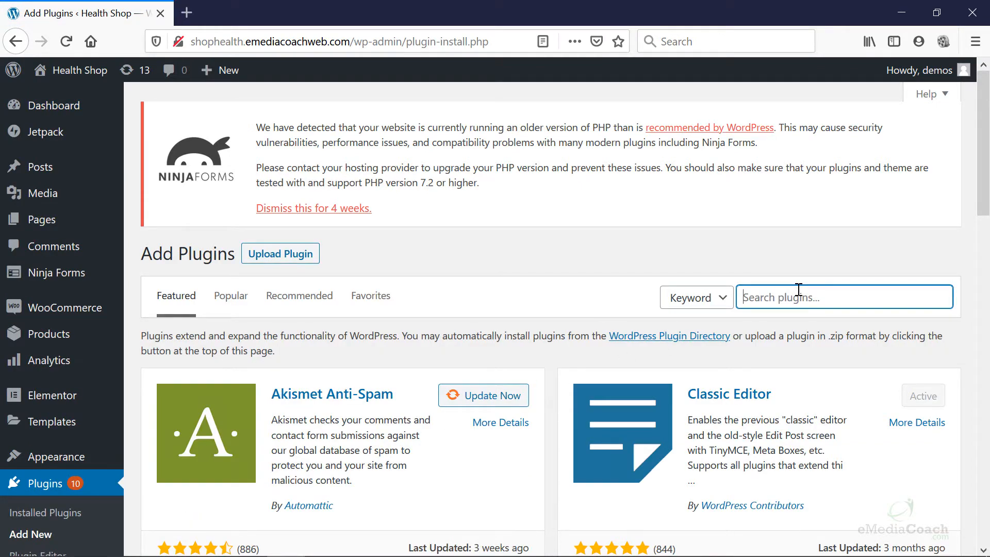
pyautogui.write('sassy share')
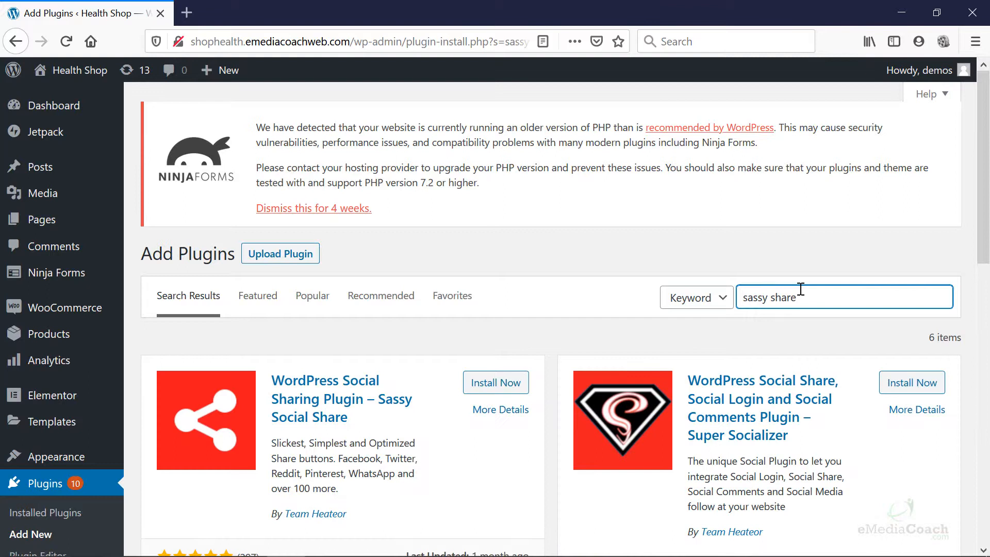
pyautogui.scroll(-3)
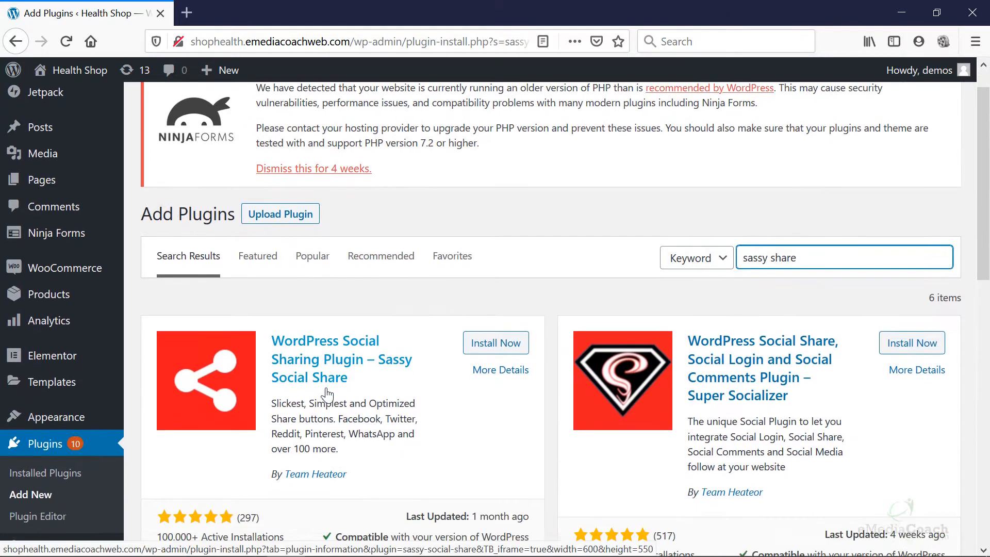
pyautogui.scroll(-3)
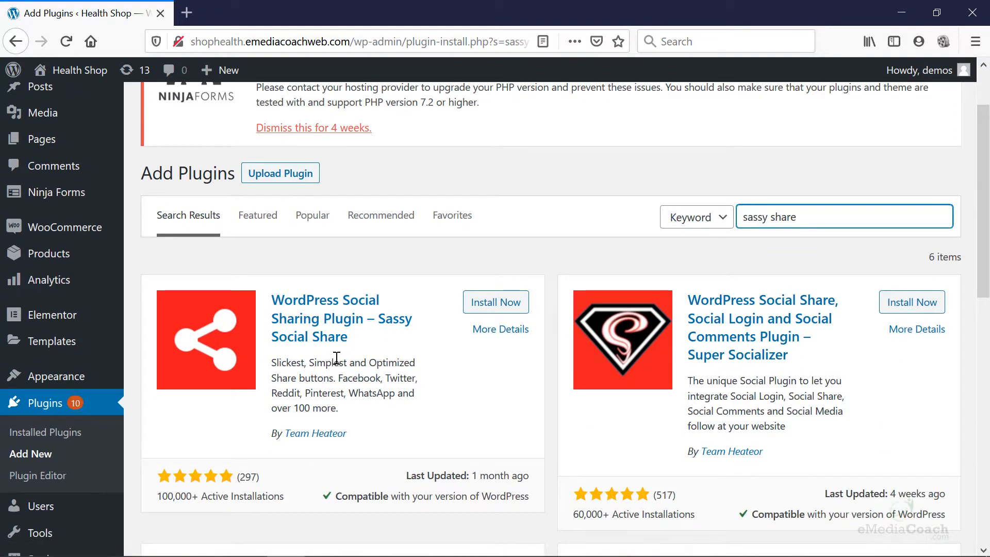
pyautogui.moveTo(392, 339)
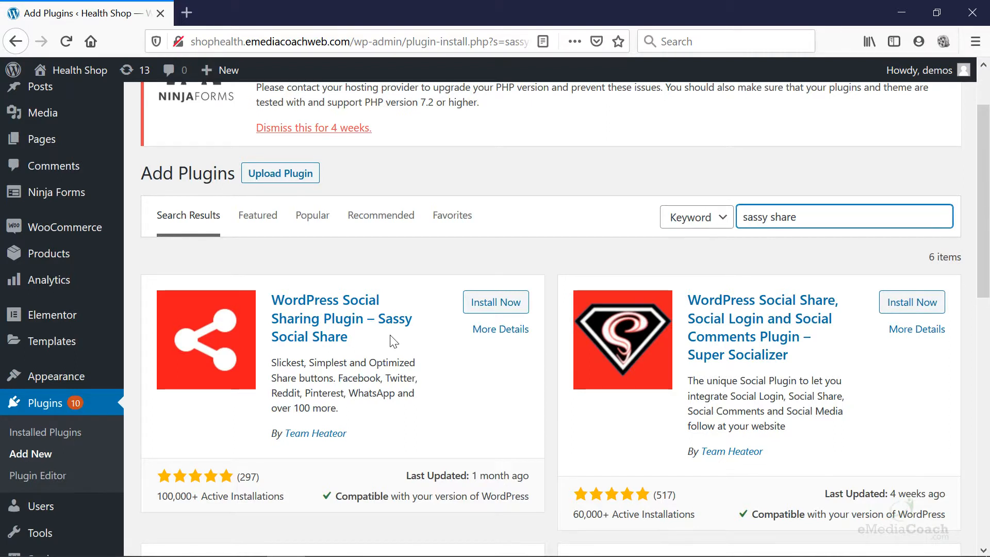
# - Install and activate the Sassy Social Share plugin
pyautogui.click(495, 302)
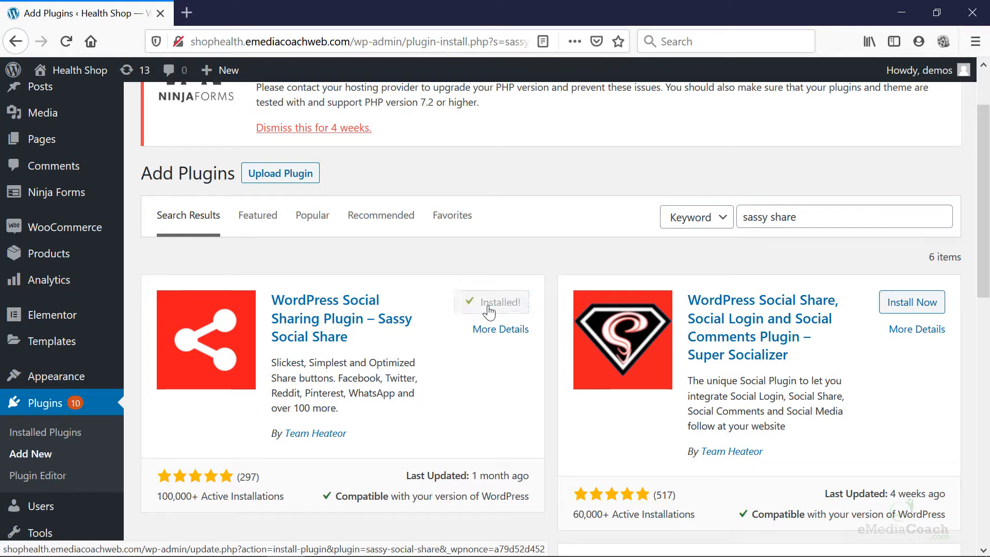
pyautogui.click(500, 302)
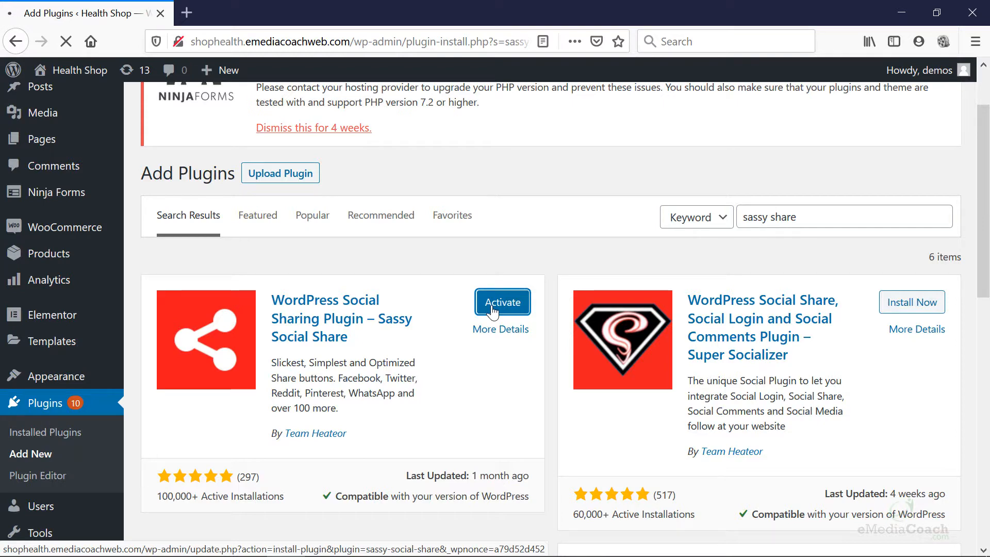
pyautogui.click(502, 303)
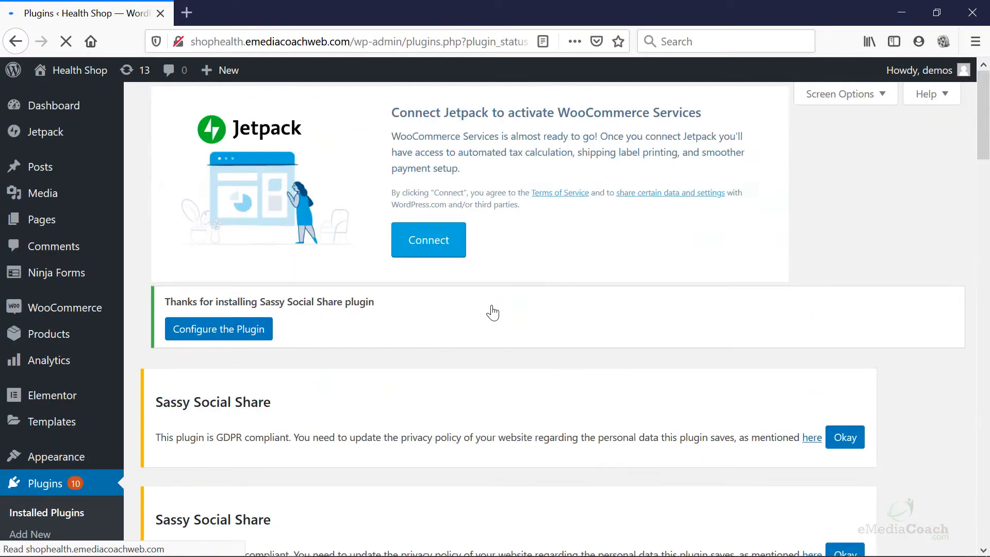
# - Open Sassy Social Share from the admin sidebar and scroll to its Theme Selection options
pyautogui.scroll(-3)
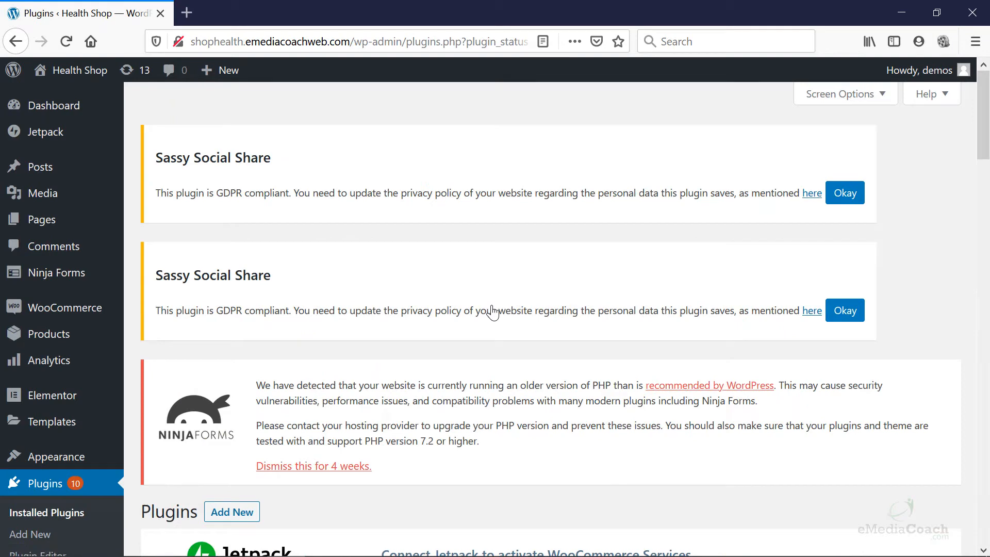
pyautogui.scroll(-3)
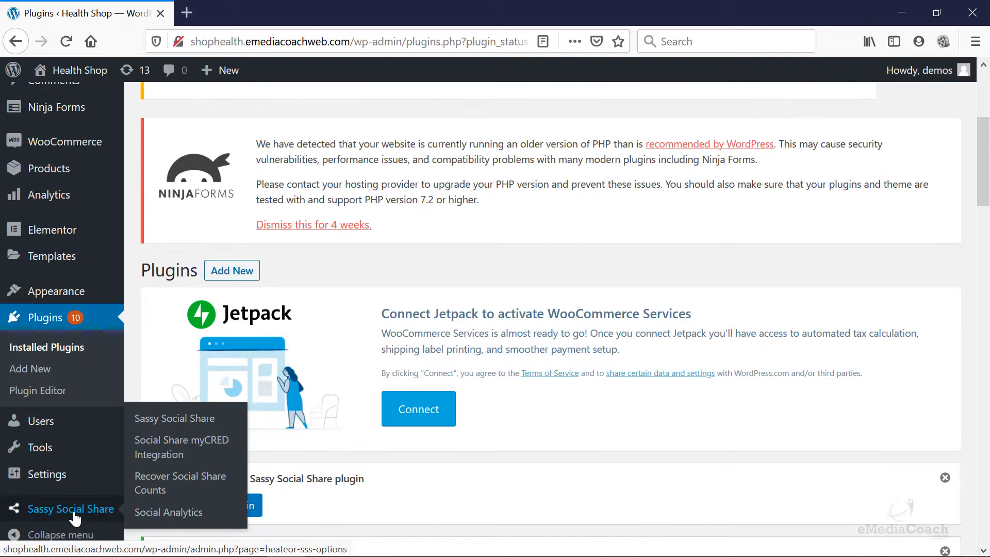
pyautogui.click(70, 509)
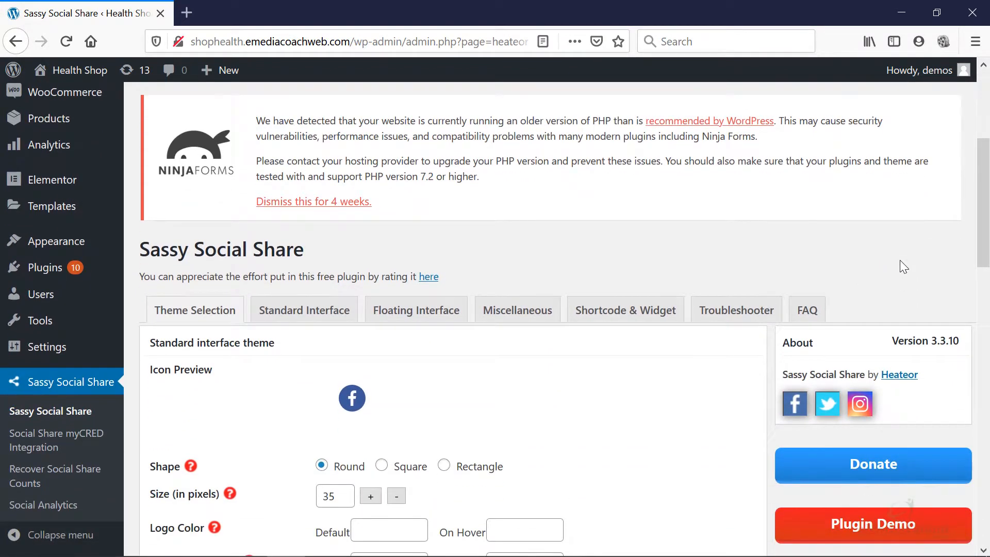
pyautogui.scroll(-3)
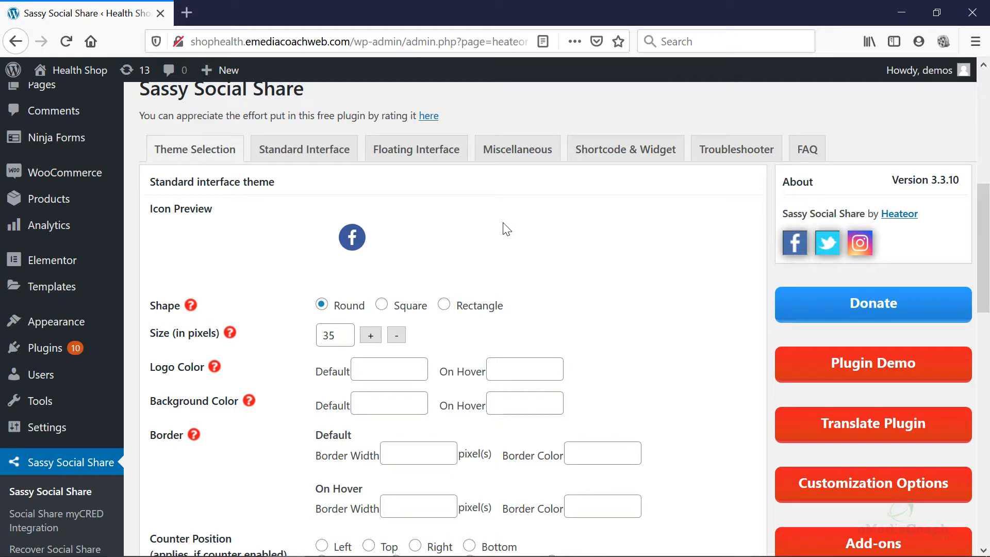
# - Under Standard Interface, remove Reddit, keeping only Facebook, Twitter, LinkedIn and WhatsApp checked
pyautogui.click(303, 149)
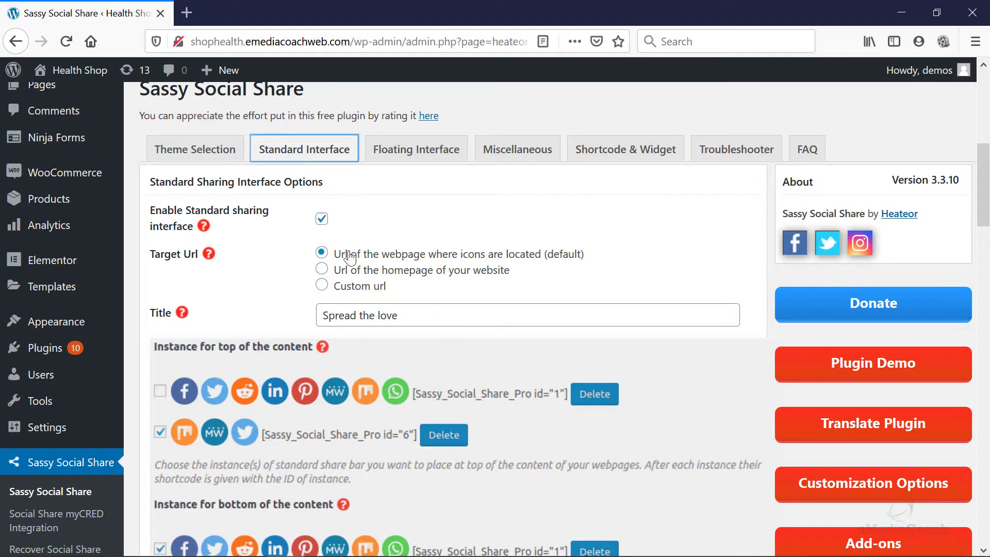
pyautogui.moveTo(362, 265)
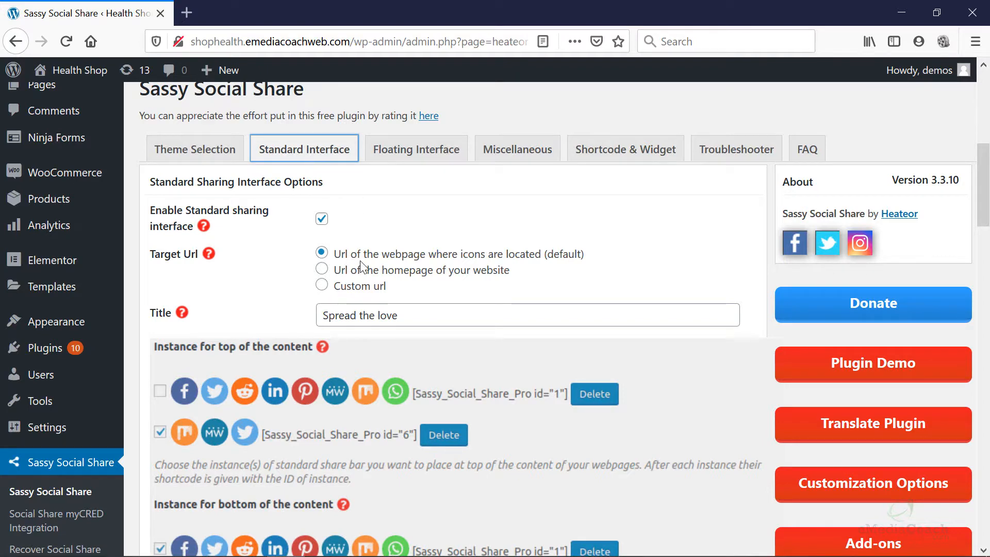
pyautogui.moveTo(184, 259)
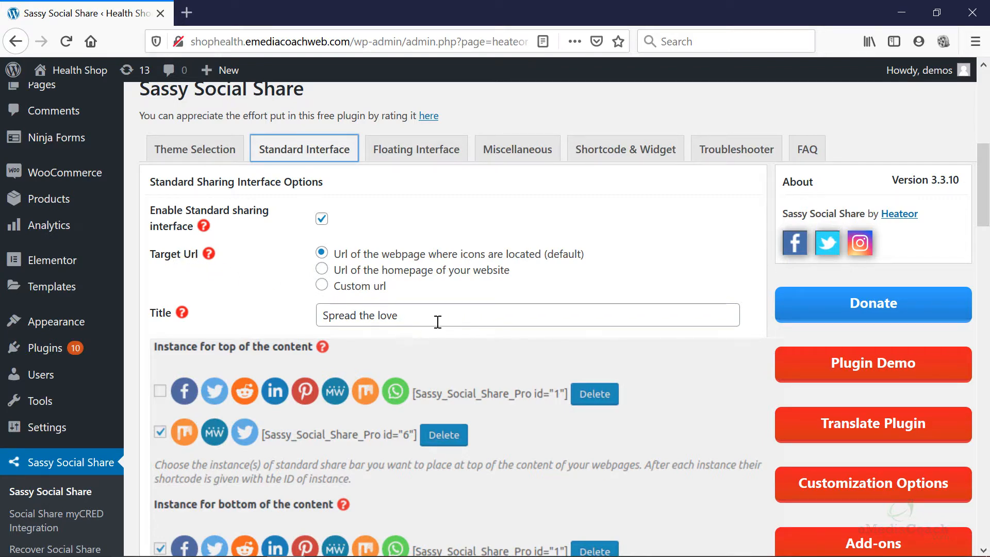
pyautogui.scroll(-3)
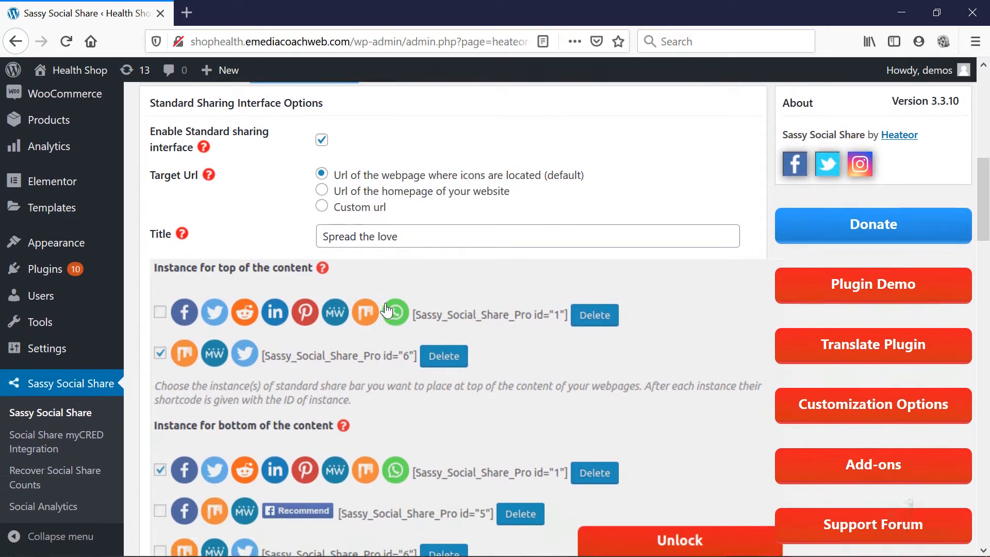
pyautogui.scroll(-3)
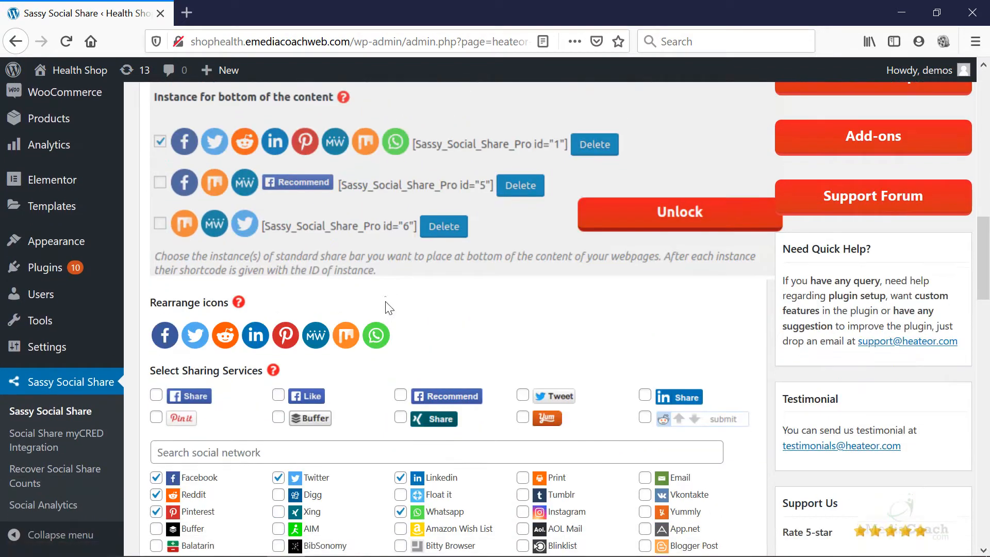
pyautogui.scroll(-3)
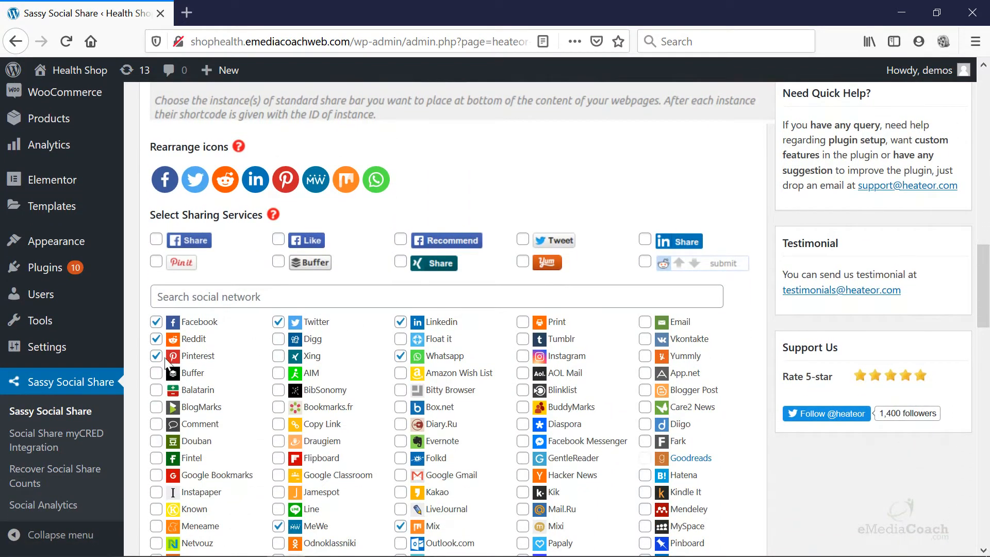
pyautogui.moveTo(160, 364)
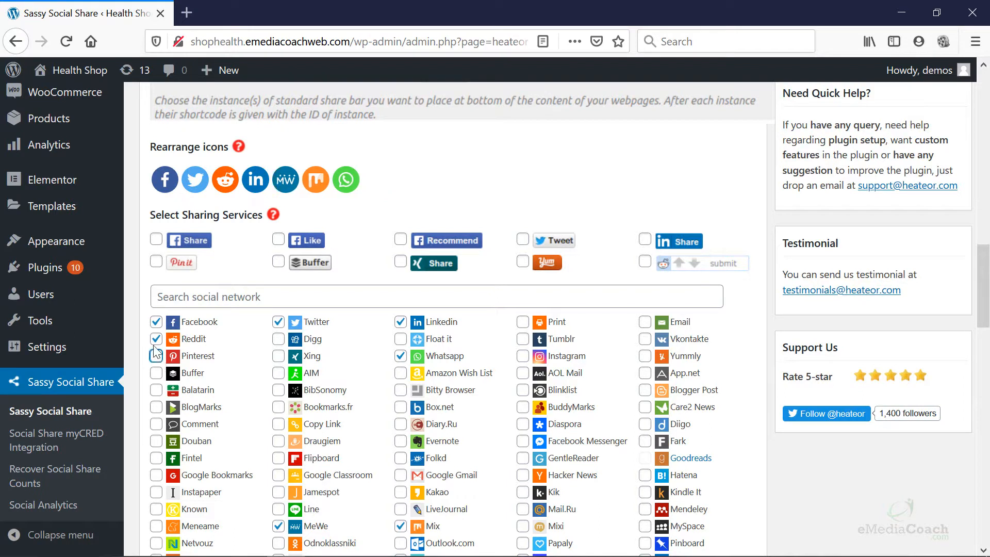
pyautogui.click(156, 339)
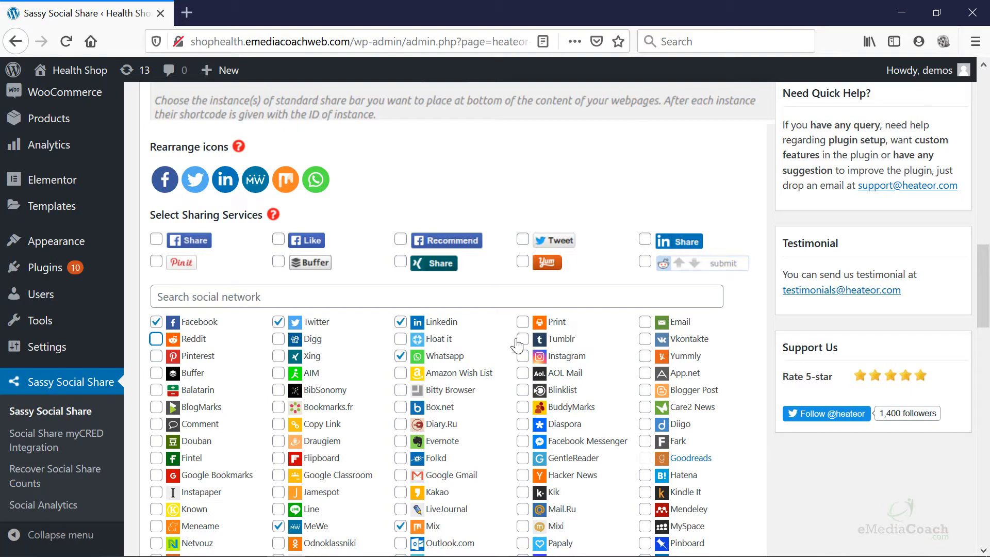
pyautogui.scroll(-3)
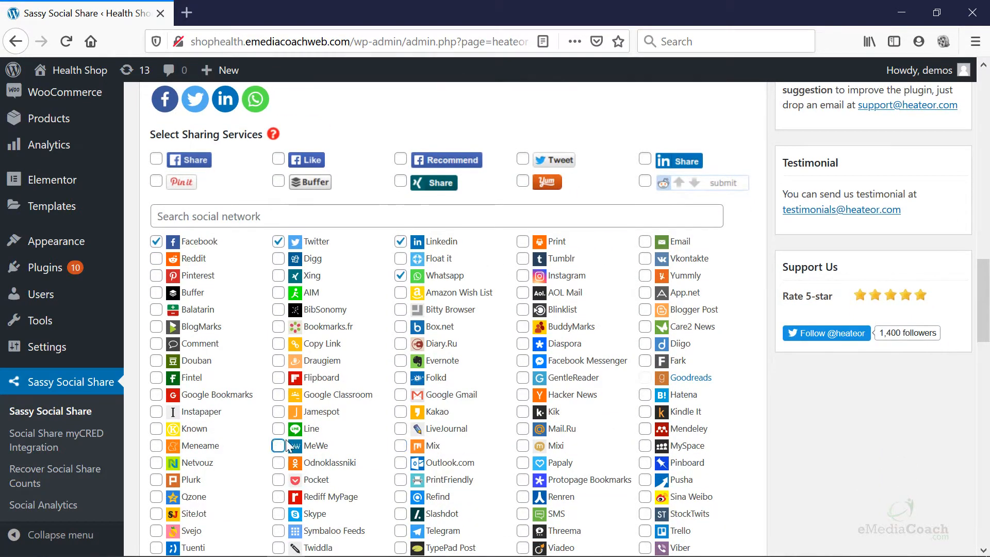
pyautogui.scroll(3)
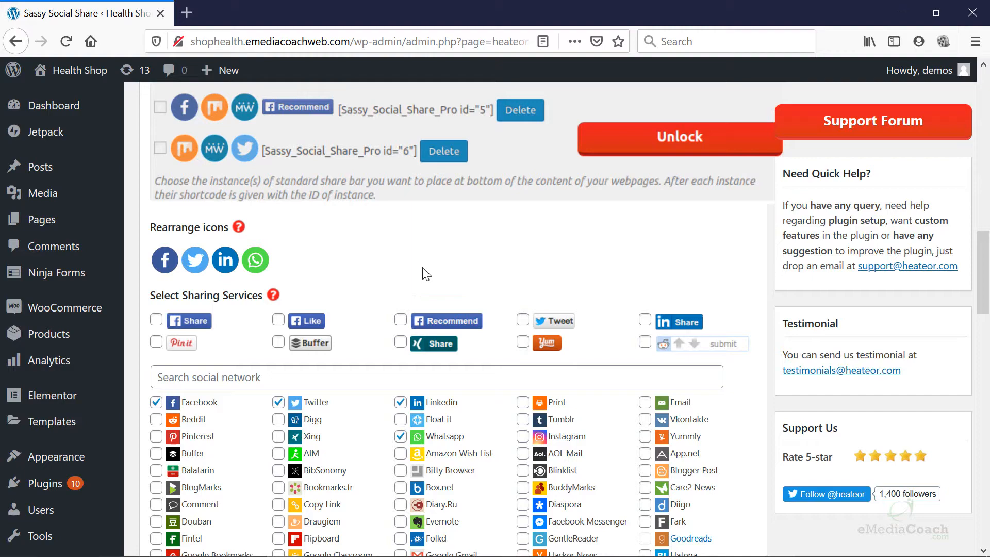
pyautogui.moveTo(434, 232)
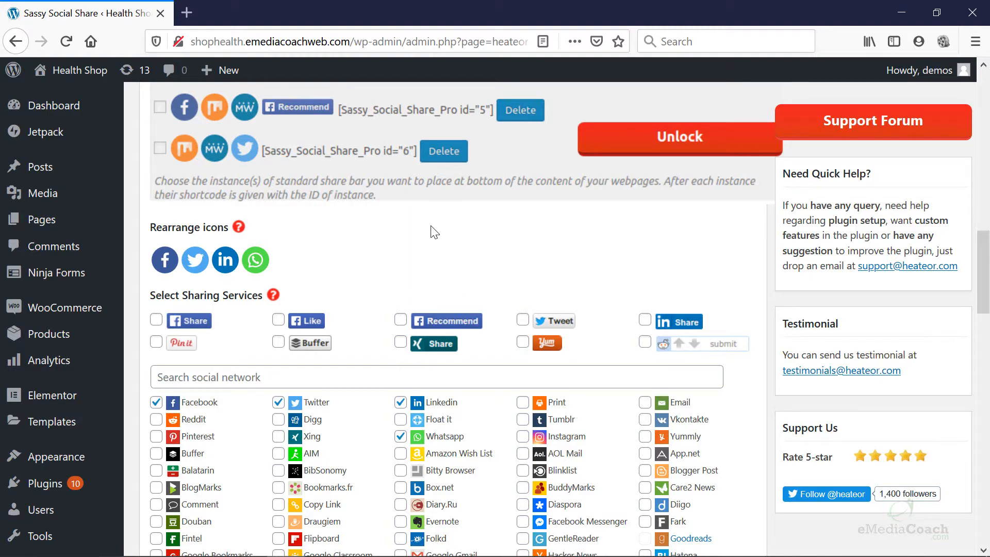
# - Set horizontal alignment to Left and limit the share bar placement to Posts only
pyautogui.scroll(-3)
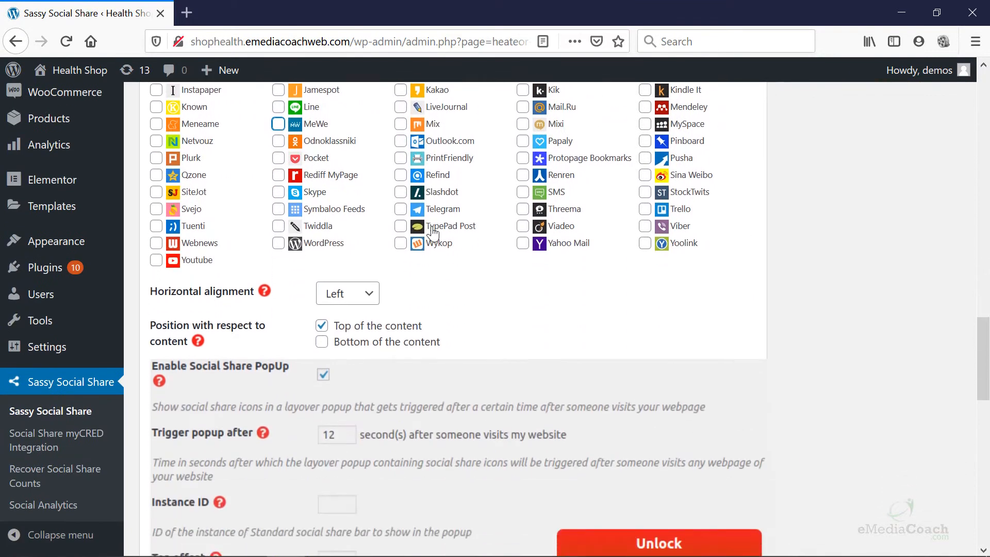
pyautogui.click(348, 293)
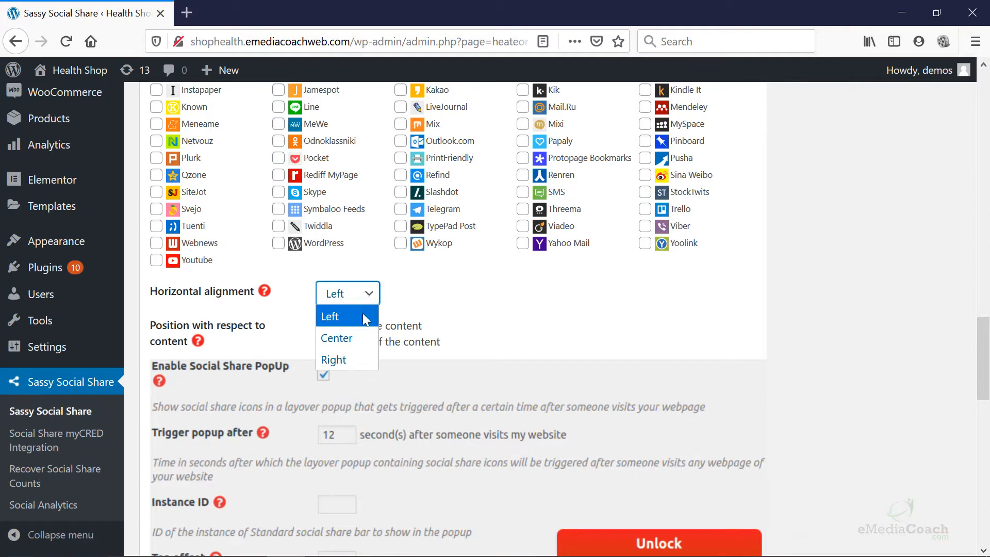
pyautogui.click(336, 316)
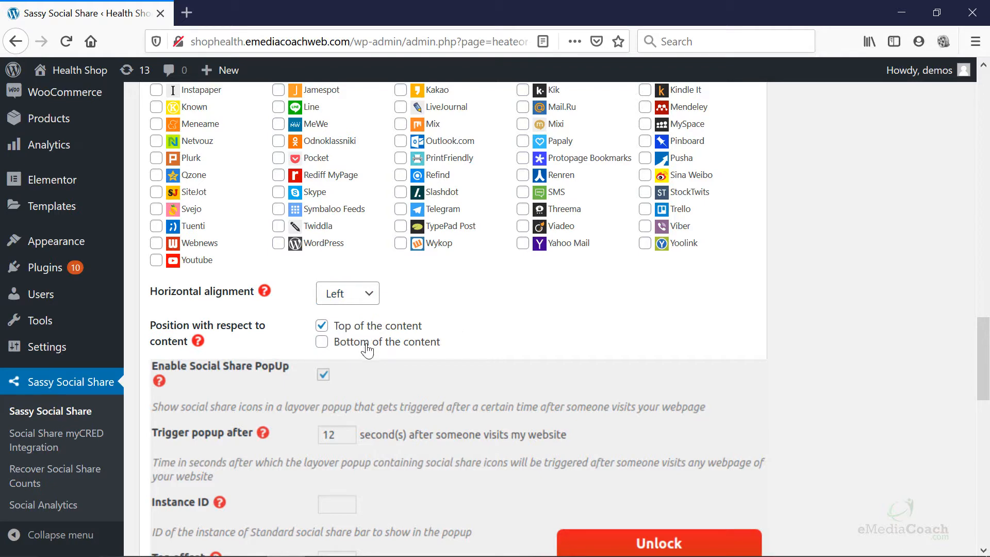
pyautogui.scroll(-3)
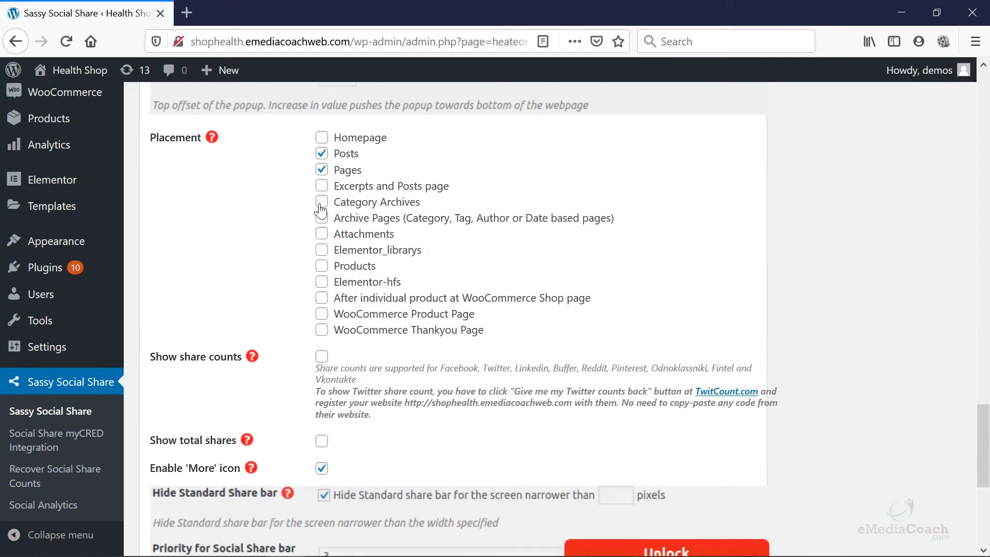
pyautogui.click(322, 169)
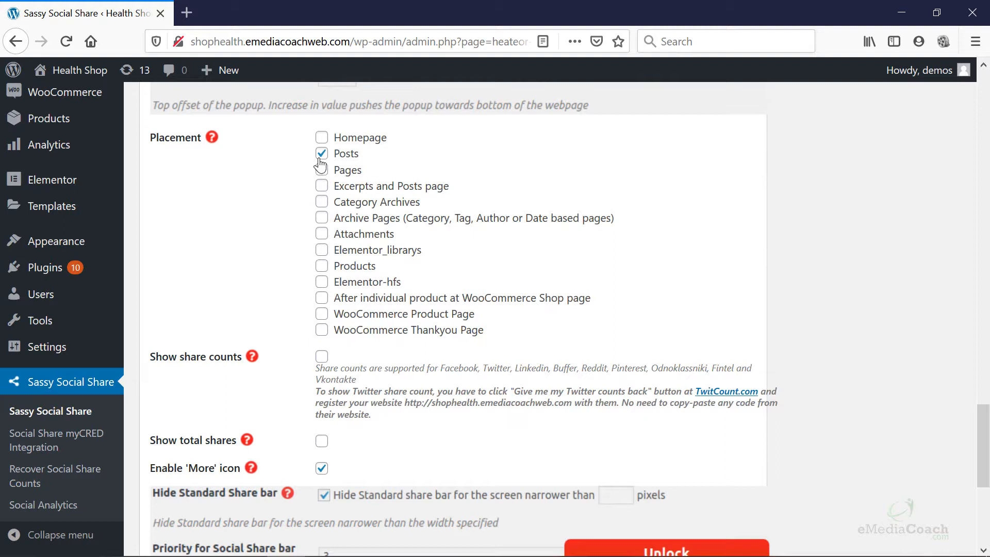
pyautogui.click(321, 169)
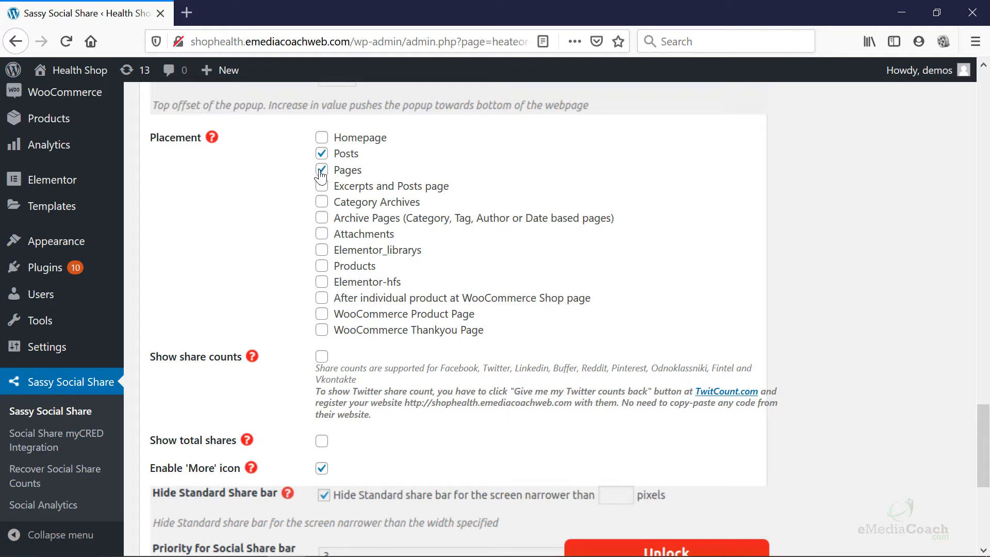
pyautogui.click(321, 170)
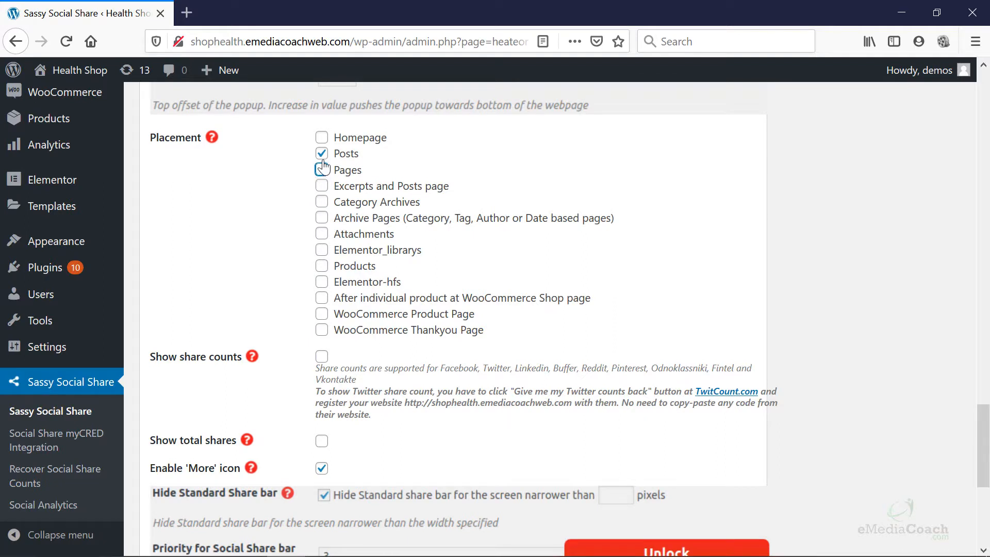
pyautogui.click(321, 153)
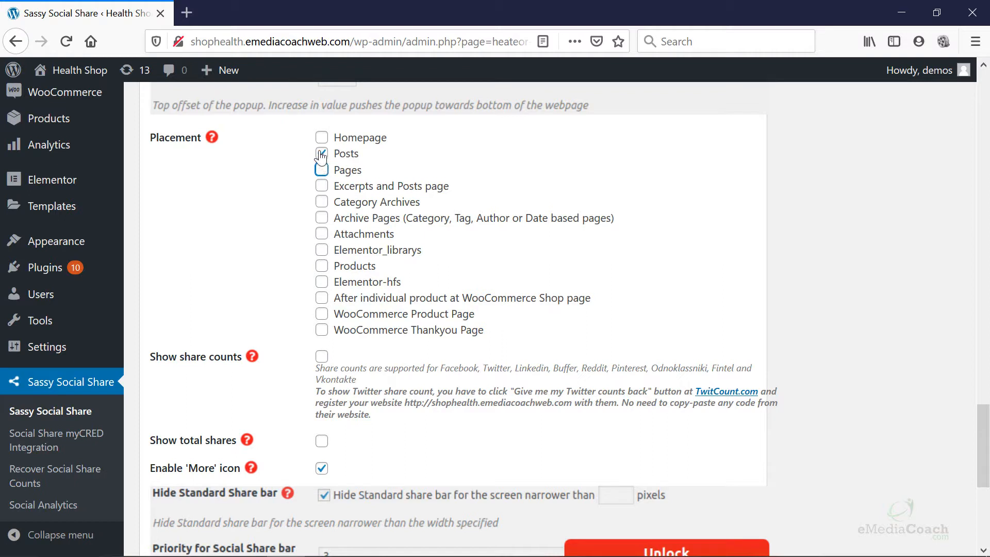
pyautogui.click(321, 154)
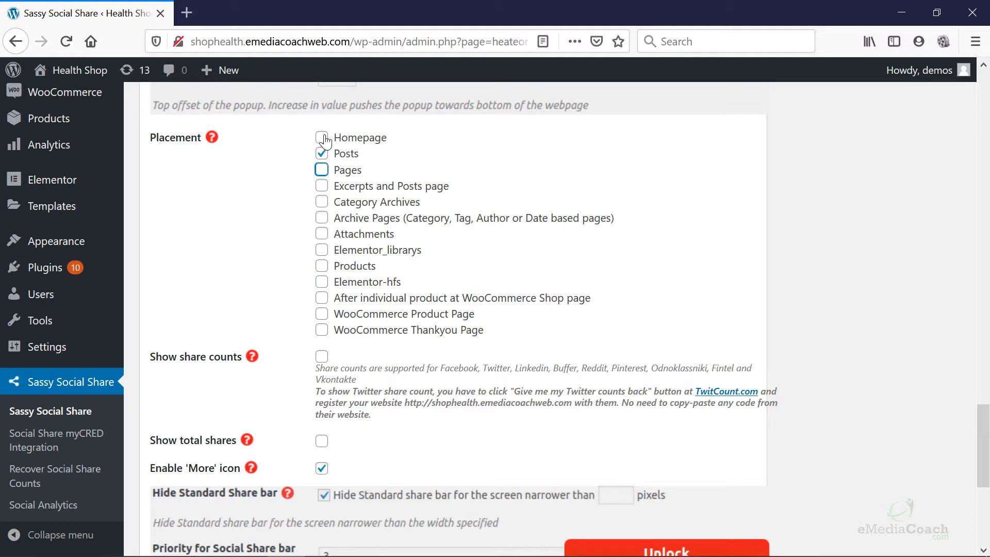
pyautogui.click(322, 138)
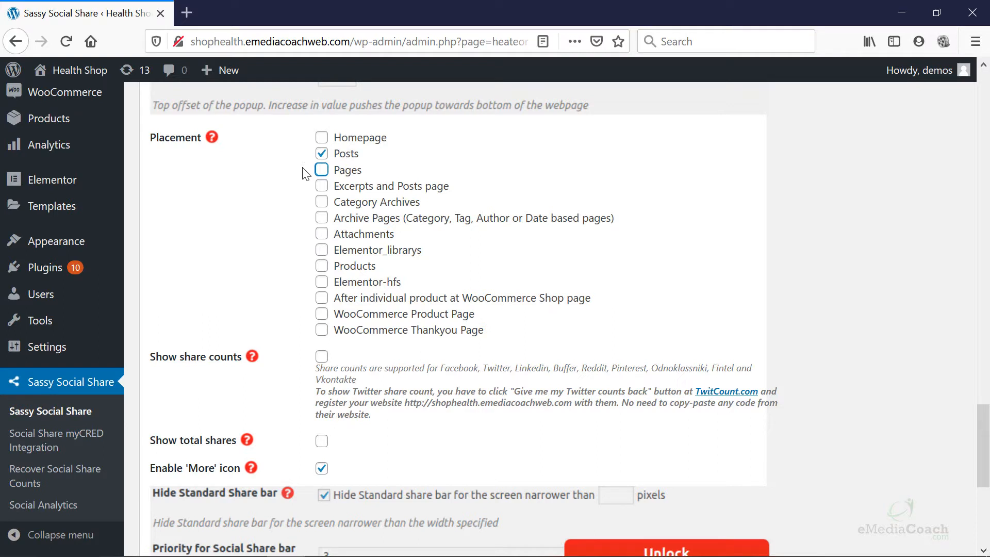
# - Save the standard interface settings
pyautogui.scroll(-3)
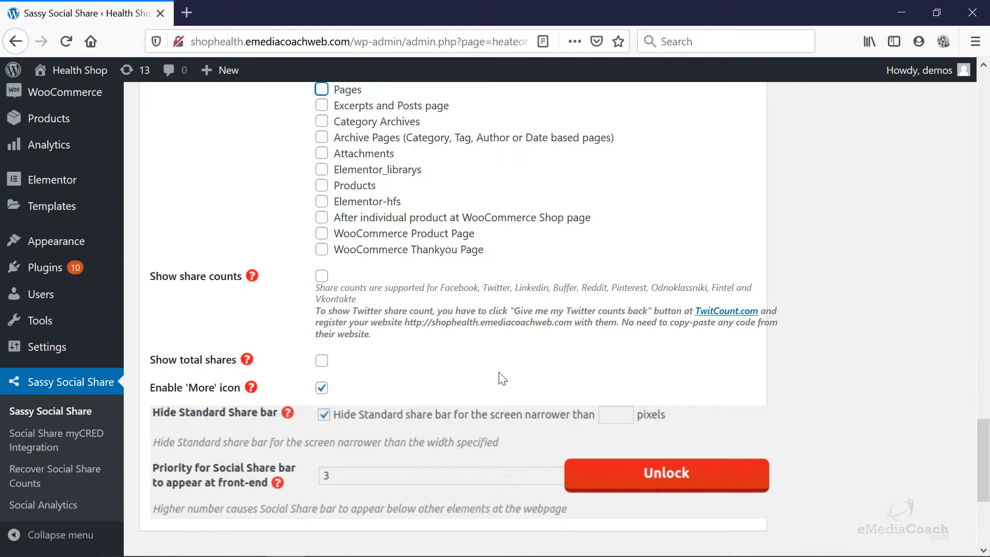
pyautogui.moveTo(472, 387)
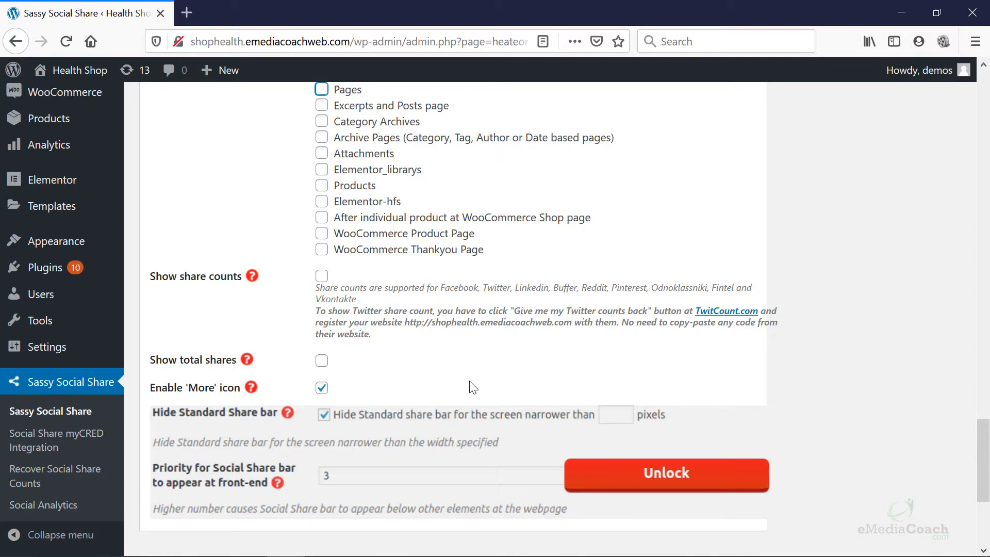
pyautogui.moveTo(432, 406)
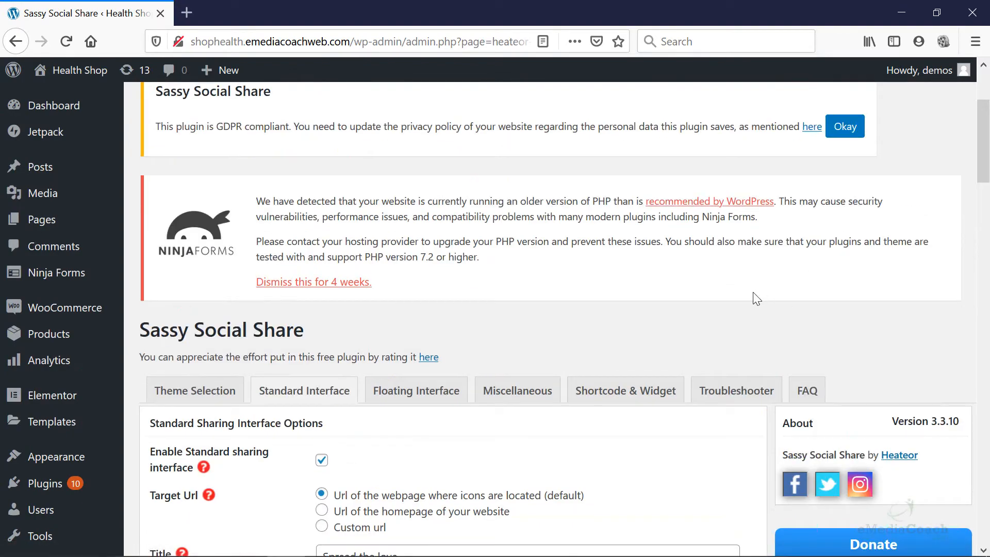
pyautogui.scroll(-3)
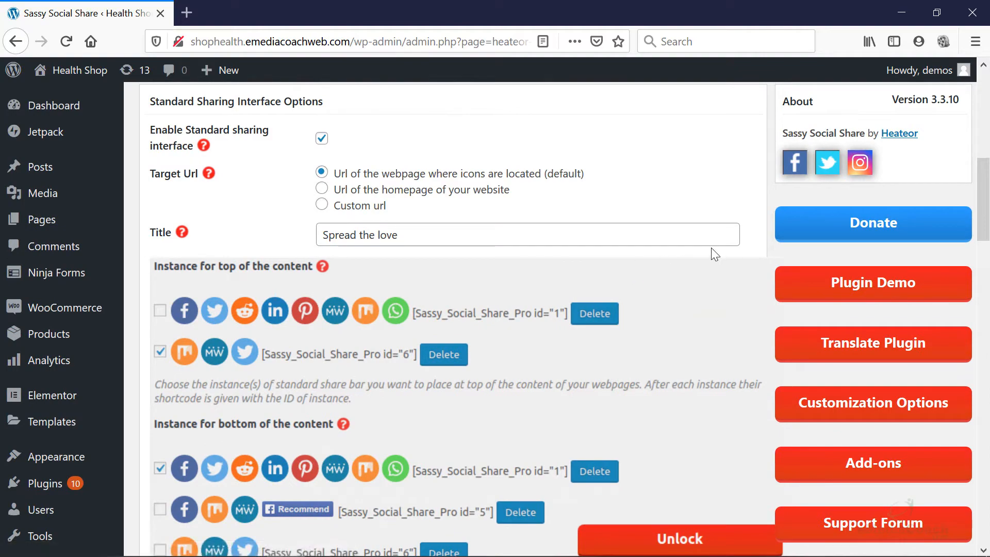
pyautogui.scroll(-3)
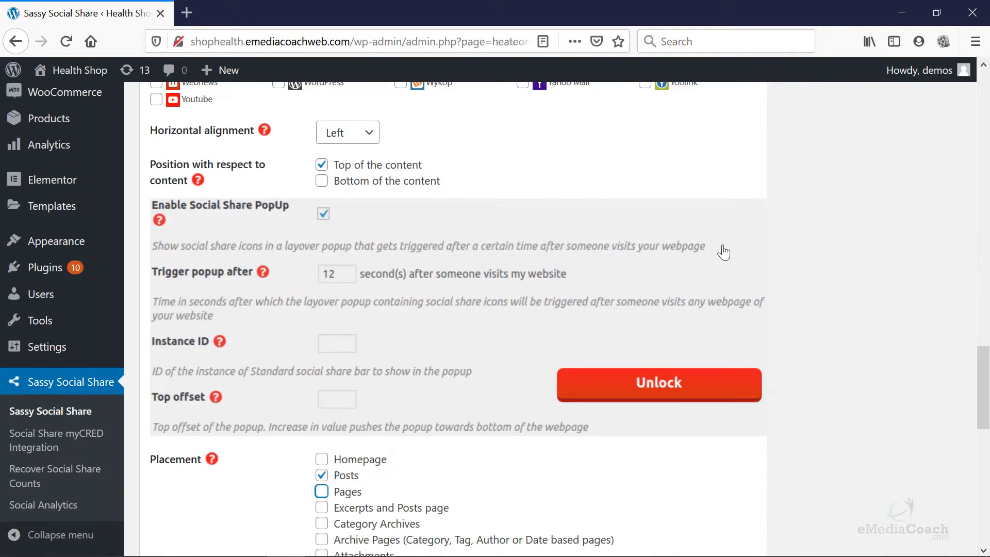
pyautogui.scroll(-3)
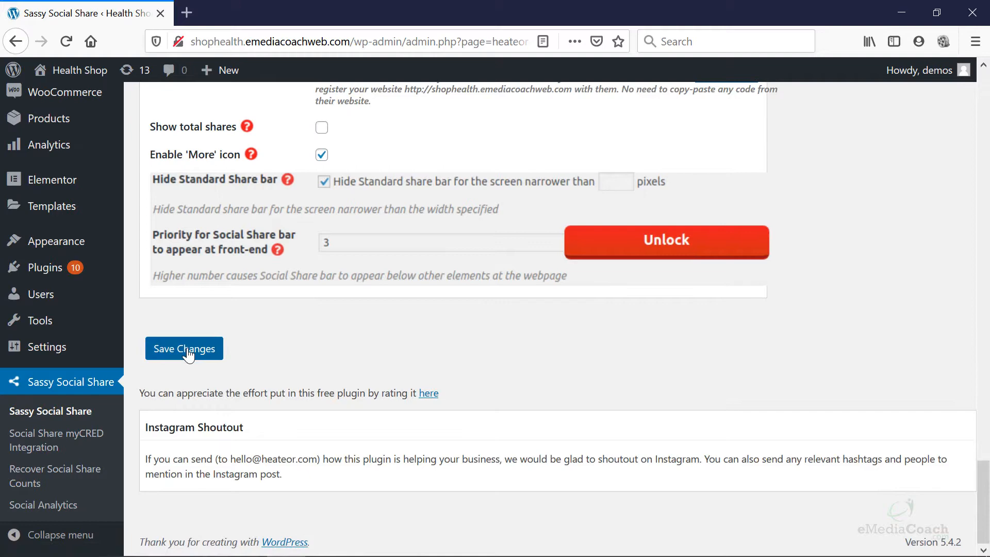
pyautogui.click(184, 348)
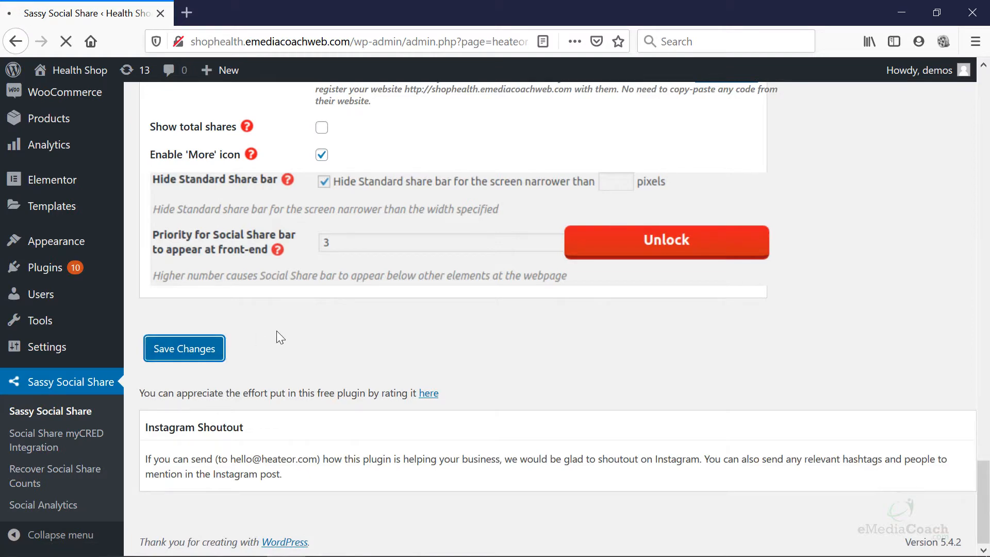
pyautogui.click(184, 348)
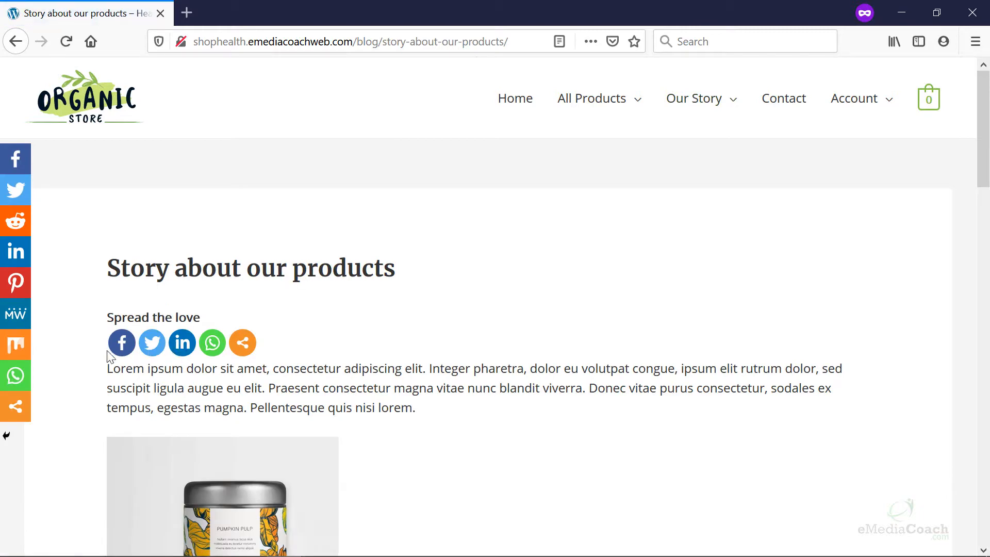
pyautogui.moveTo(130, 355)
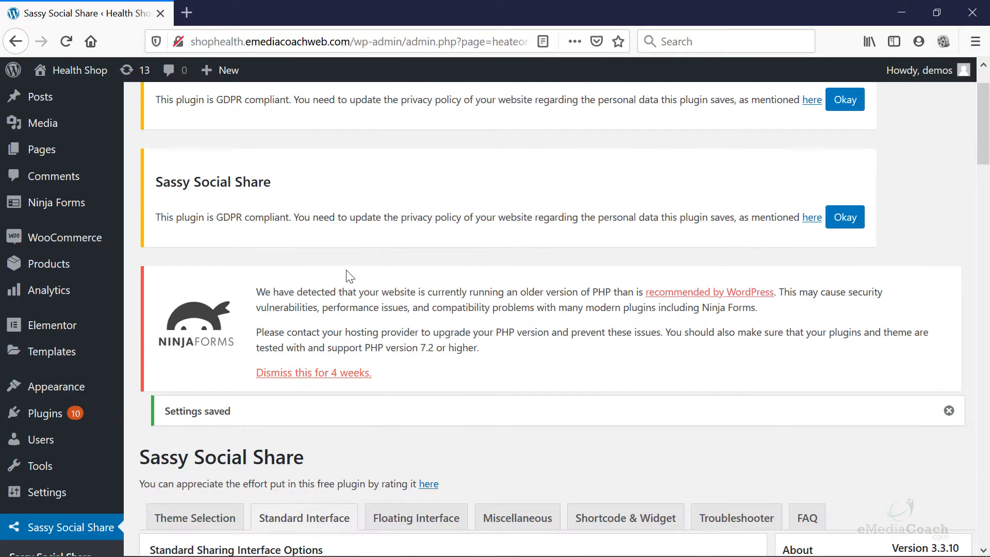
# - Scroll the Story about our products post to review the Spread the love share icons
pyautogui.scroll(-3)
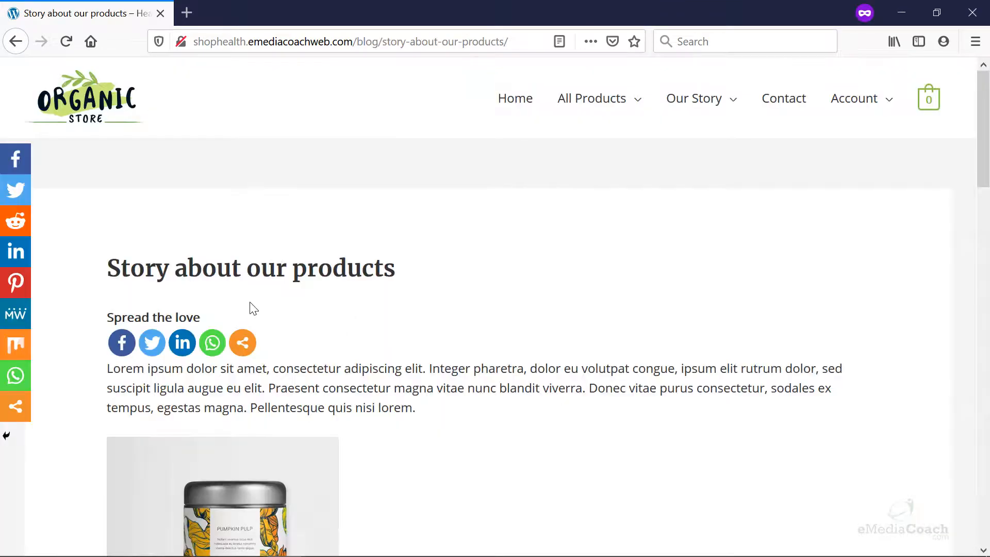
pyautogui.moveTo(197, 311)
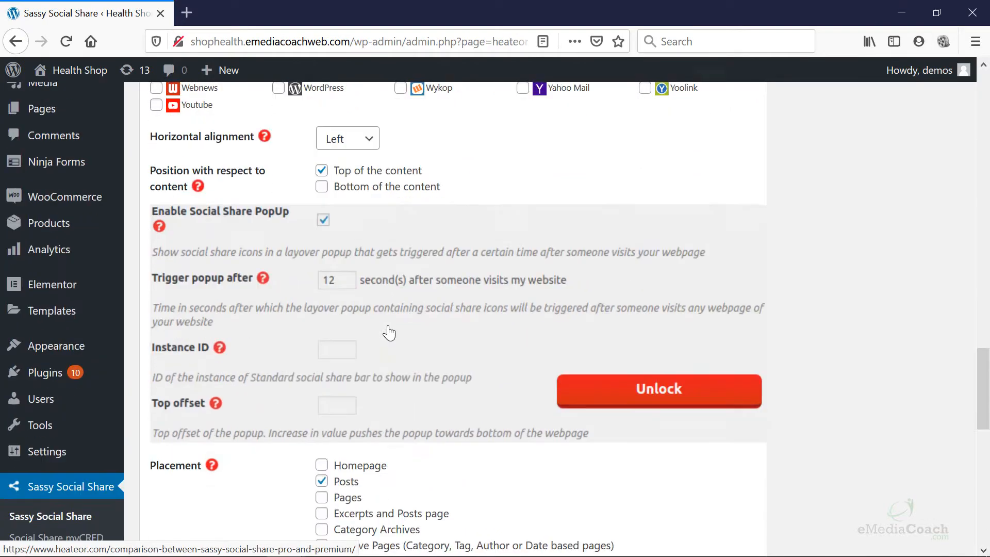
# - Disable the 'More' icon in the standard share bar
pyautogui.scroll(-3)
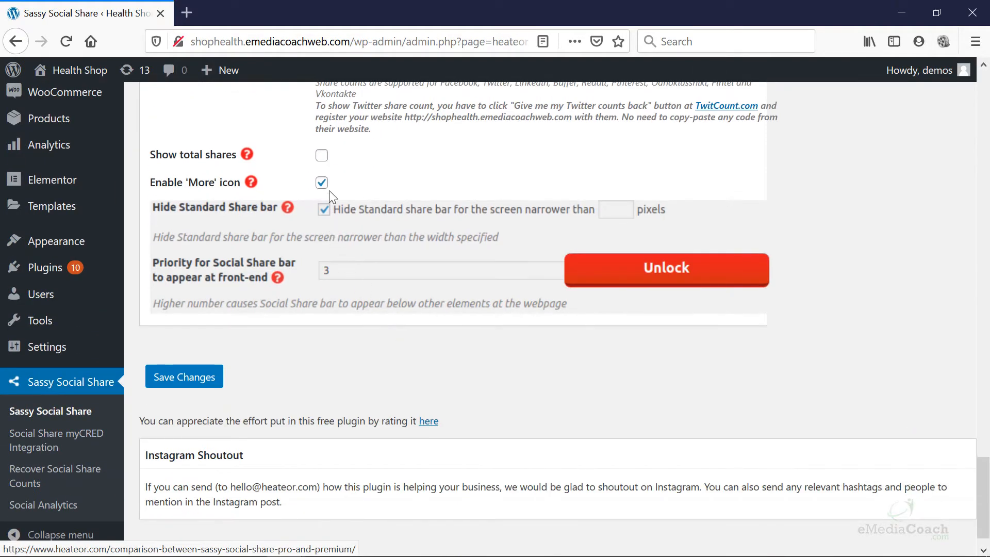
pyautogui.click(321, 182)
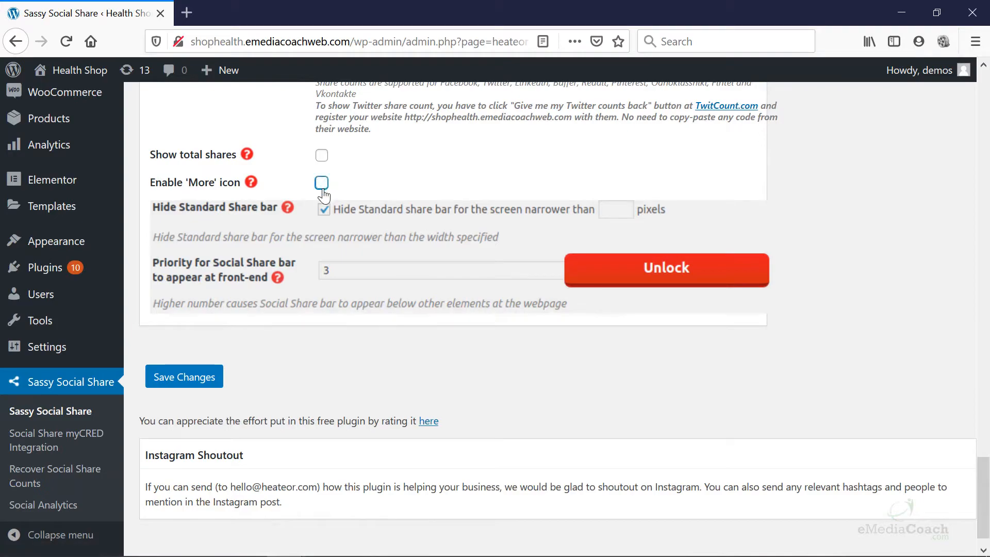
pyautogui.scroll(-3)
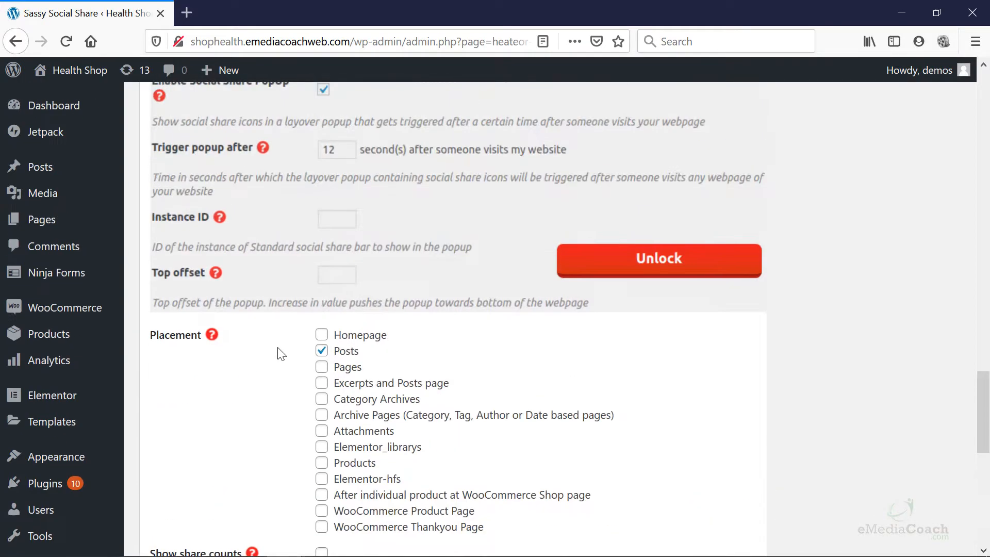
pyautogui.scroll(3)
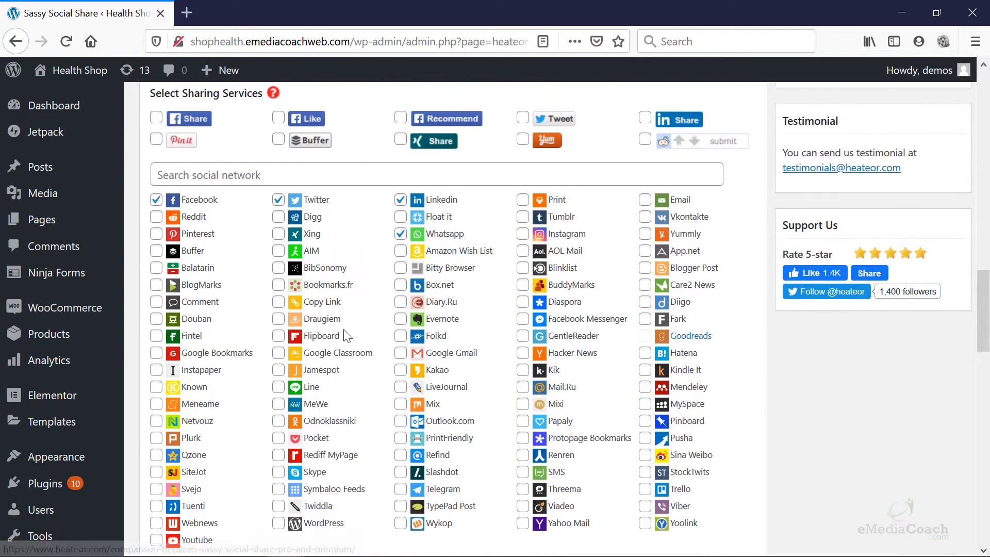
pyautogui.click(304, 105)
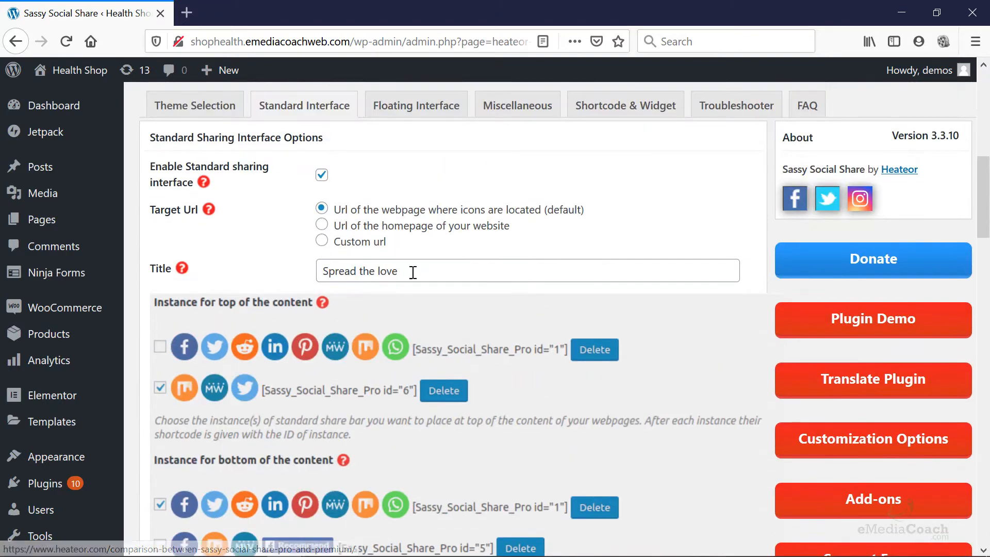
# - Replace the share bar title 'Spread the love' with 'Sharing is Caring'
pyautogui.doubleClick(360, 271)
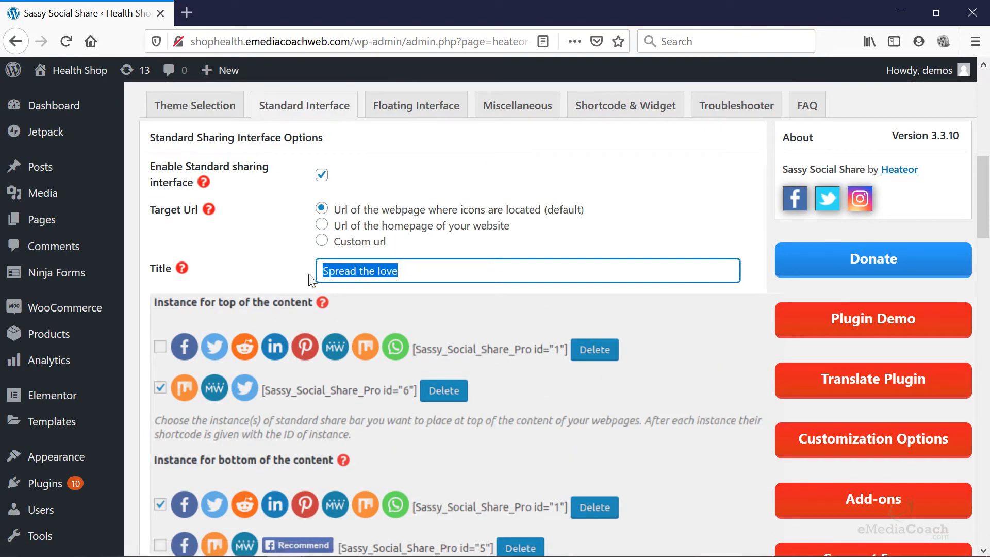
pyautogui.write('Sharing is')
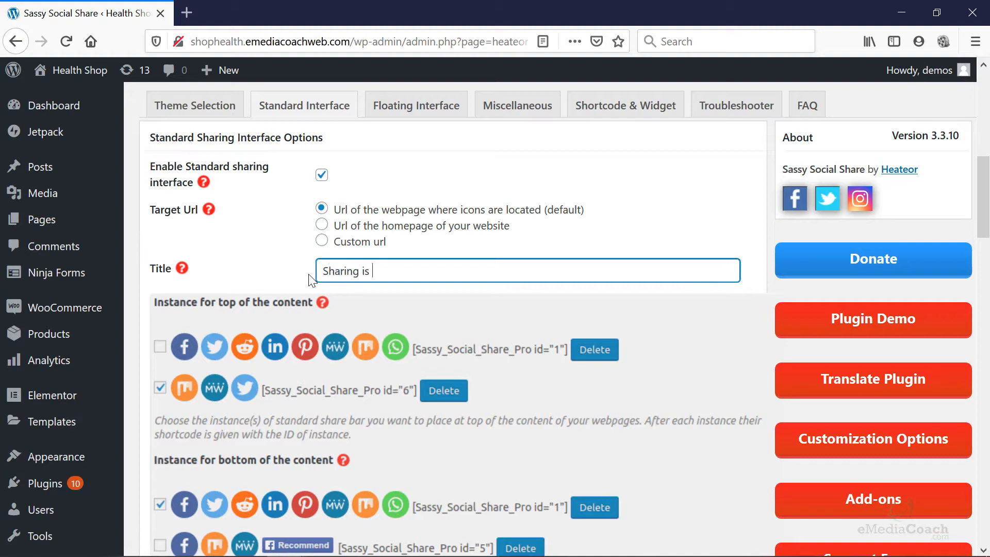
pyautogui.write('Caring')
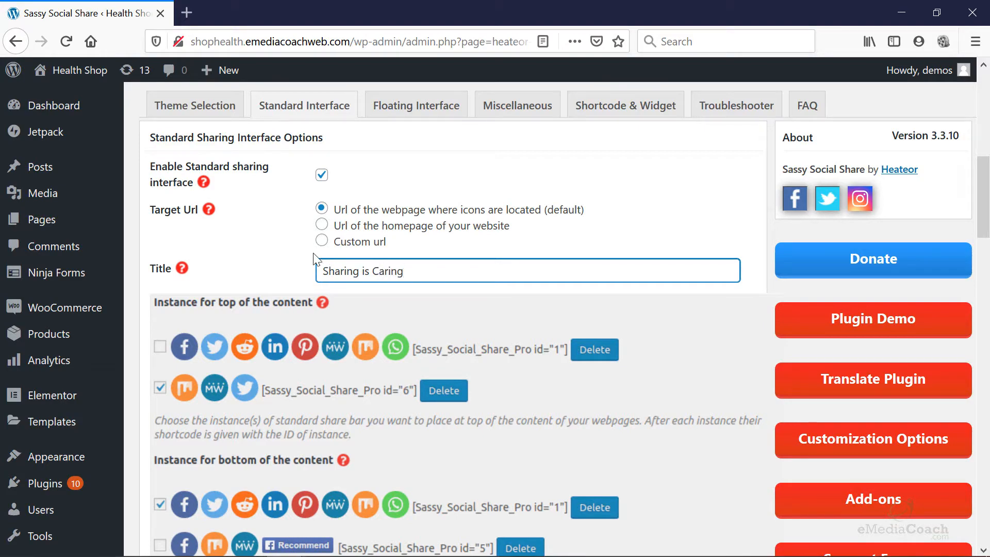
pyautogui.scroll(-3)
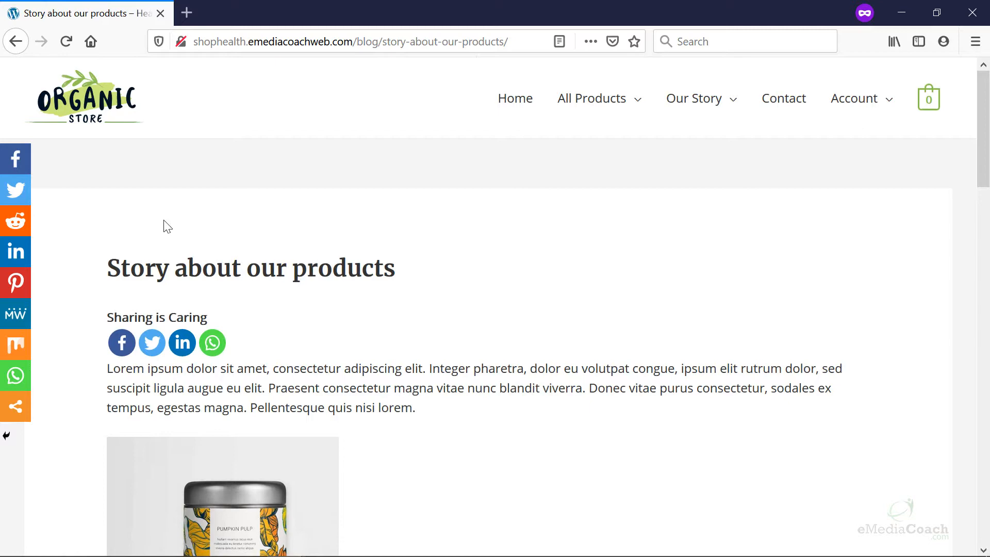
pyautogui.moveTo(94, 205)
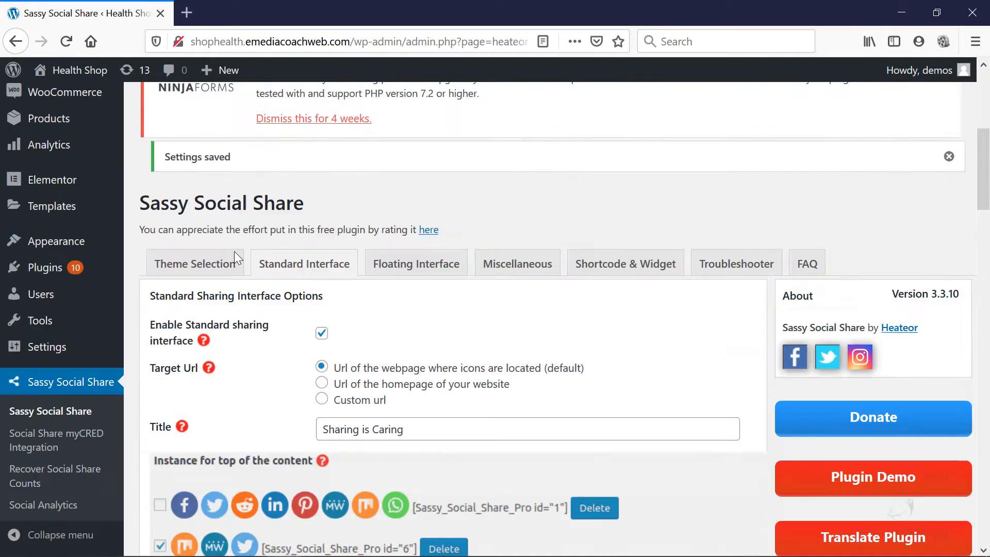
# - Browse the Floating Interface options, view the live blog post, then load the store homepage
pyautogui.click(416, 263)
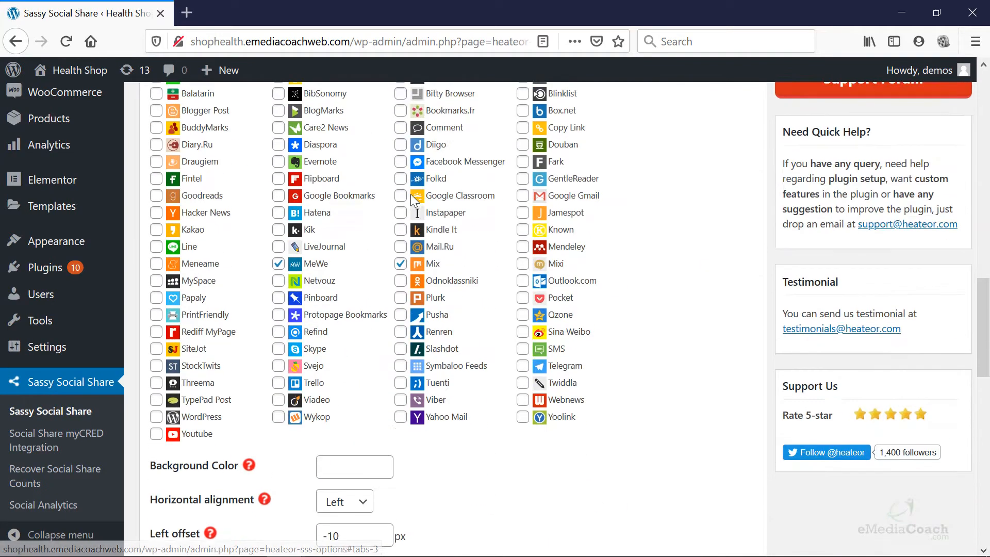
pyautogui.scroll(-3)
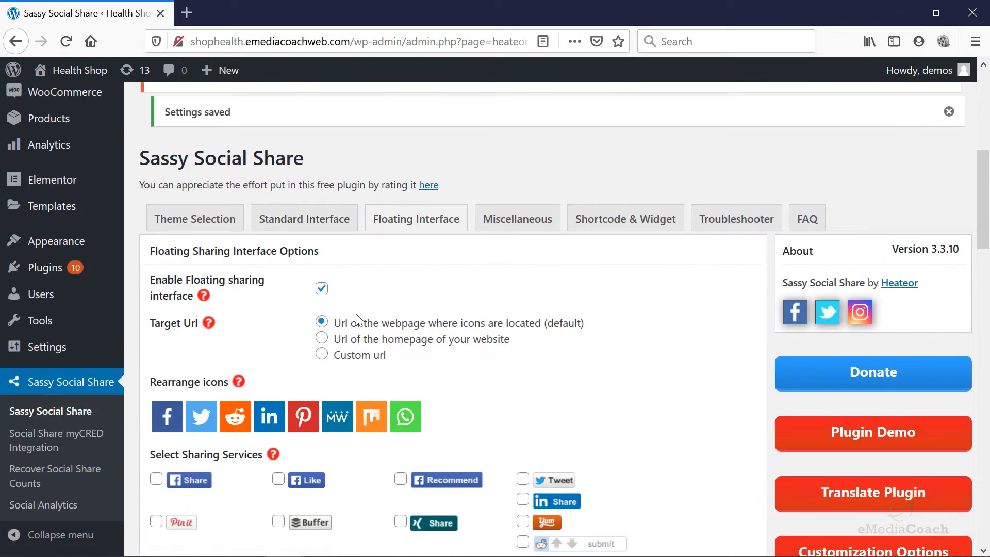
pyautogui.click(322, 288)
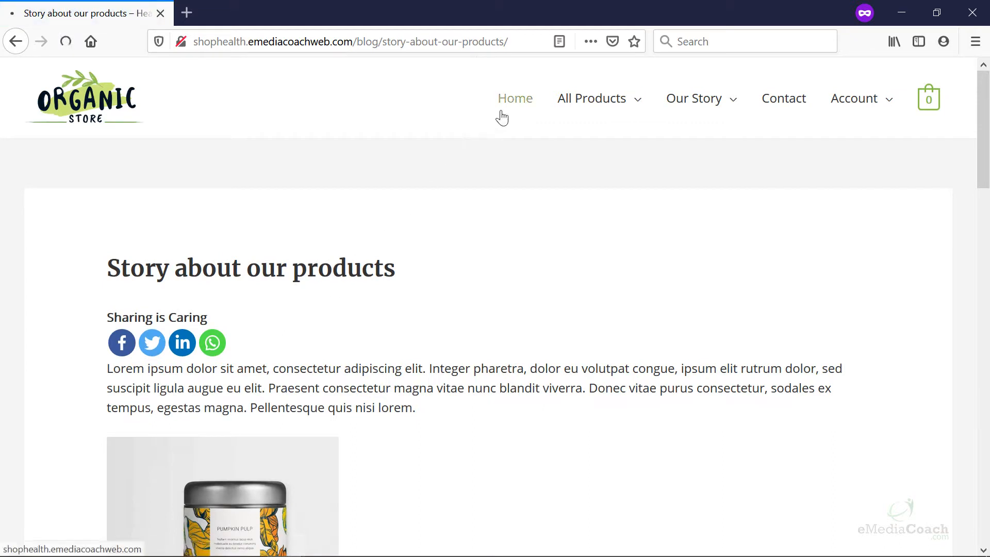
pyautogui.click(515, 97)
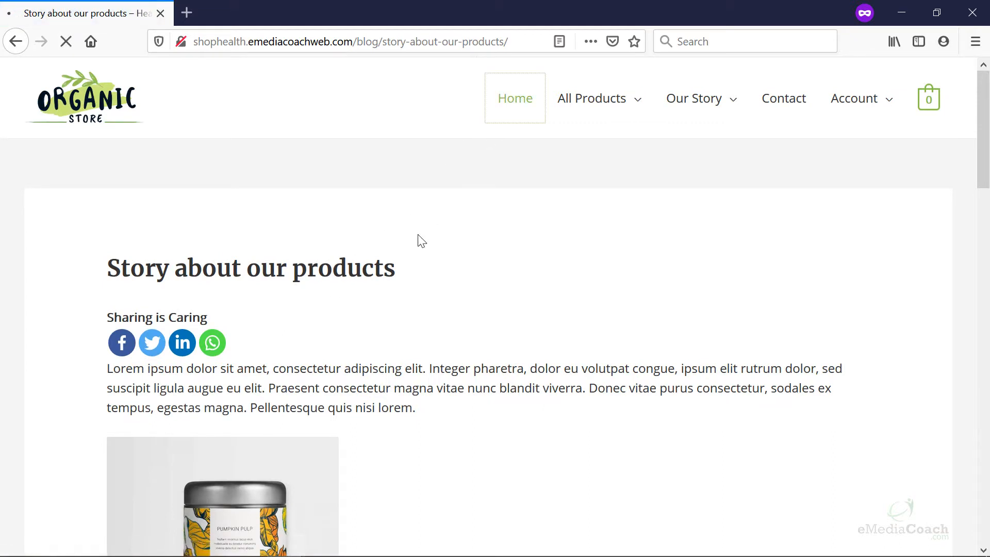
pyautogui.click(515, 98)
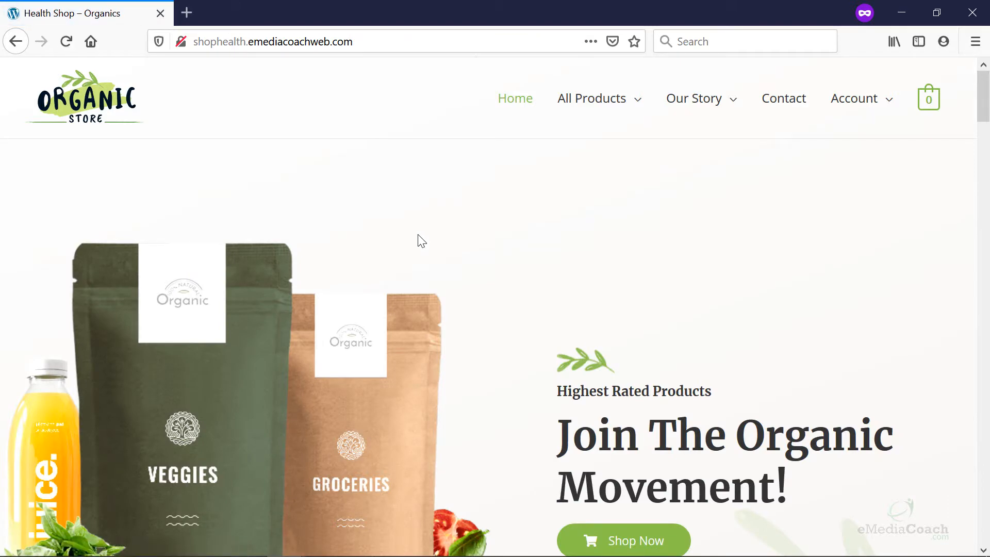
pyautogui.moveTo(117, 96)
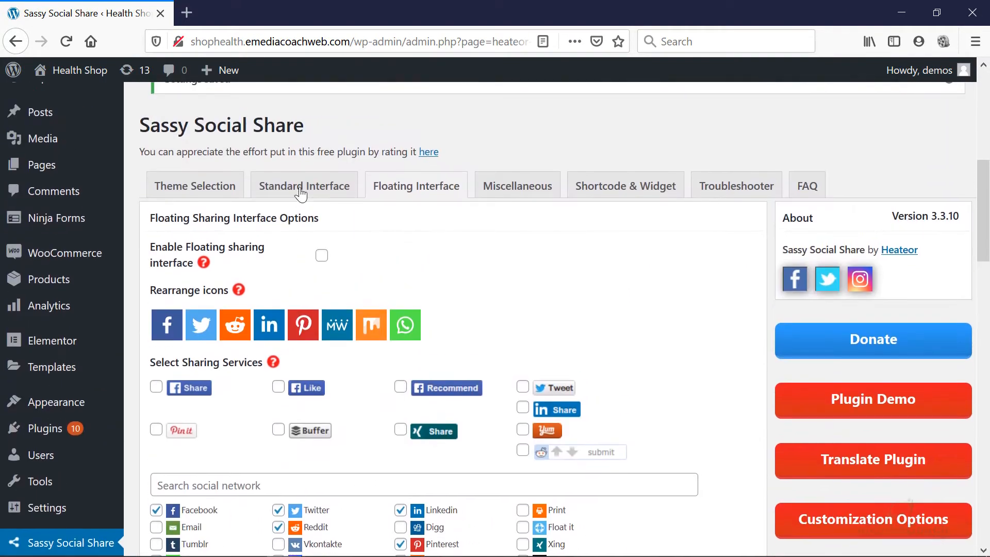
# - Open the Standard Interface Theme Selection settings
pyautogui.click(305, 186)
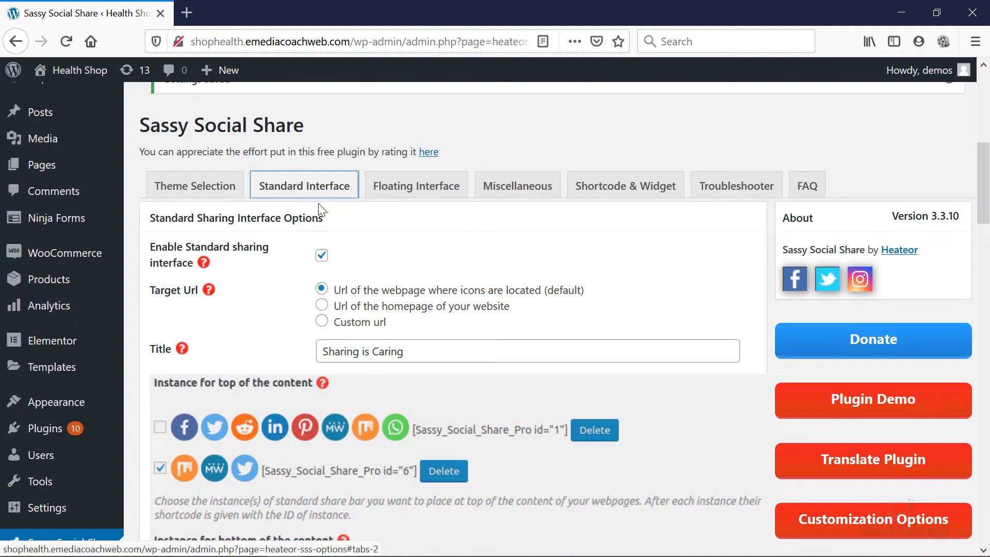
pyautogui.scroll(-3)
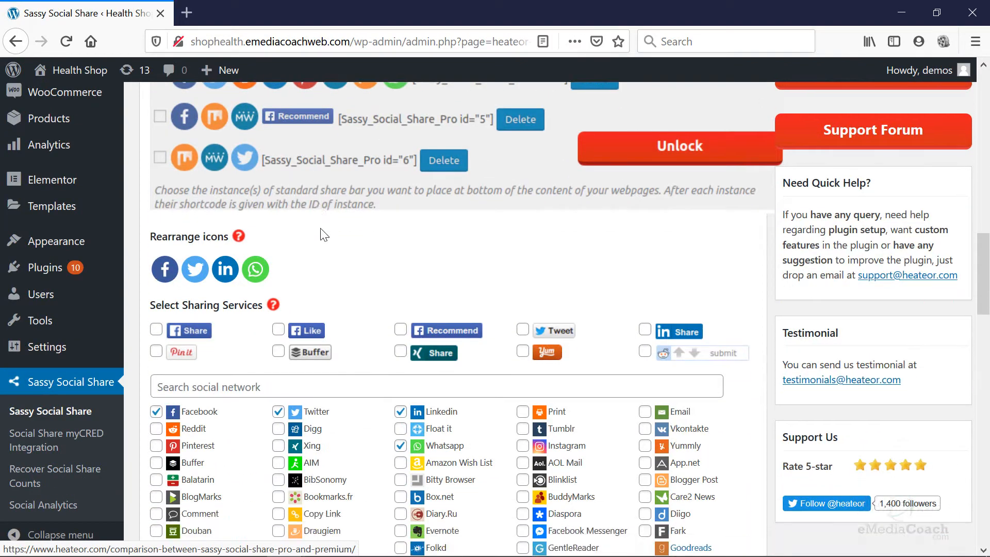
pyautogui.scroll(-3)
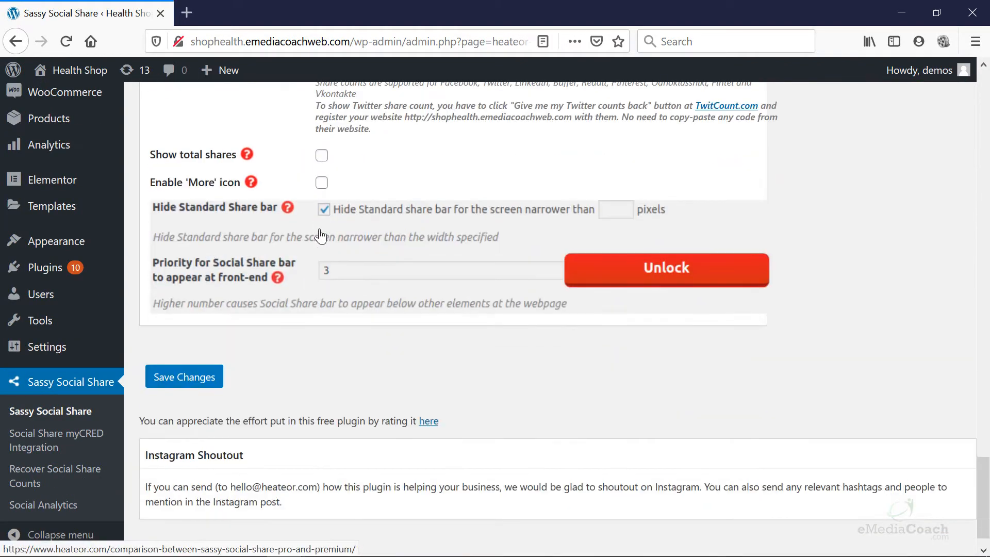
pyautogui.click(184, 376)
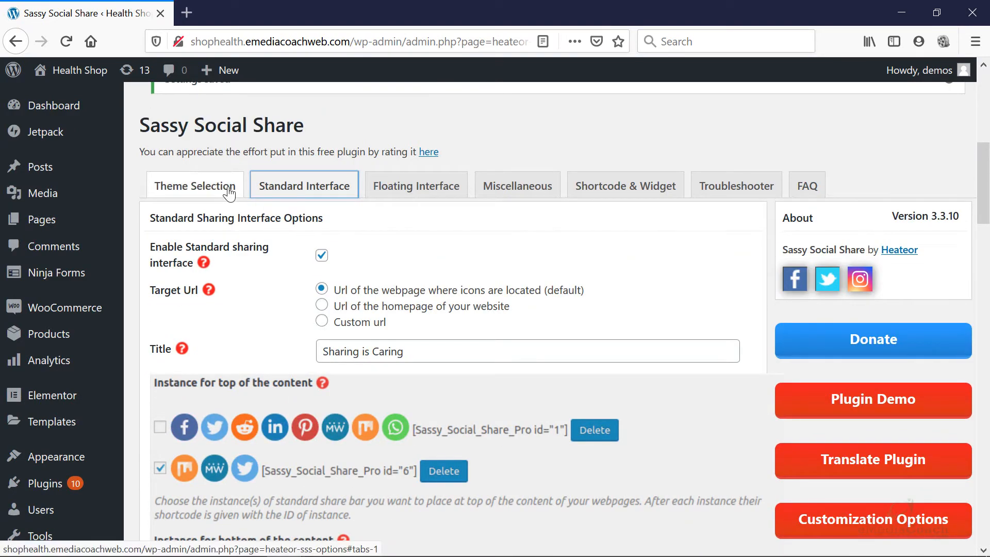
pyautogui.click(195, 185)
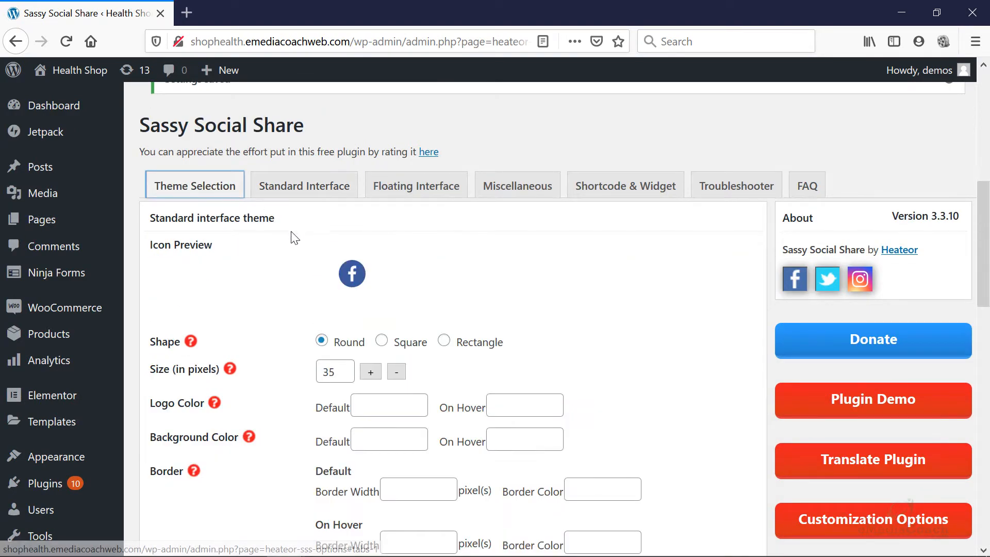
pyautogui.moveTo(379, 295)
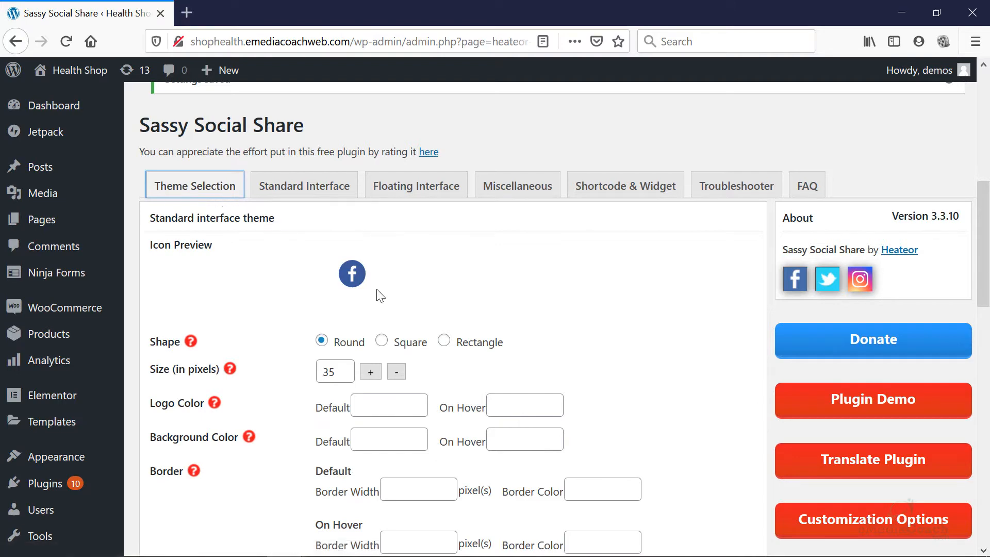
# - Raise the standard icon size to 42 pixels, trying Square before returning to Round
pyautogui.press('Alt+Tab')
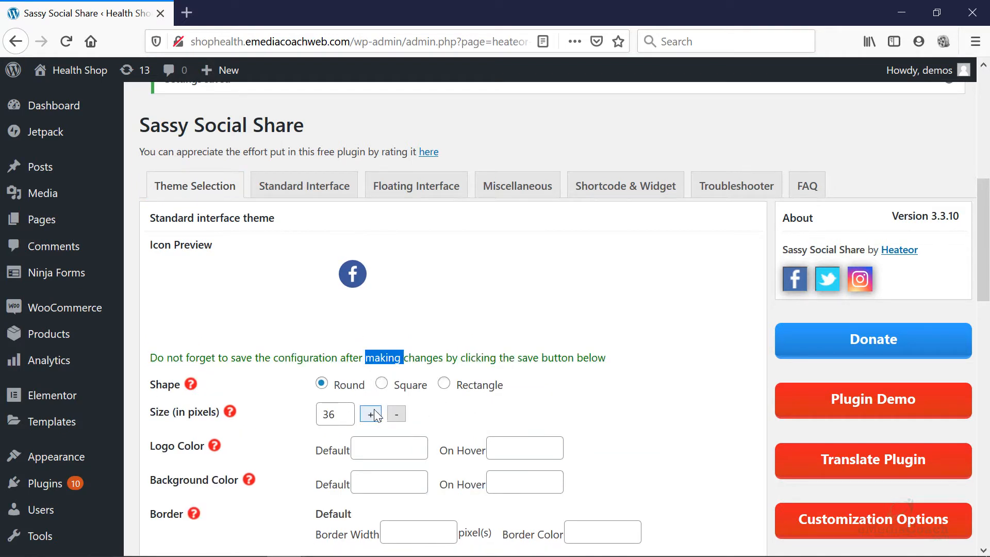
pyautogui.click(370, 413)
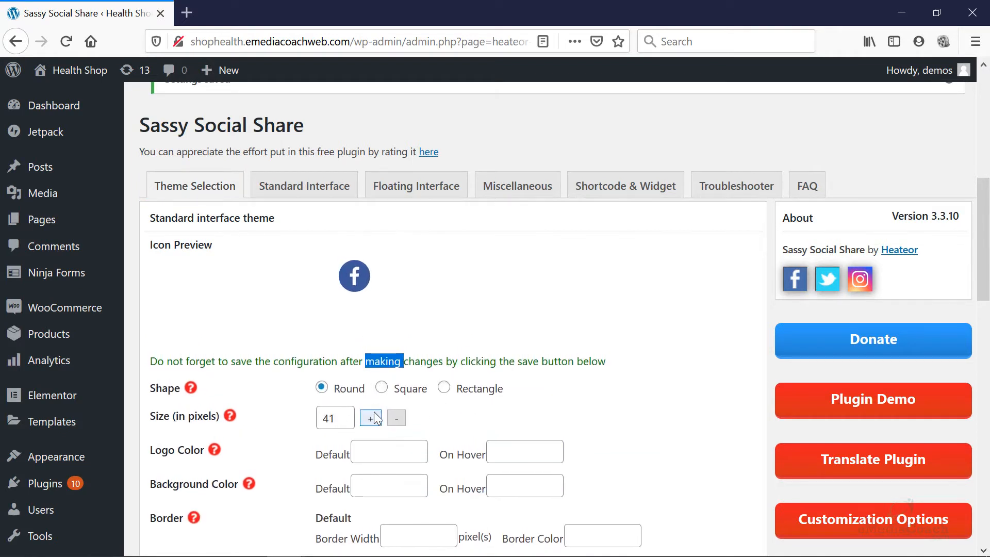
pyautogui.click(370, 418)
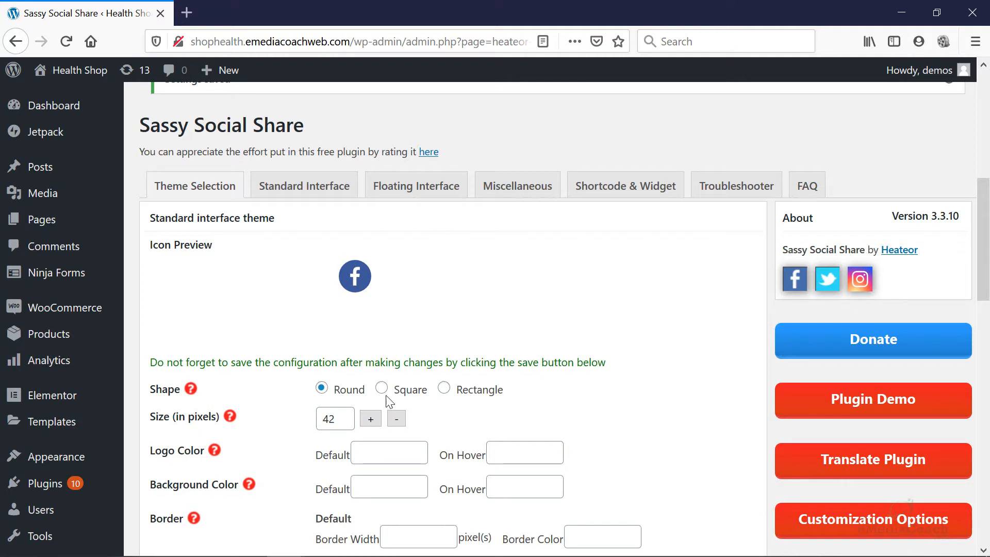
pyautogui.click(381, 389)
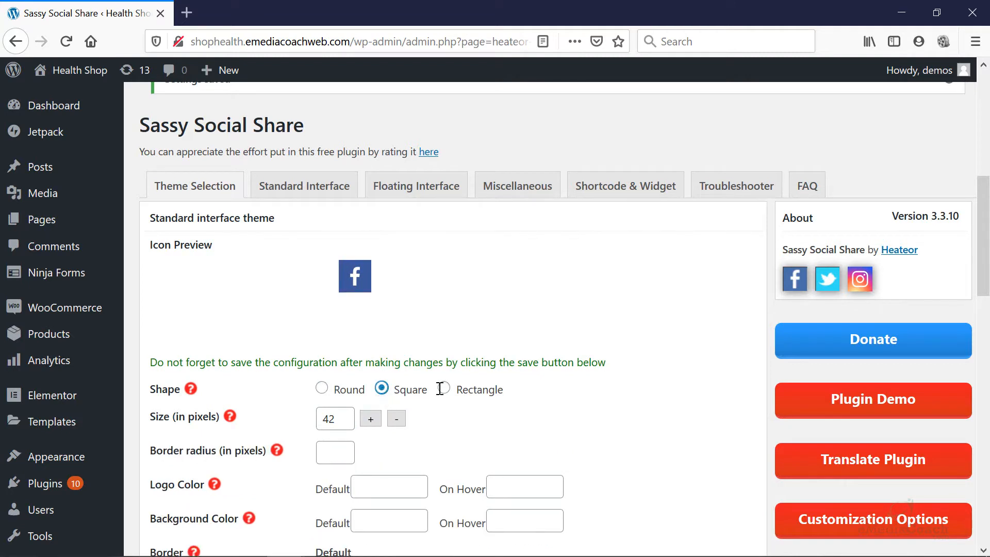
pyautogui.click(442, 389)
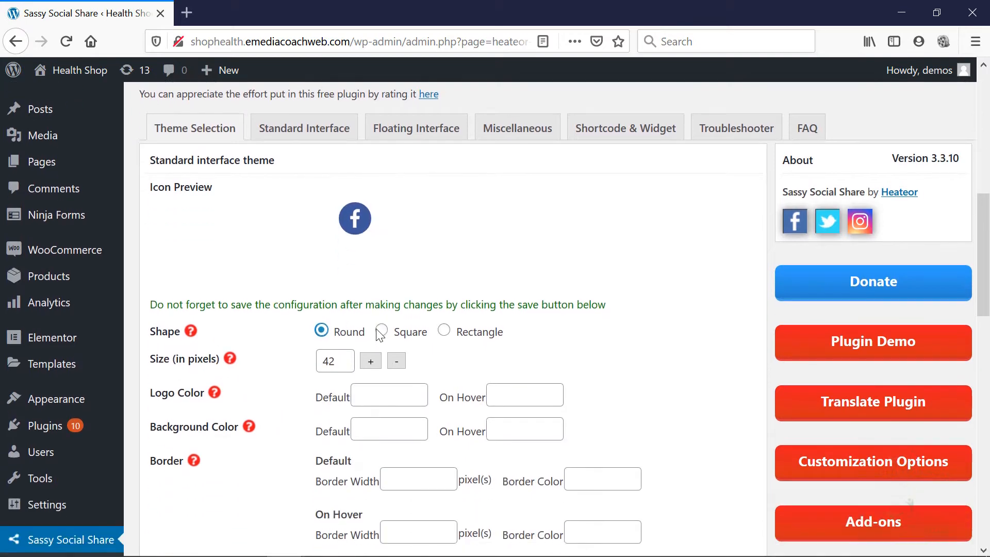
pyautogui.scroll(-3)
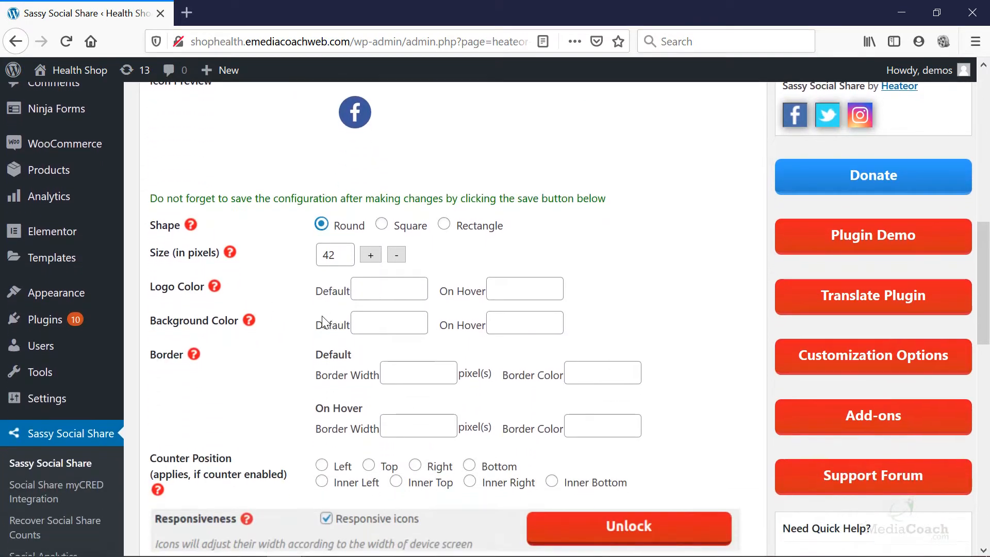
pyautogui.scroll(-3)
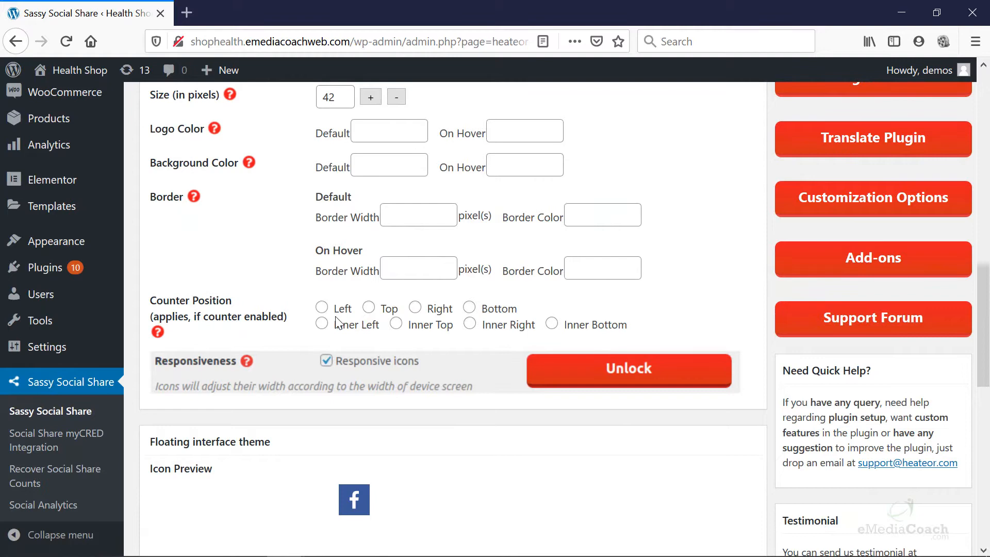
pyautogui.scroll(-3)
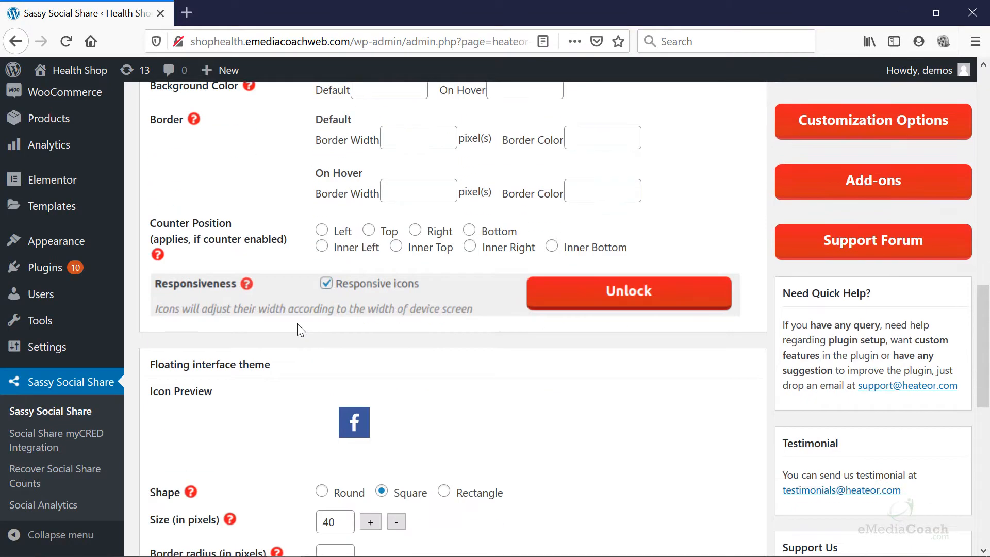
pyautogui.scroll(-3)
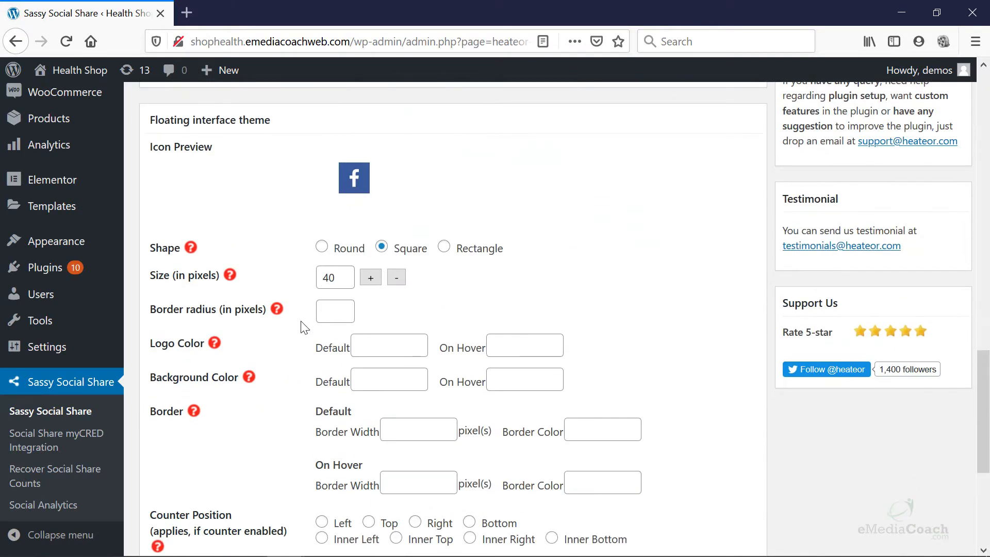
pyautogui.moveTo(318, 319)
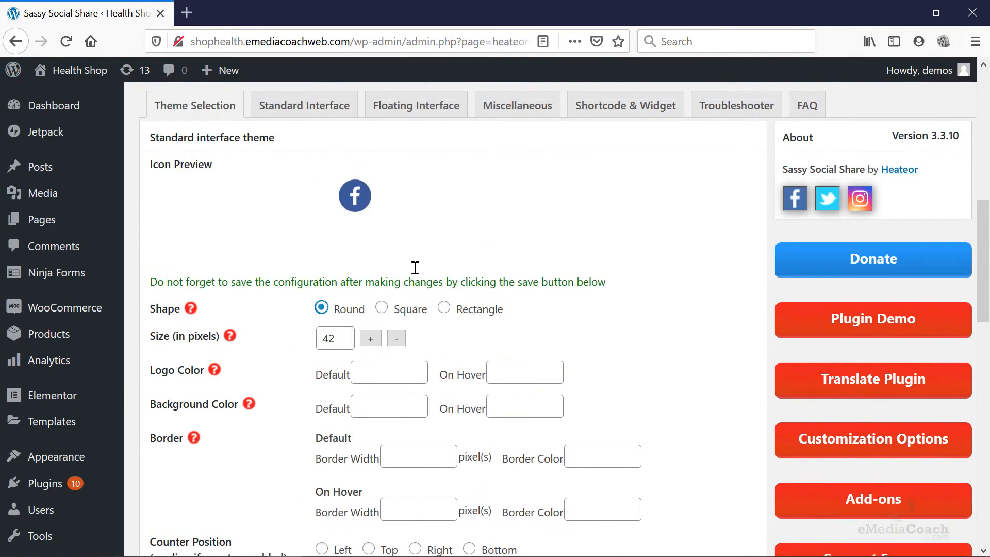
pyautogui.moveTo(323, 235)
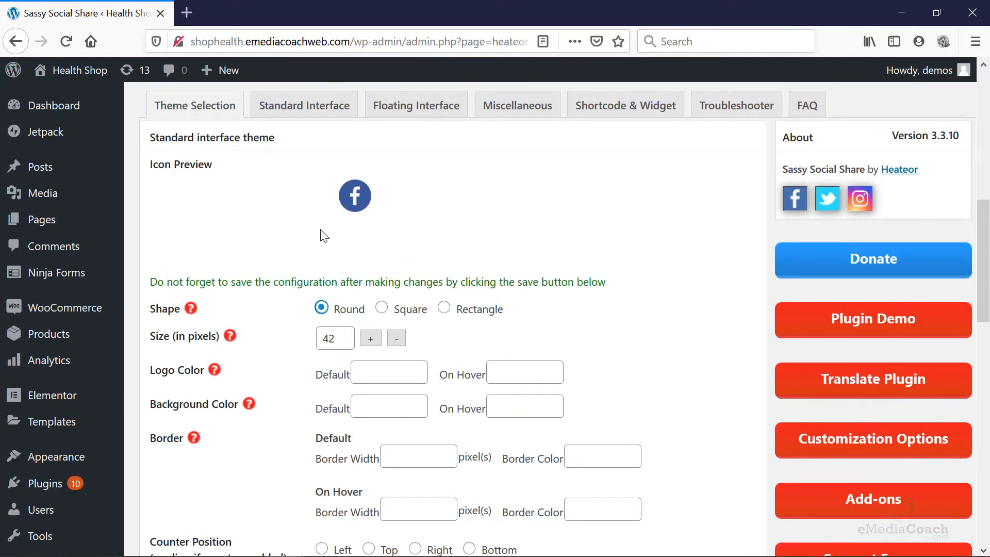
pyautogui.moveTo(230, 142)
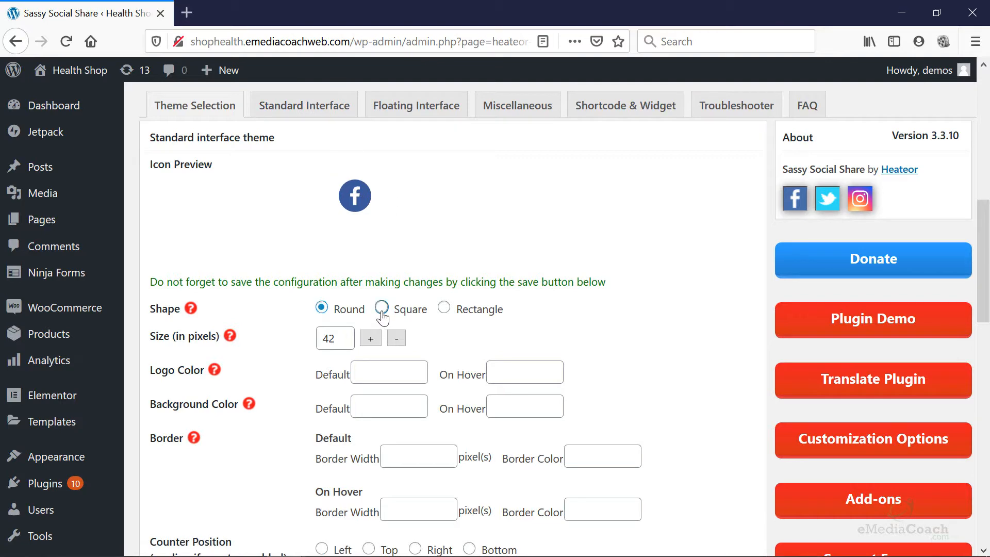
# - Set the standard icon shape to Square and save the theme settings
pyautogui.scroll(-3)
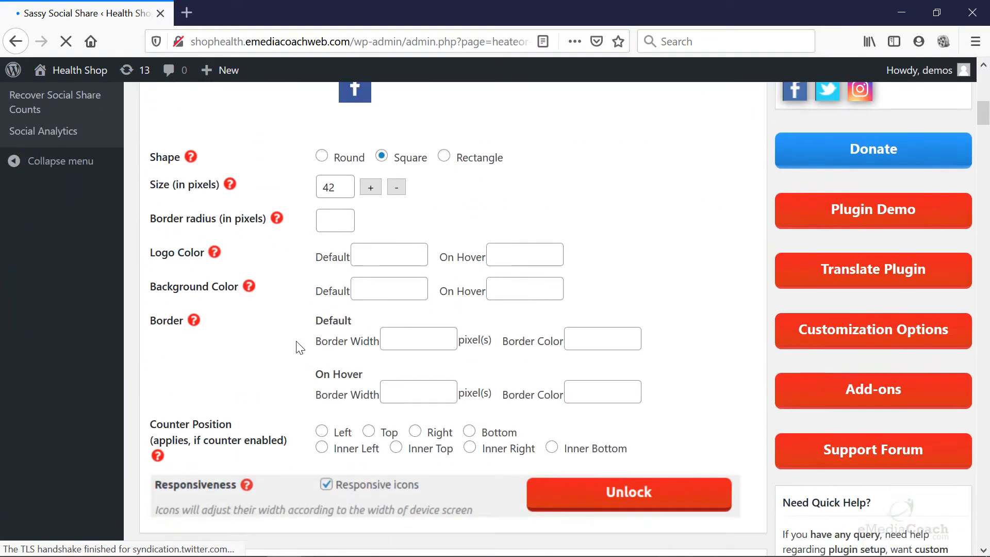
pyautogui.click(628, 494)
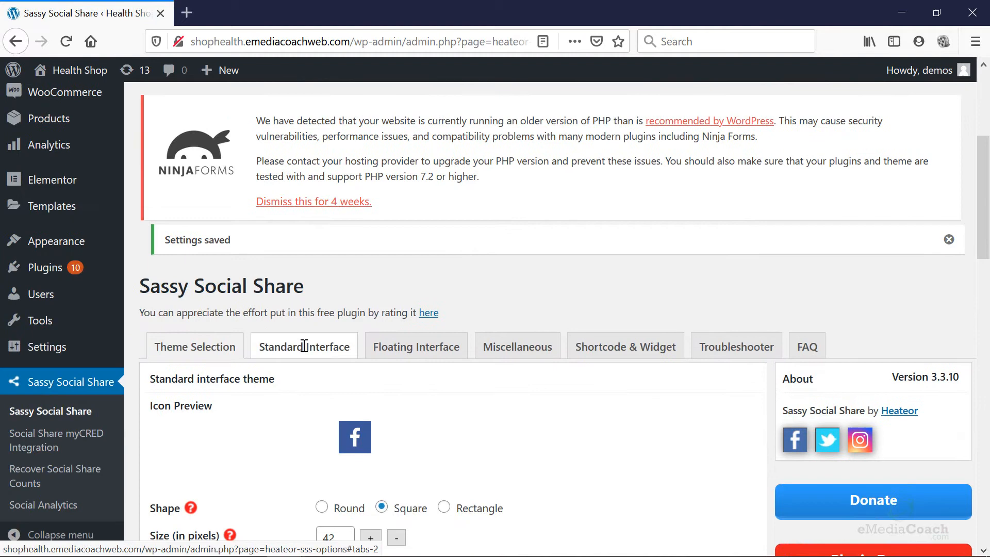
pyautogui.scroll(-3)
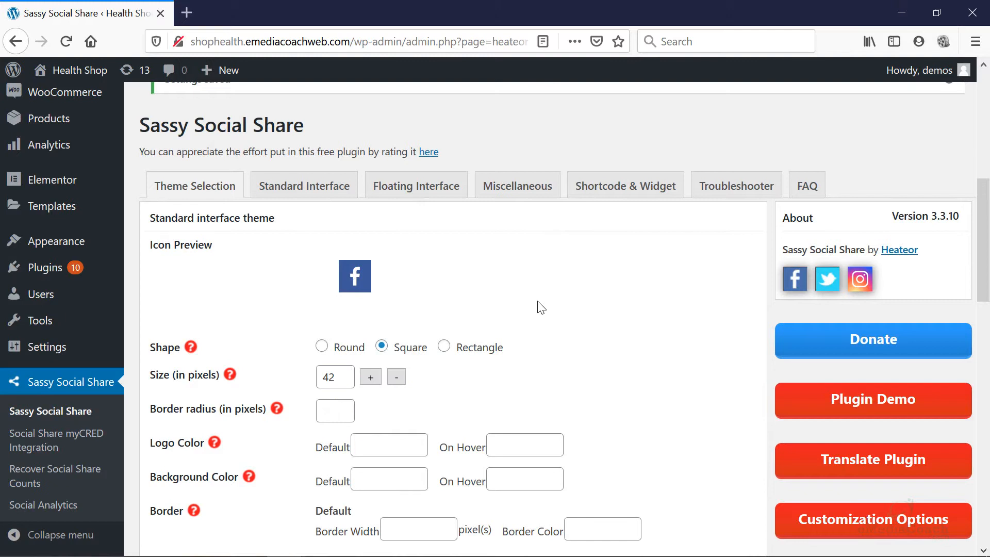
pyautogui.moveTo(478, 244)
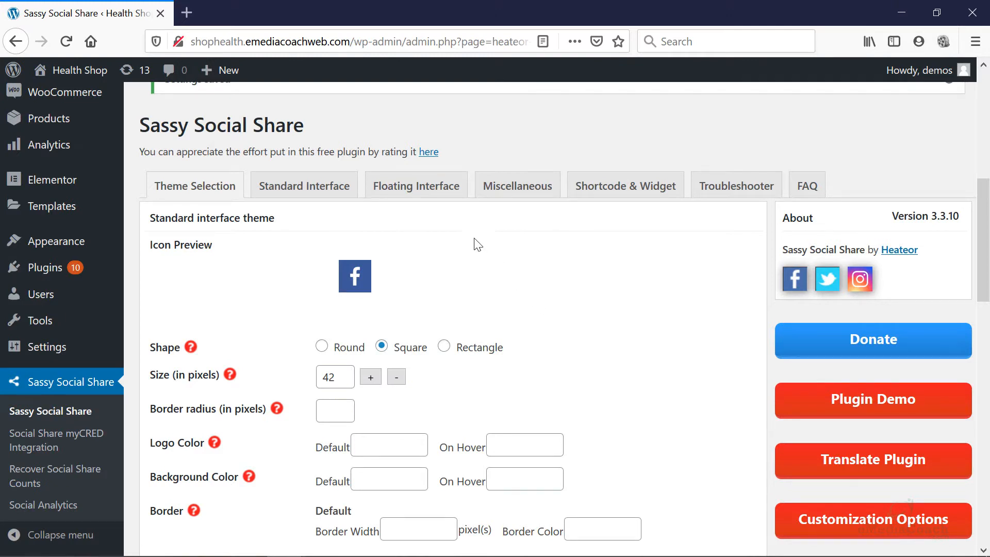
pyautogui.moveTo(422, 199)
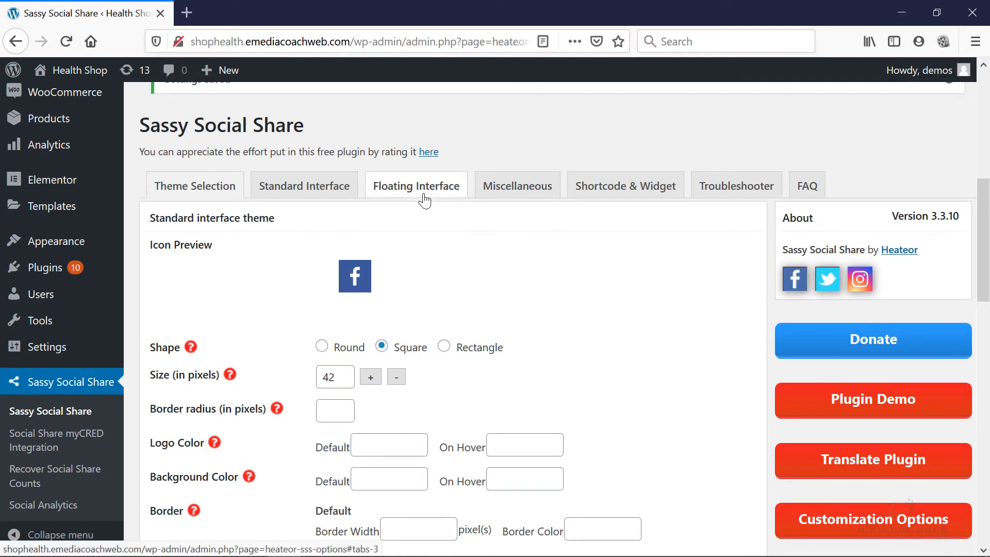
# - Uncheck Reddit, Pinterest, MeWe and Mix on the floating bar, keeping Facebook, Twitter, LinkedIn, WhatsApp
pyautogui.click(416, 185)
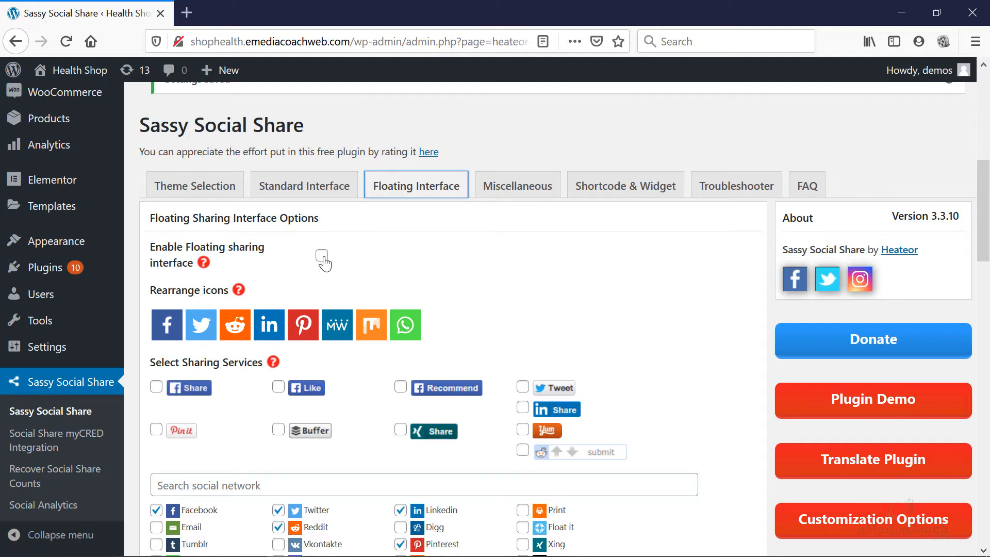
pyautogui.scroll(-3)
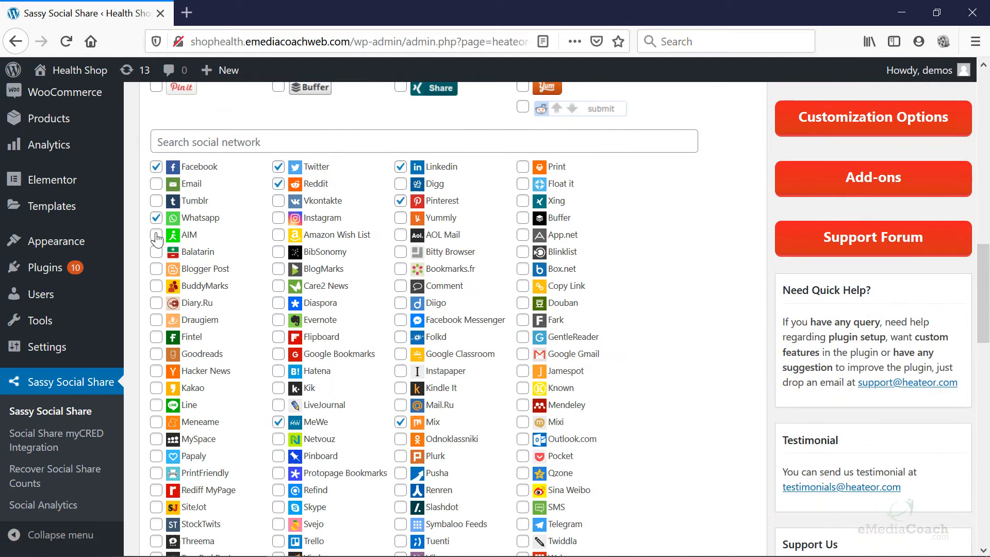
pyautogui.click(278, 183)
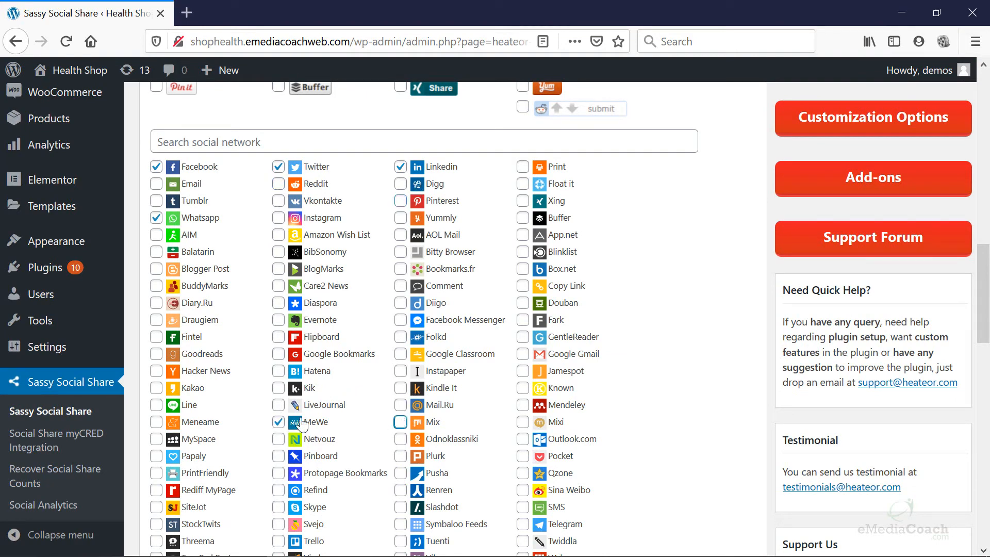
pyautogui.scroll(-3)
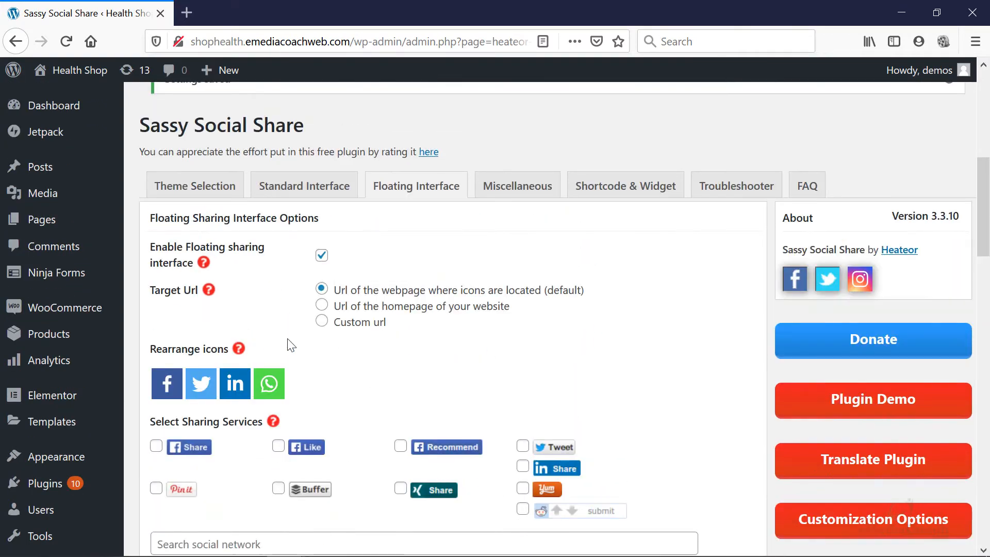
pyautogui.scroll(-3)
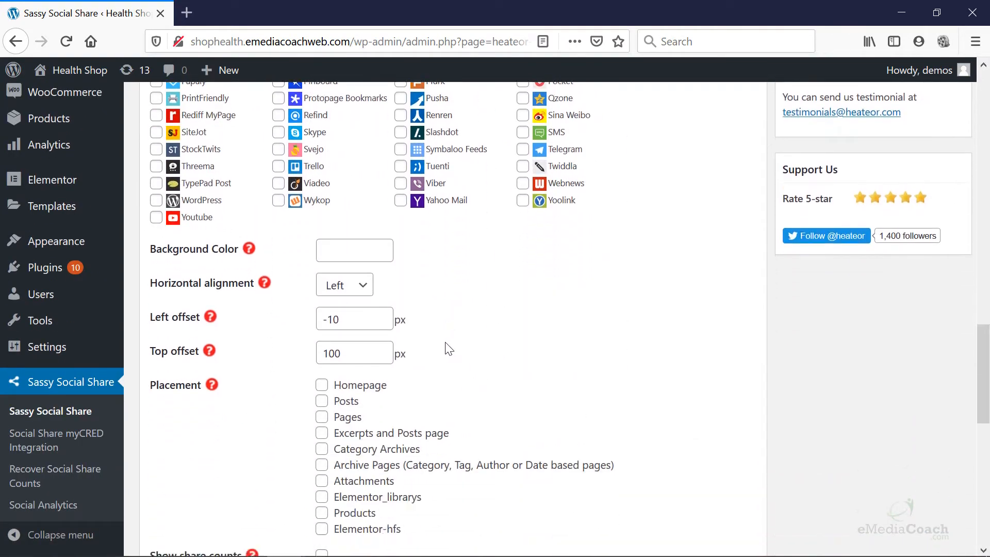
pyautogui.scroll(-3)
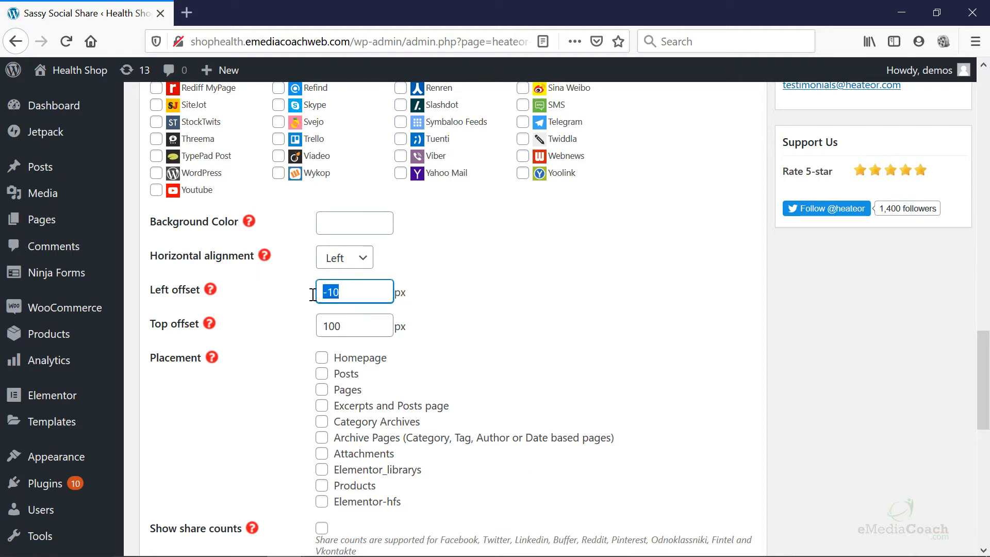
pyautogui.click(344, 257)
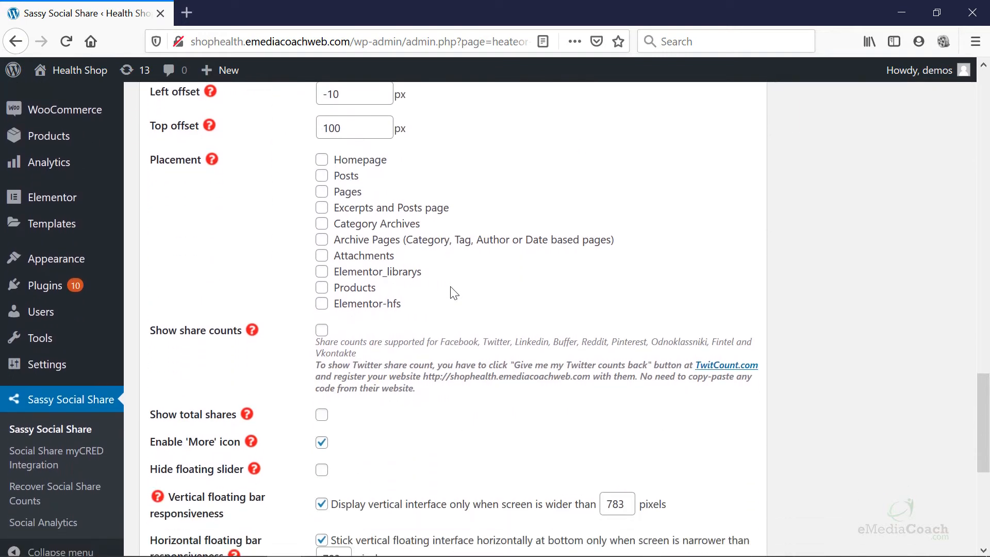
pyautogui.scroll(-3)
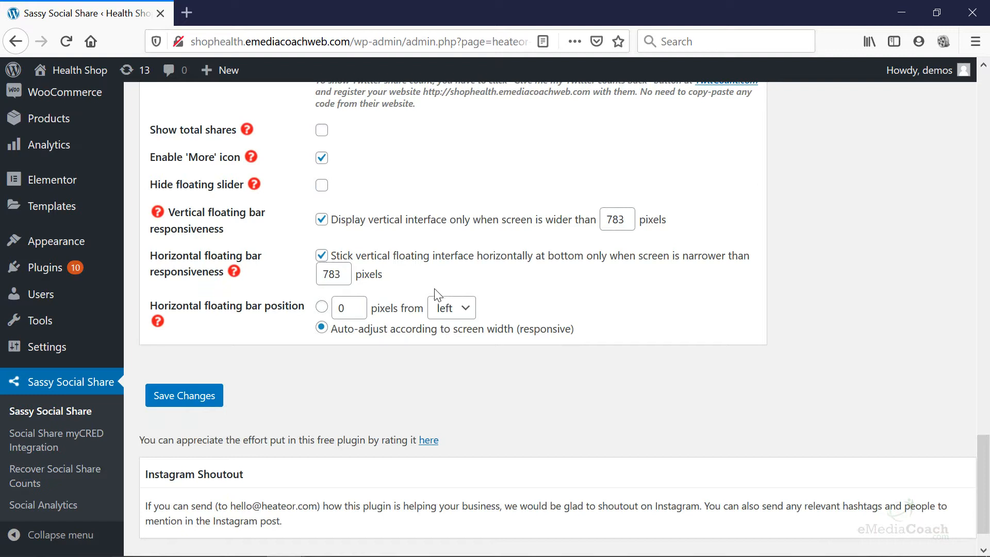
# - Save, disable the floating bar's 'More' icon, and save the settings again
pyautogui.click(184, 395)
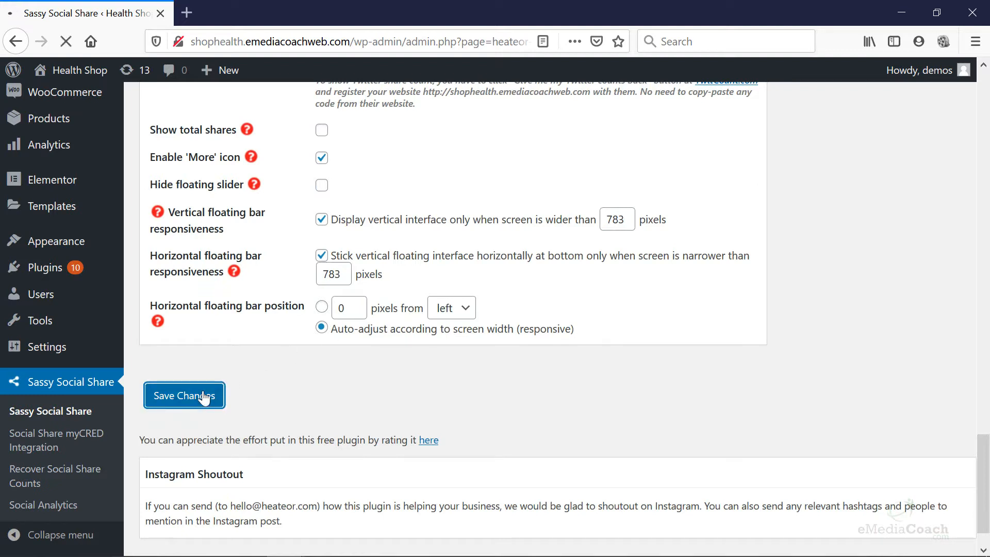
pyautogui.click(184, 395)
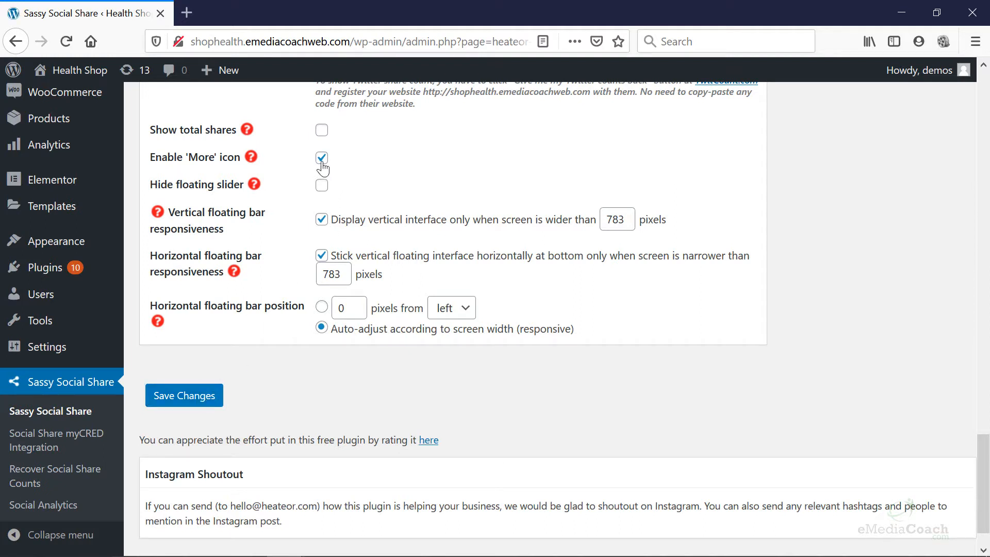
pyautogui.click(321, 157)
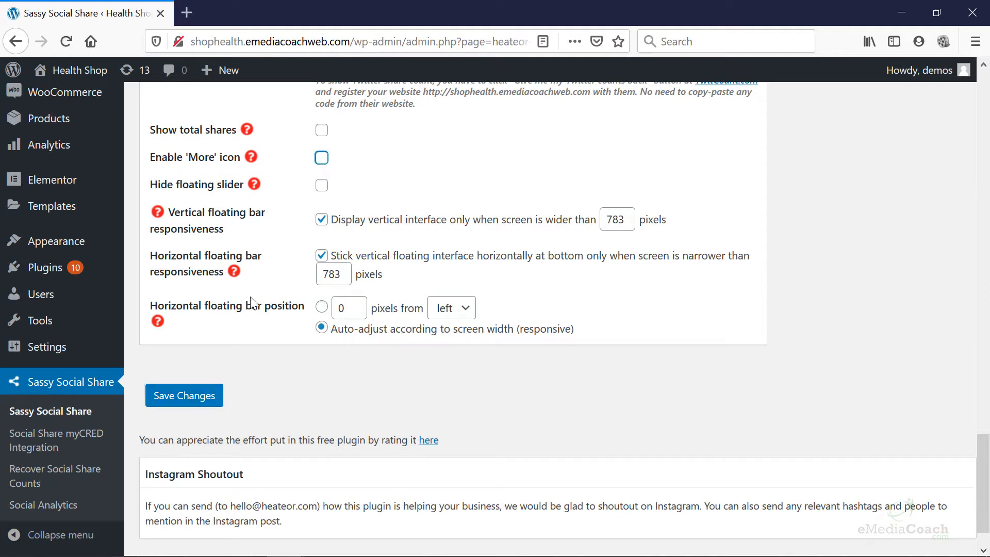
pyautogui.click(184, 395)
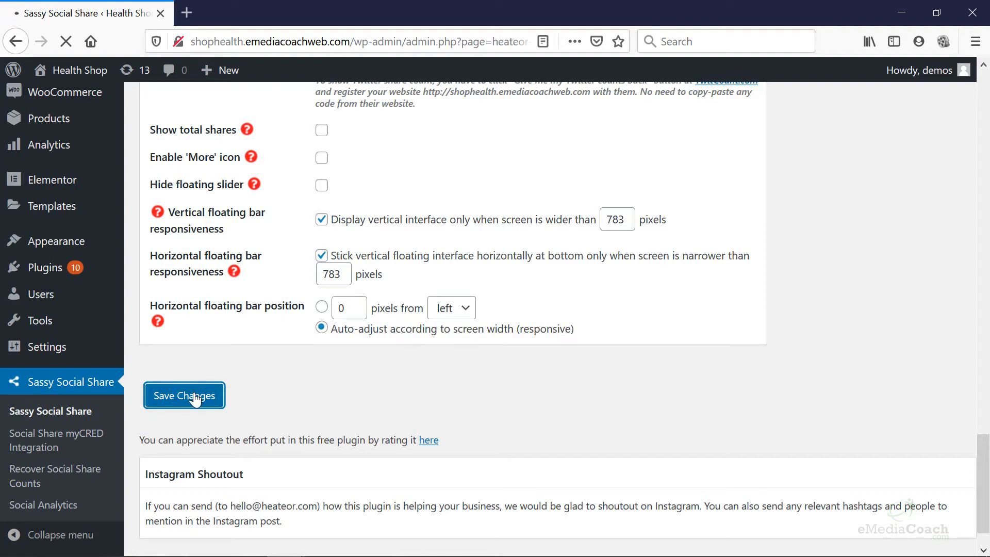
pyautogui.click(184, 396)
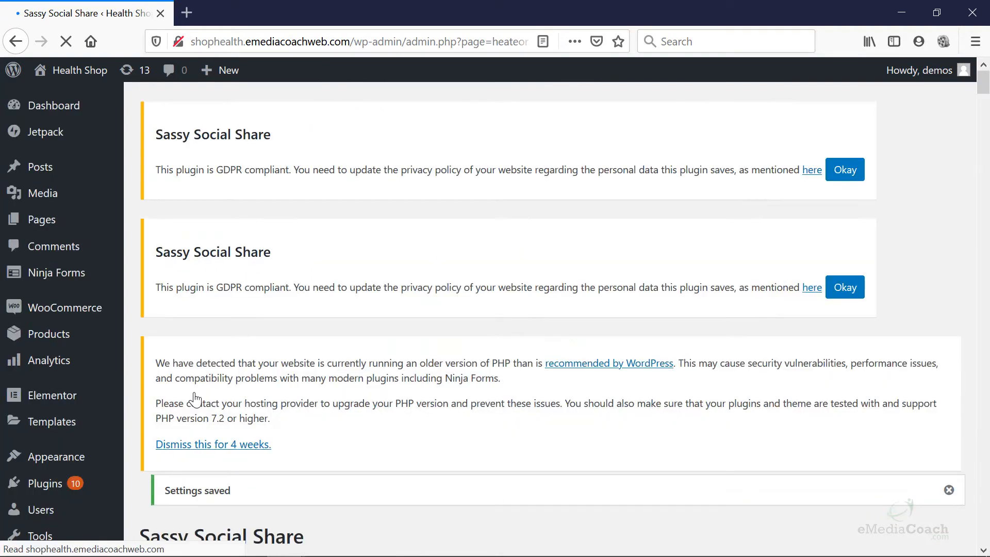
pyautogui.scroll(-3)
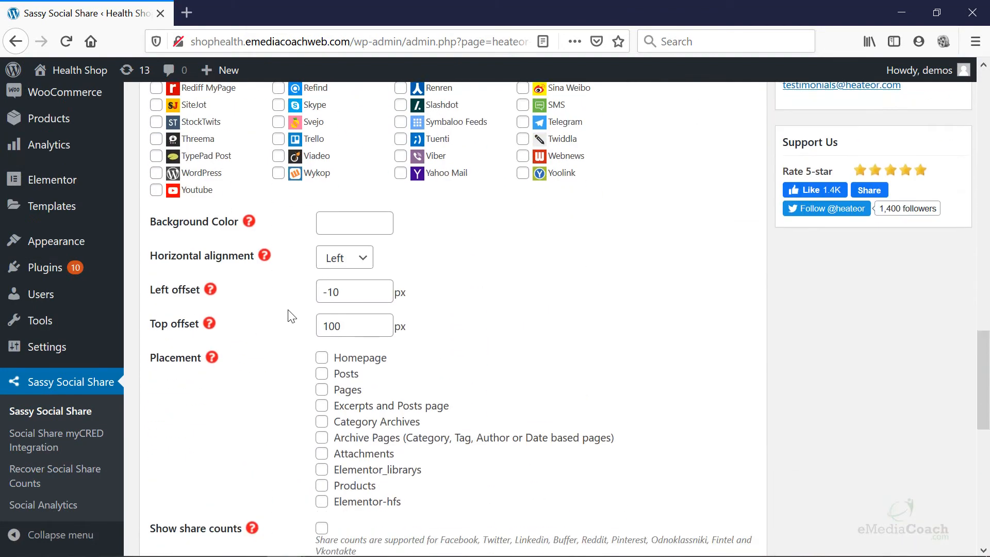
# - Check Homepage under the floating bar's Placement and save the changes
pyautogui.scroll(-3)
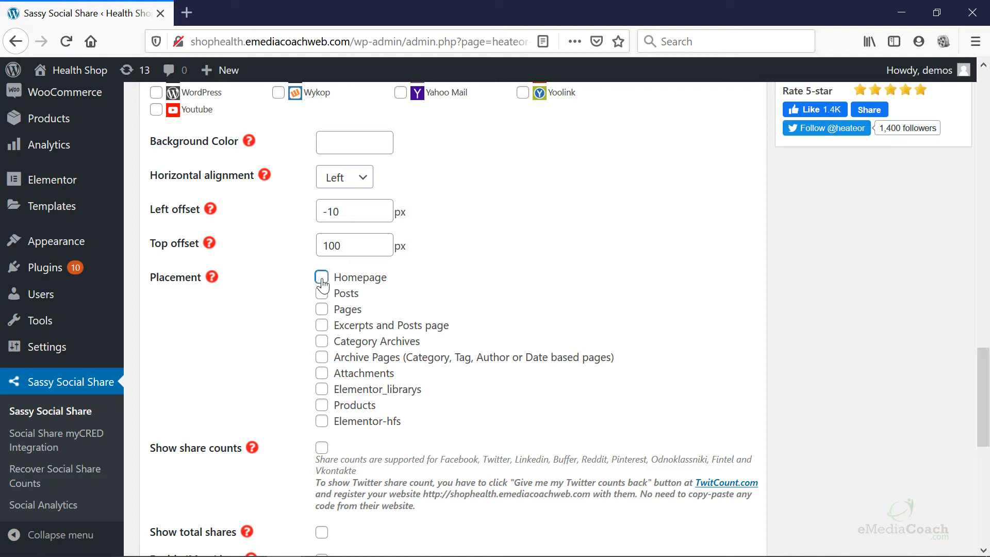
pyautogui.click(321, 277)
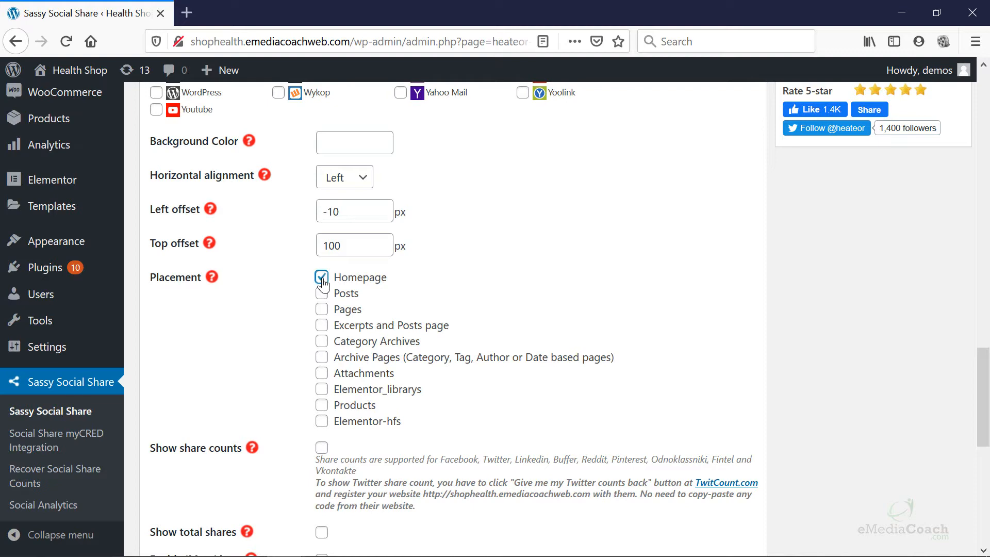
pyautogui.scroll(-3)
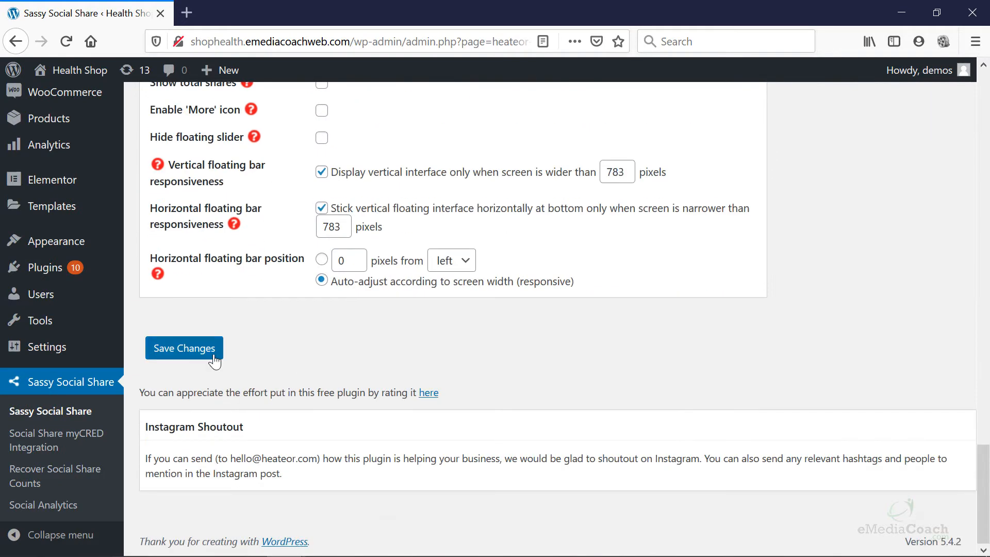
pyautogui.click(184, 348)
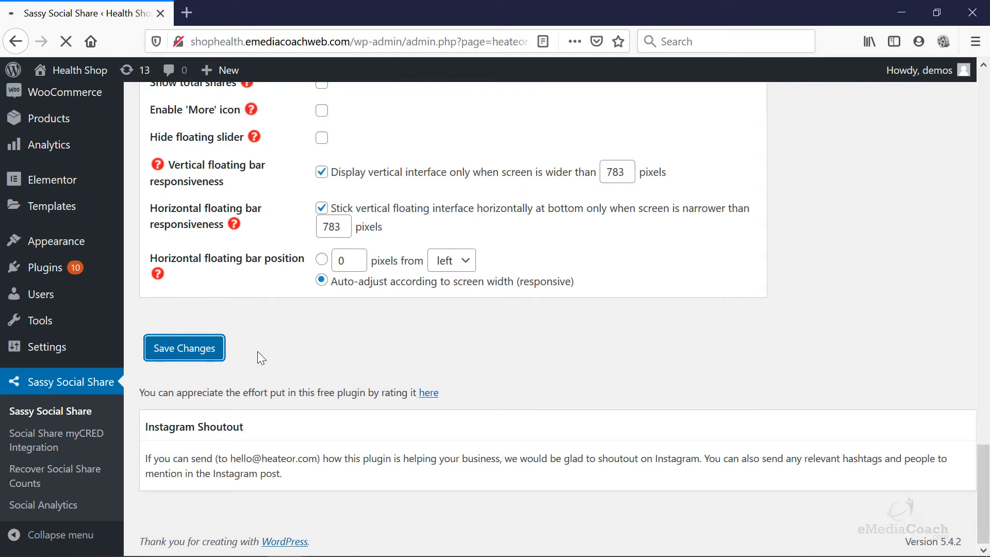
pyautogui.click(184, 347)
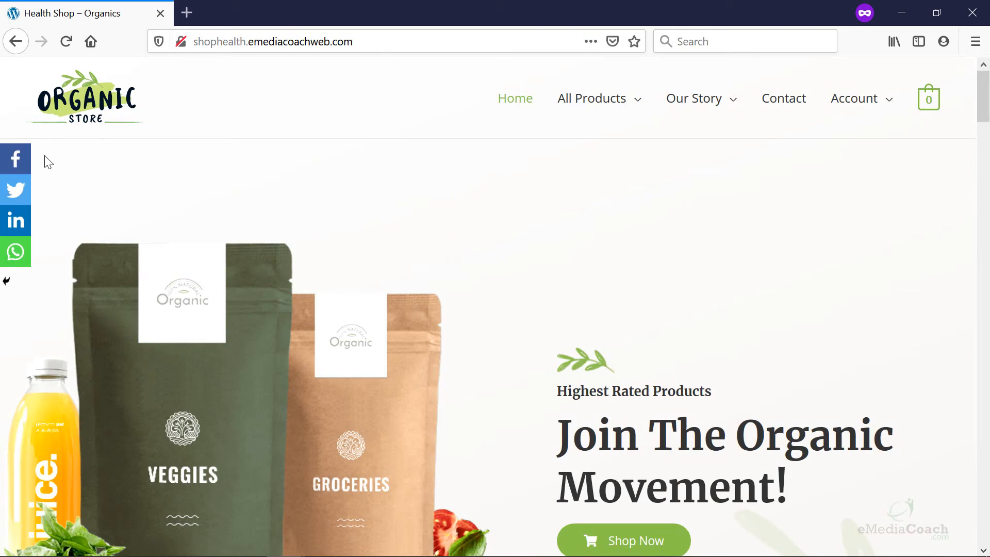
pyautogui.moveTo(15, 159)
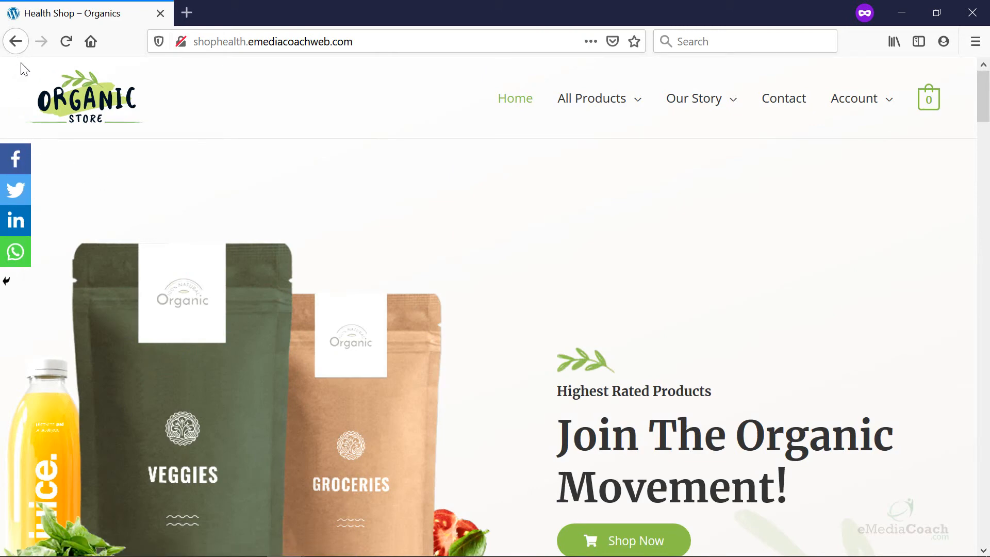
pyautogui.moveTo(25, 350)
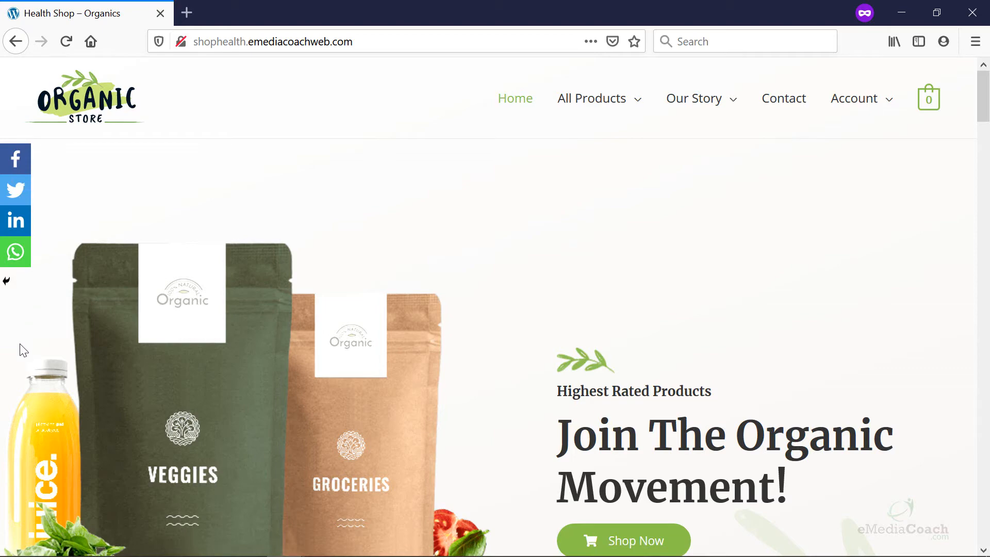
# - Scroll the store homepage to inspect the floating Facebook, Twitter, LinkedIn and WhatsApp bar
pyautogui.scroll(-3)
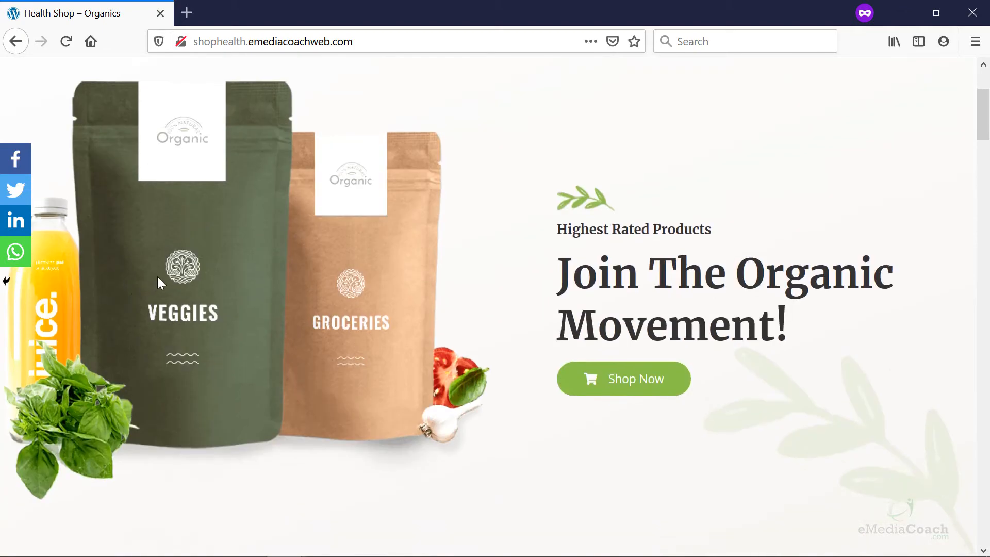
pyautogui.scroll(-3)
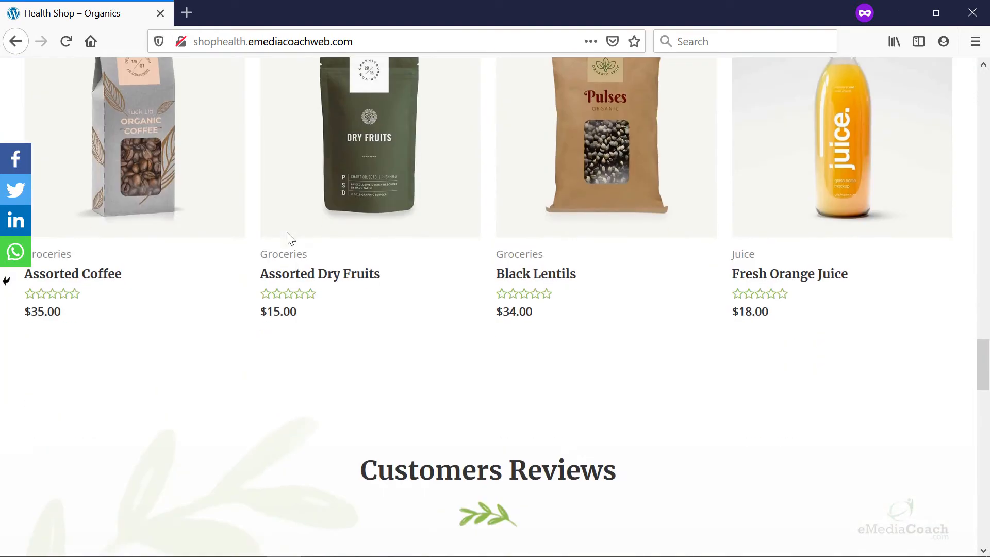
pyautogui.scroll(3)
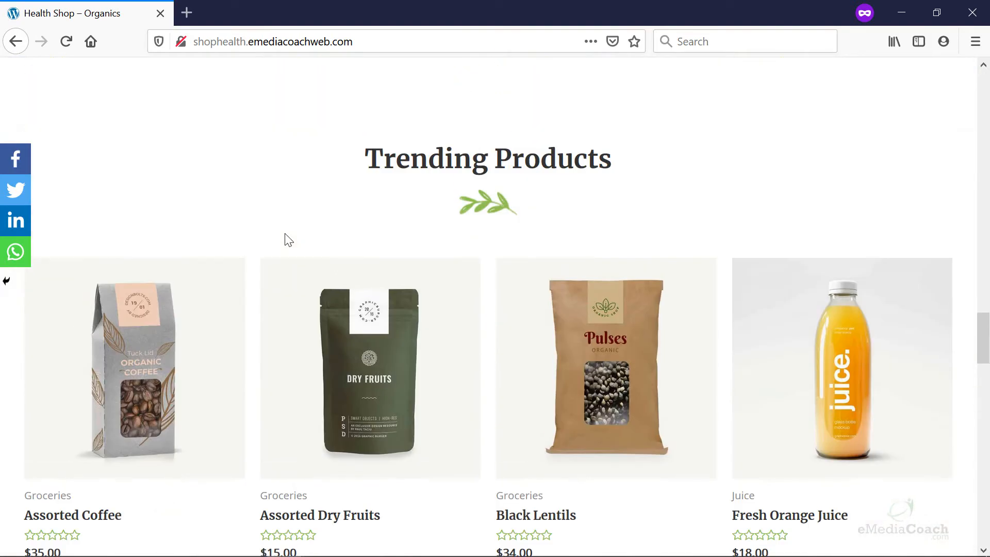
pyautogui.scroll(-3)
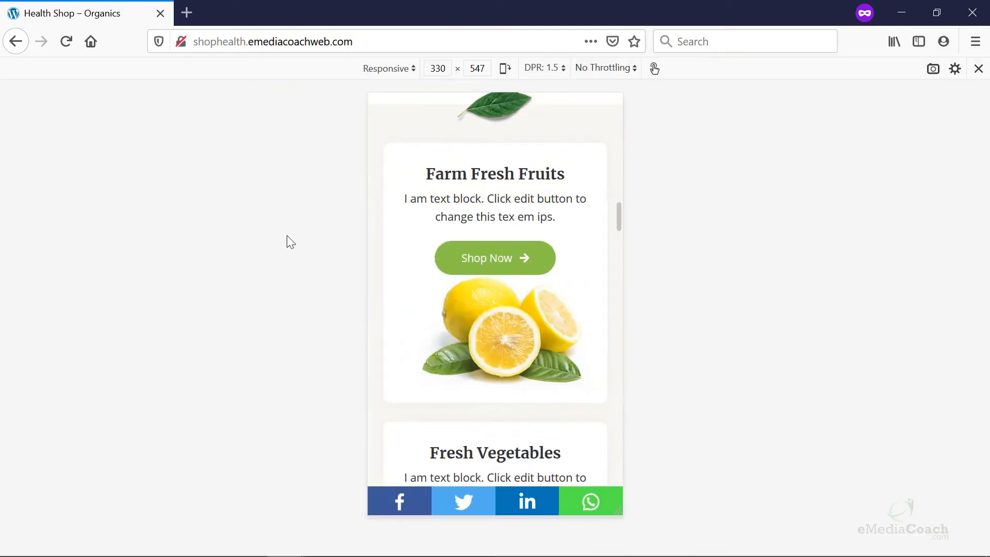
# - Scroll the mobile view, open the hamburger menu, then return to Sassy Social Share settings
pyautogui.scroll(-3)
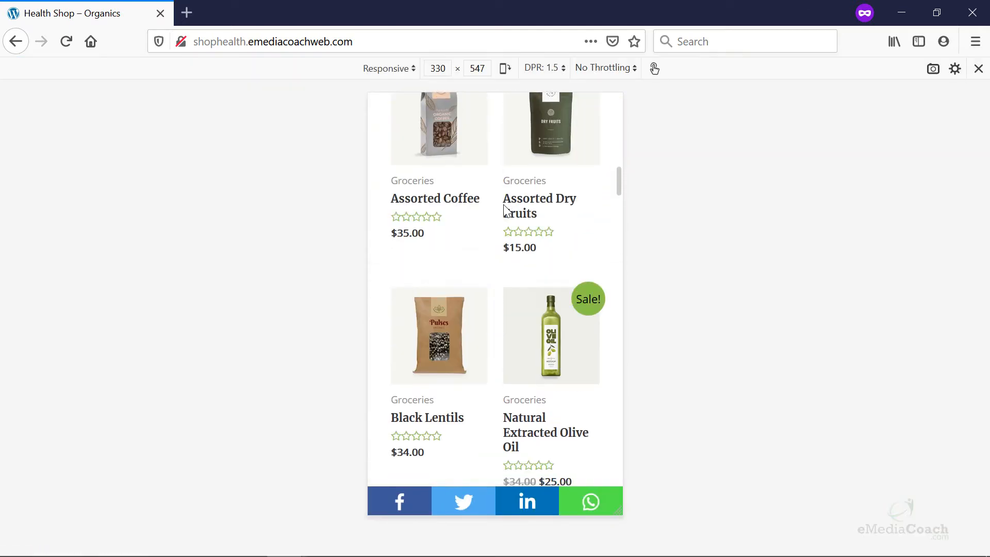
pyautogui.scroll(-3)
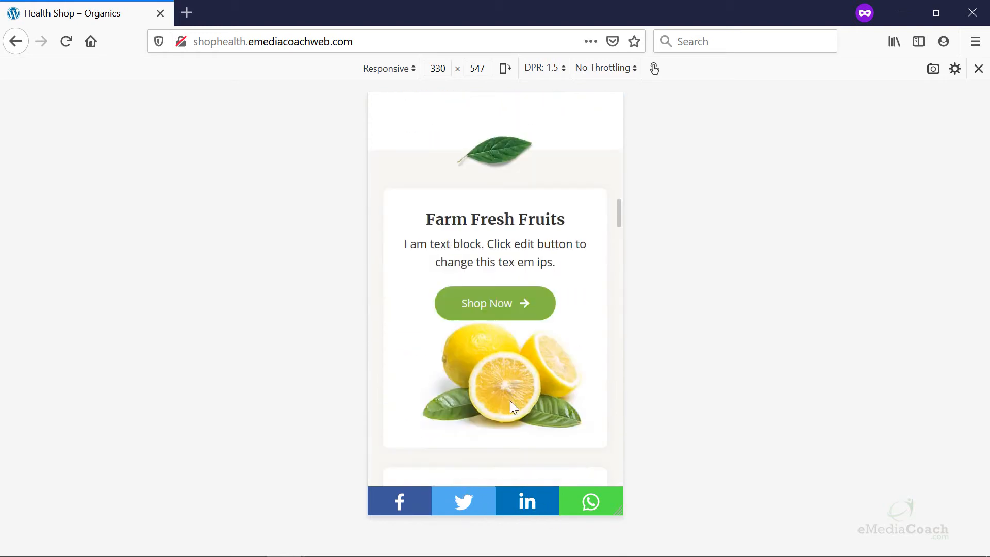
pyautogui.scroll(-3)
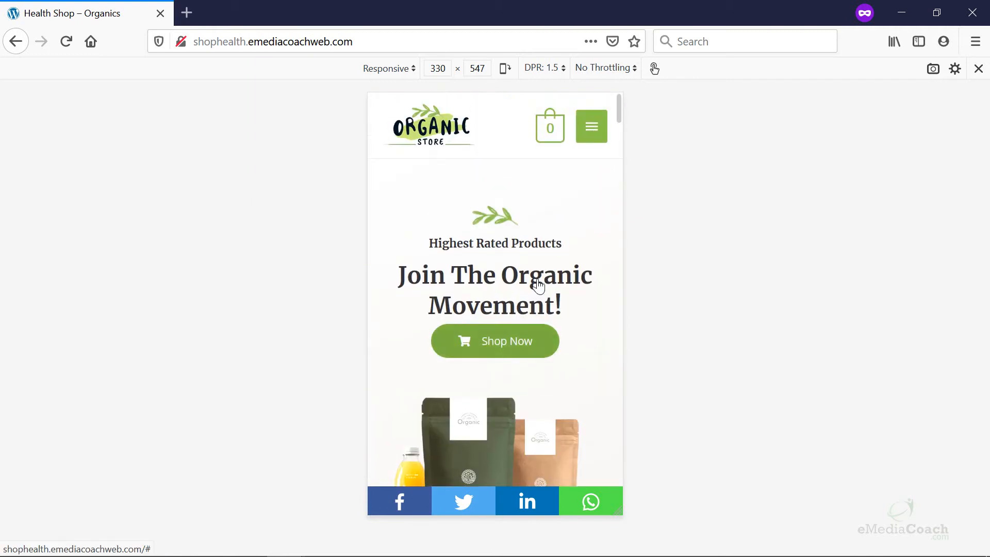
pyautogui.click(590, 126)
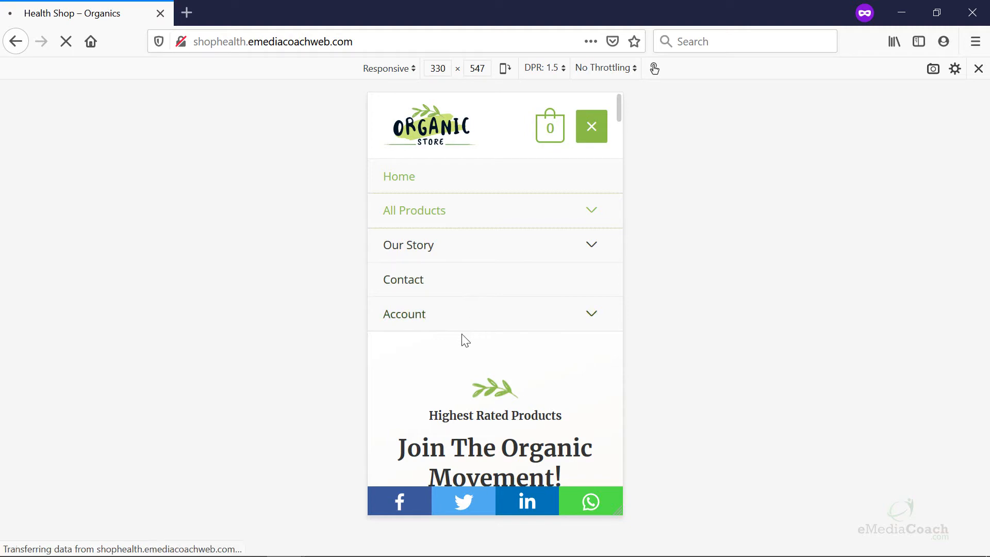
pyautogui.click(414, 210)
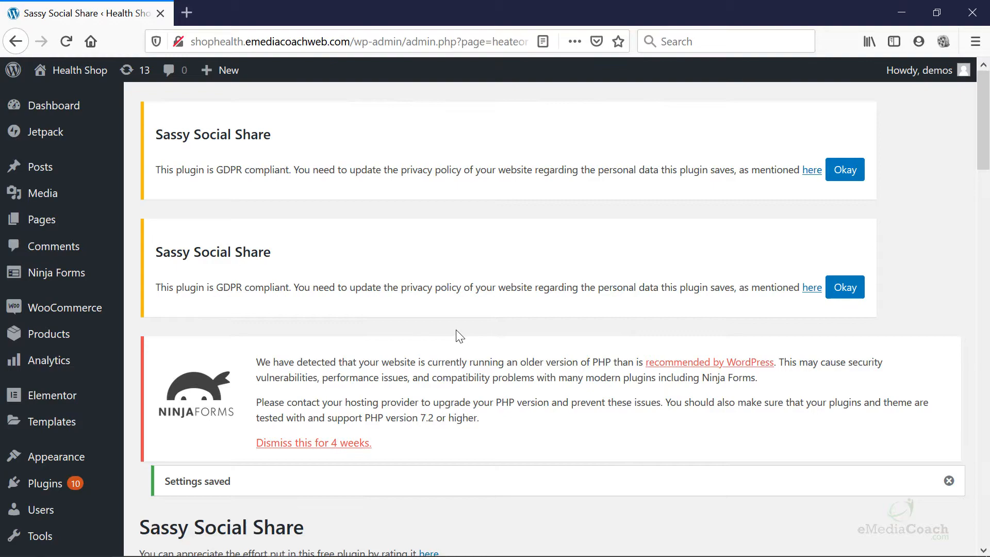
# - Switch to the Standard Interface tab with its 'Sharing is Caring' options
pyautogui.scroll(-3)
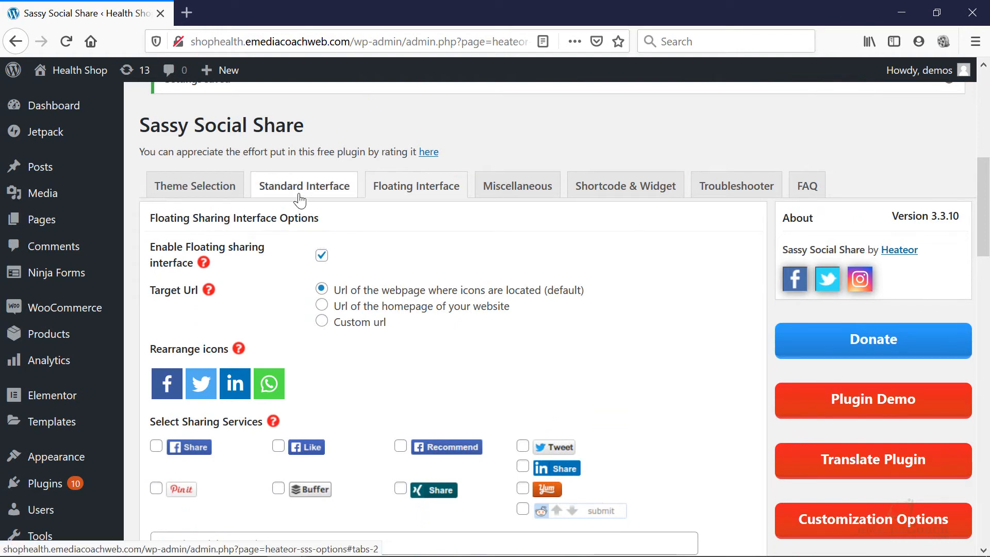
pyautogui.moveTo(302, 194)
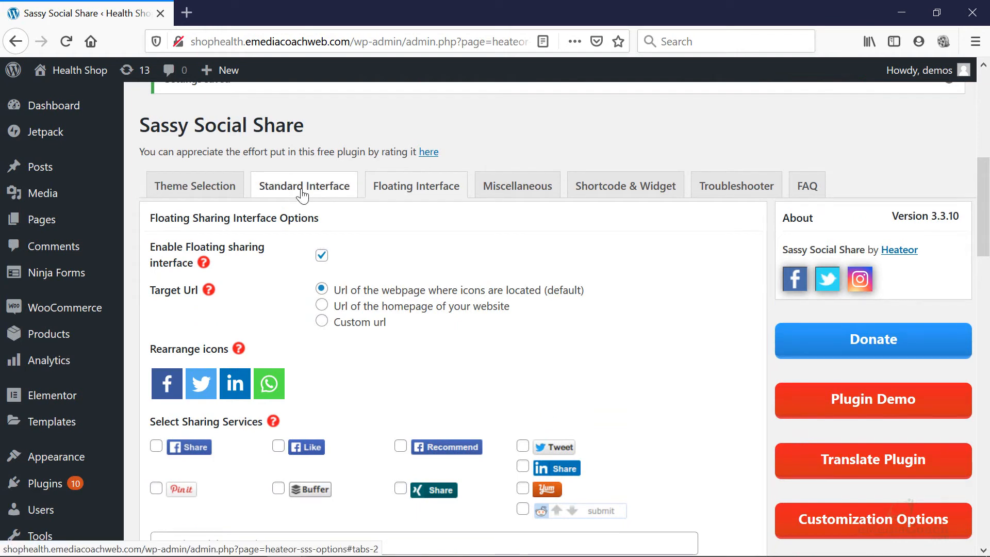
pyautogui.click(304, 186)
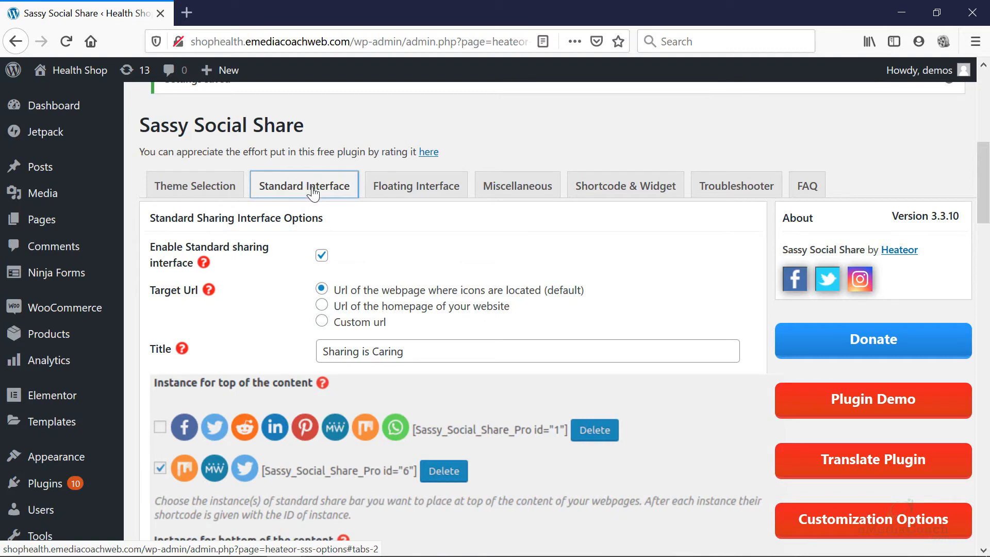
pyautogui.click(321, 255)
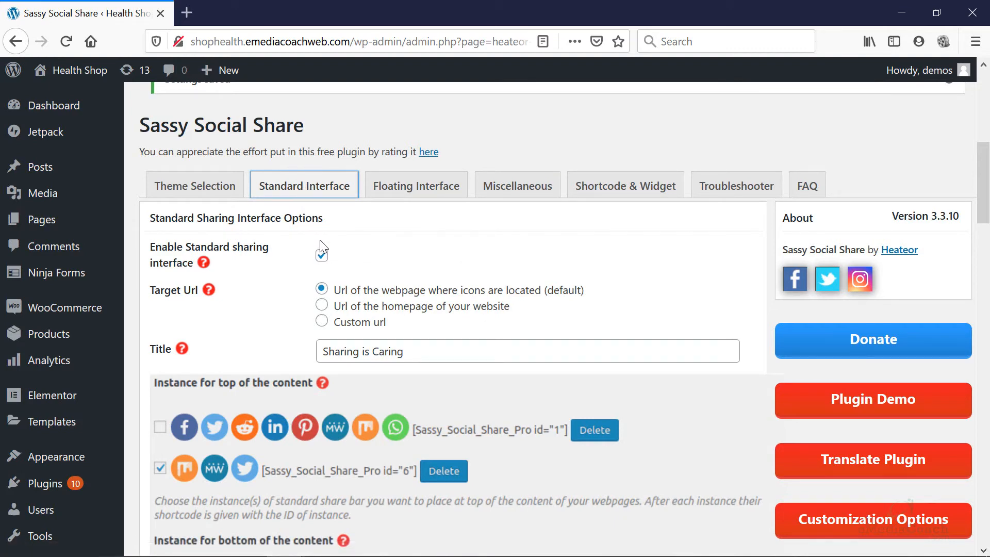
# - Drop Twitter and LinkedIn, add Instagram then Email after Facebook and WhatsApp, and save
pyautogui.scroll(-3)
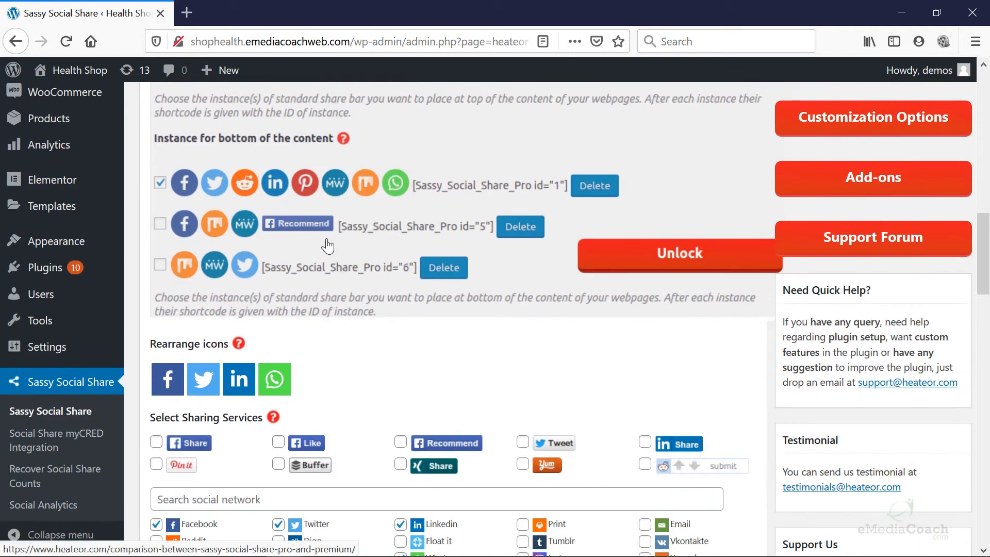
pyautogui.scroll(-3)
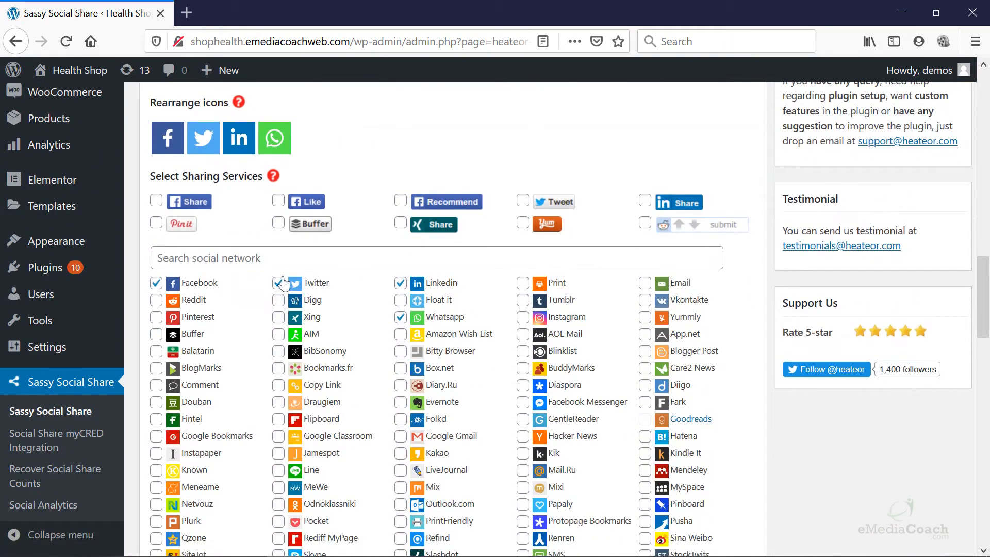
pyautogui.click(278, 283)
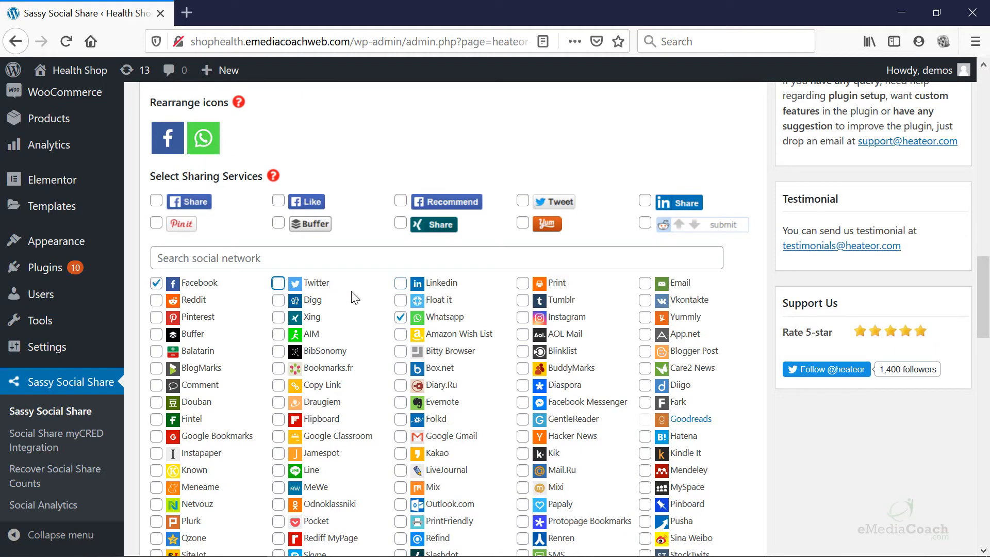
pyautogui.moveTo(640, 288)
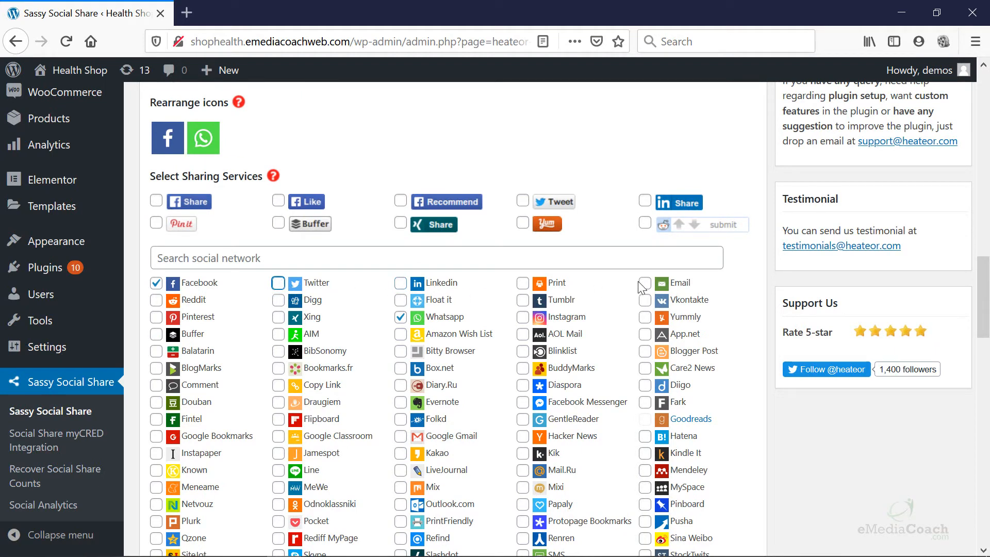
pyautogui.click(644, 282)
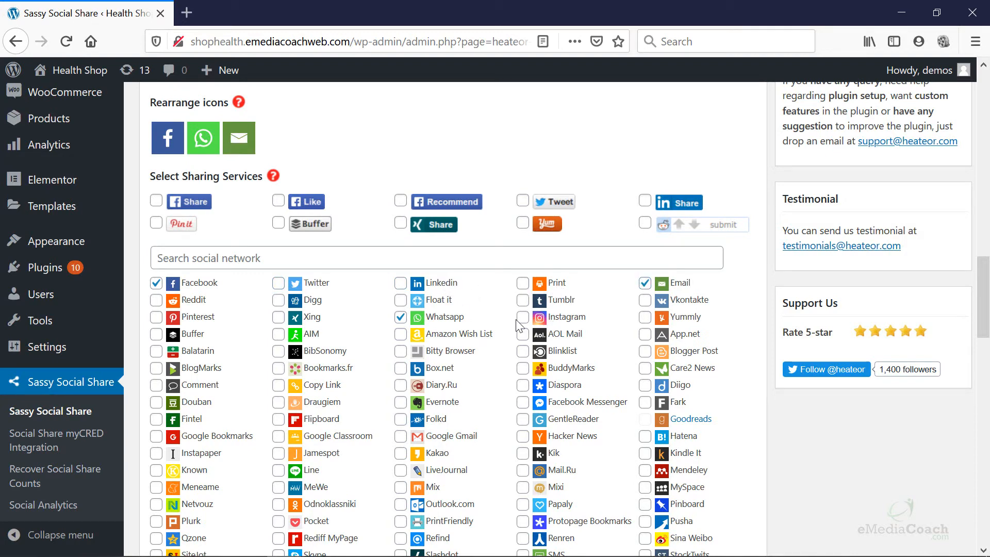
pyautogui.click(522, 317)
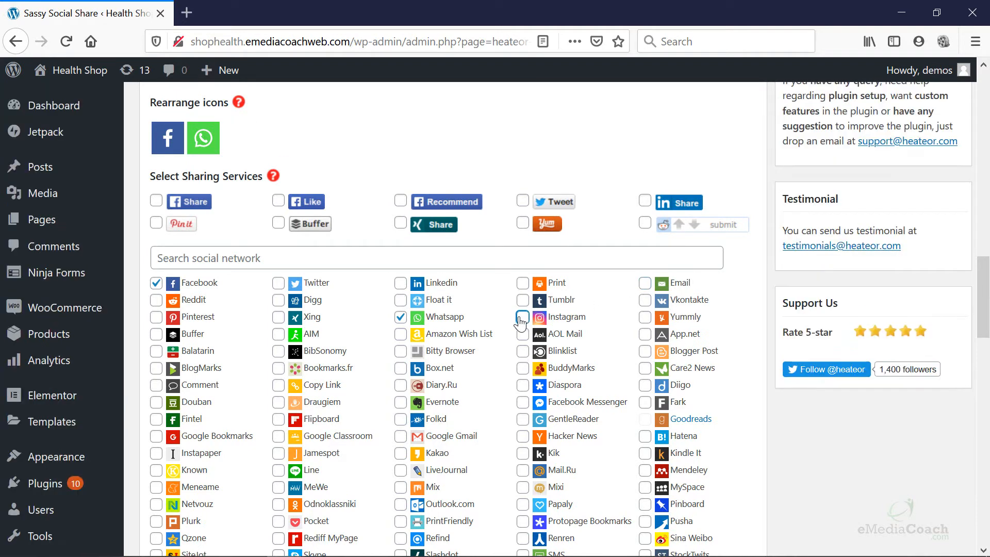
pyautogui.click(522, 317)
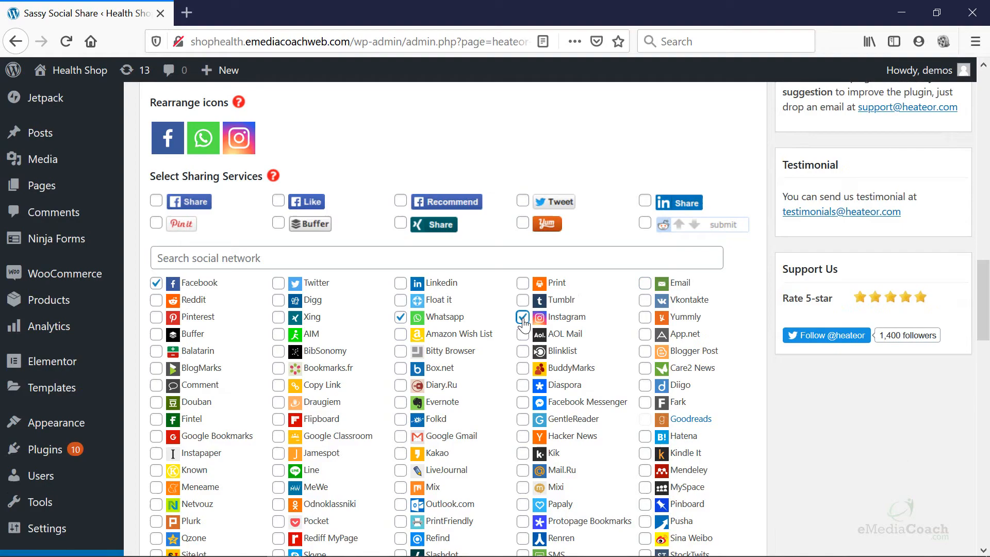
pyautogui.click(644, 282)
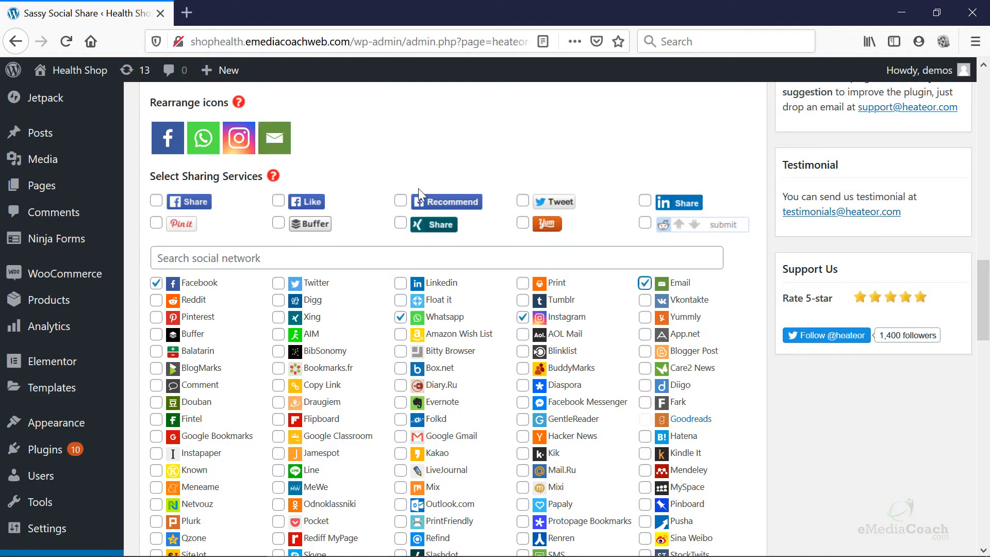
pyautogui.scroll(-3)
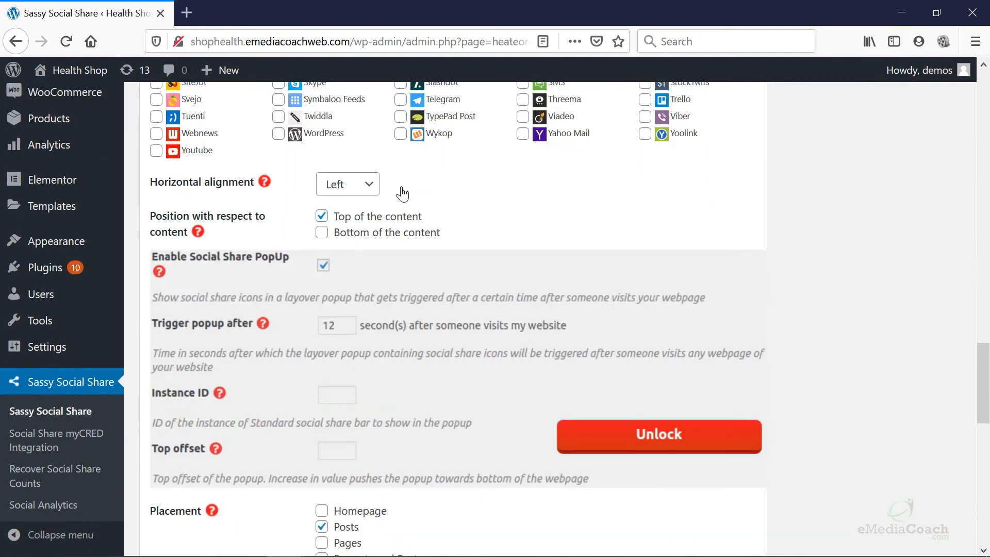
pyautogui.scroll(-3)
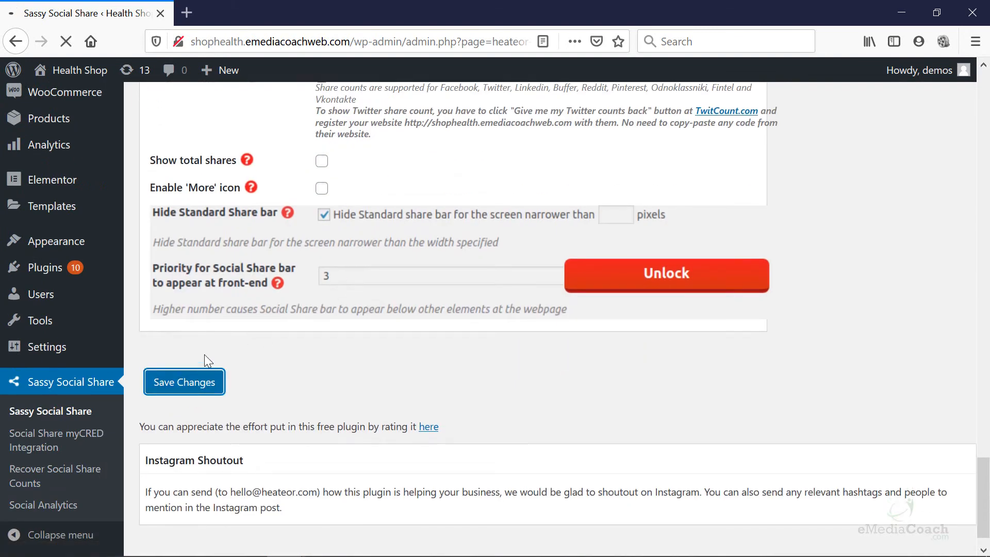
pyautogui.click(183, 382)
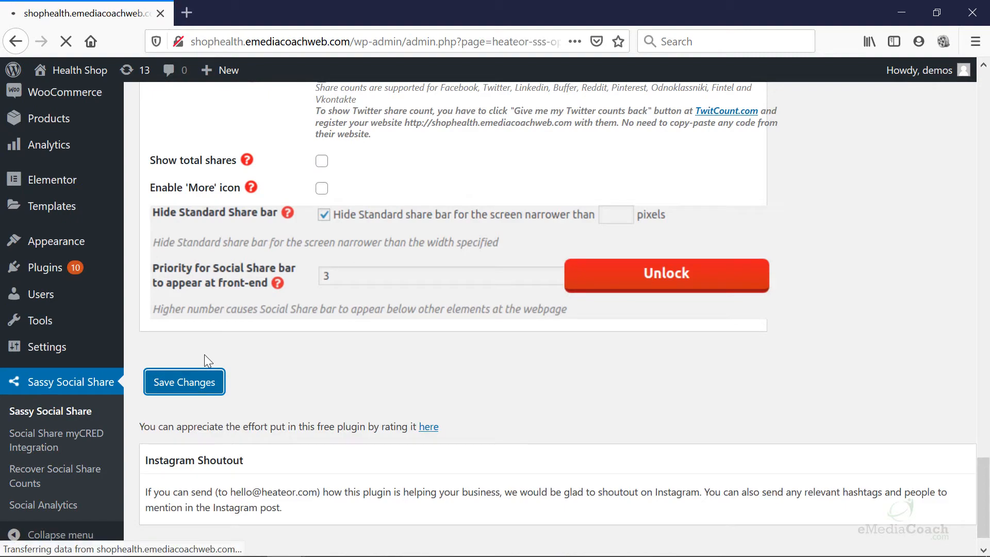
# - Set the standard share icons to Round shape at 35 px and save
pyautogui.click(183, 382)
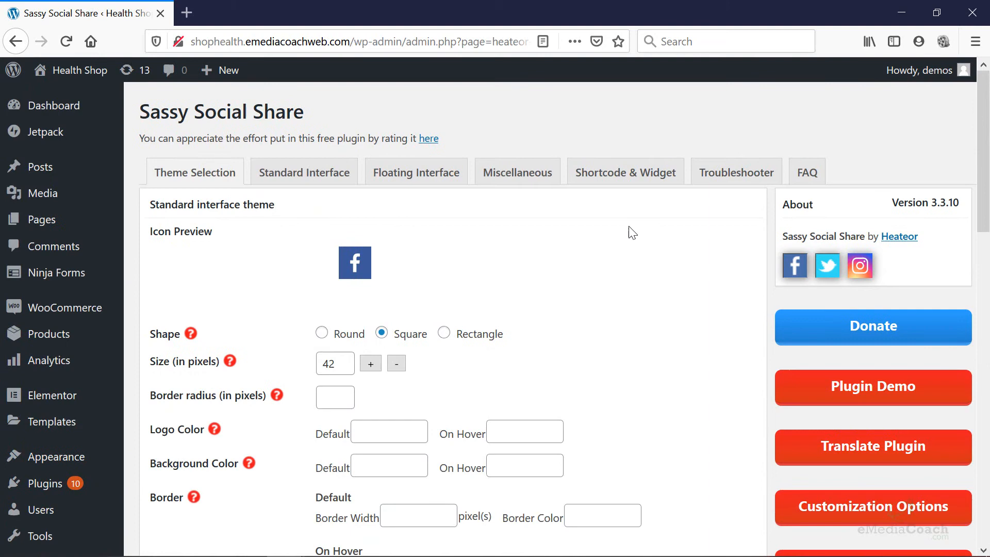
pyautogui.moveTo(248, 159)
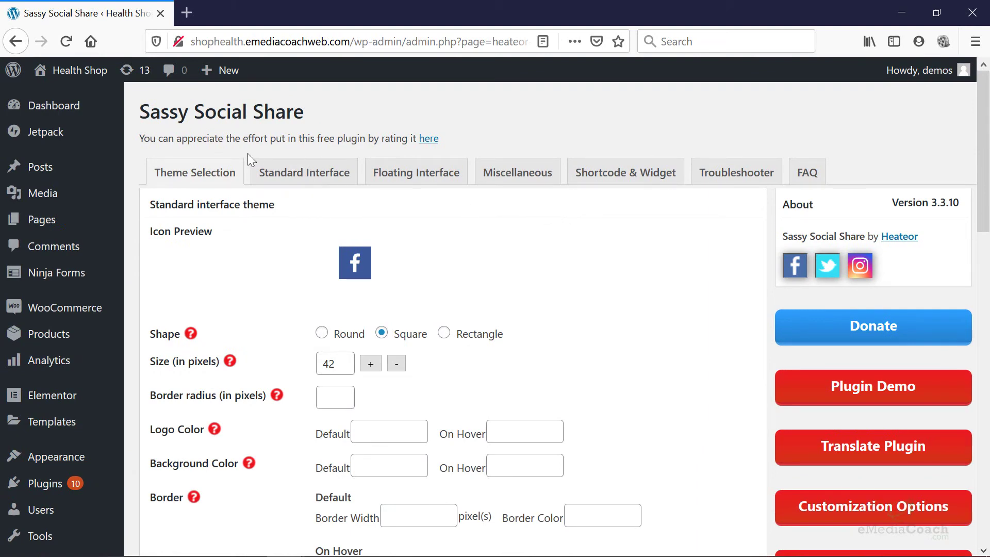
pyautogui.click(194, 172)
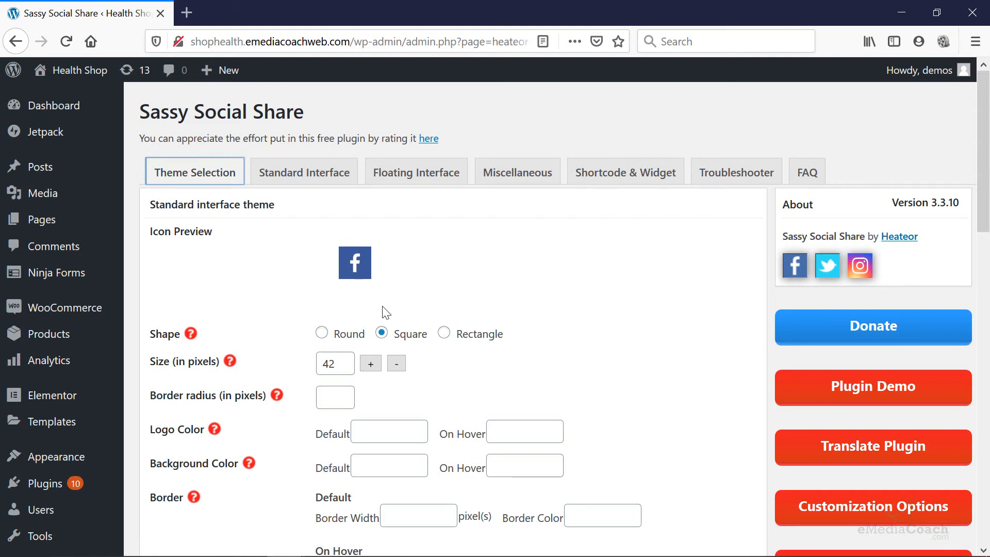
pyautogui.click(396, 405)
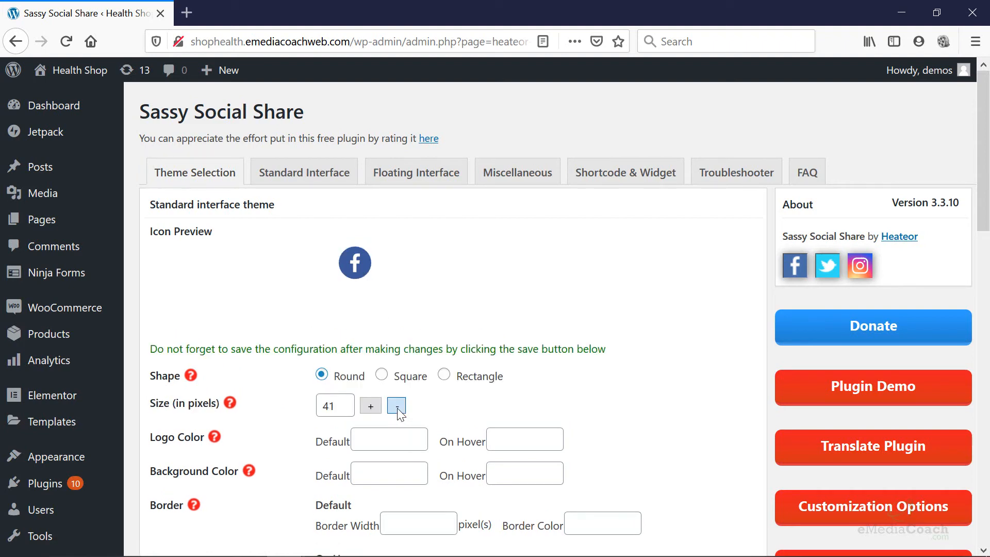
pyautogui.click(396, 401)
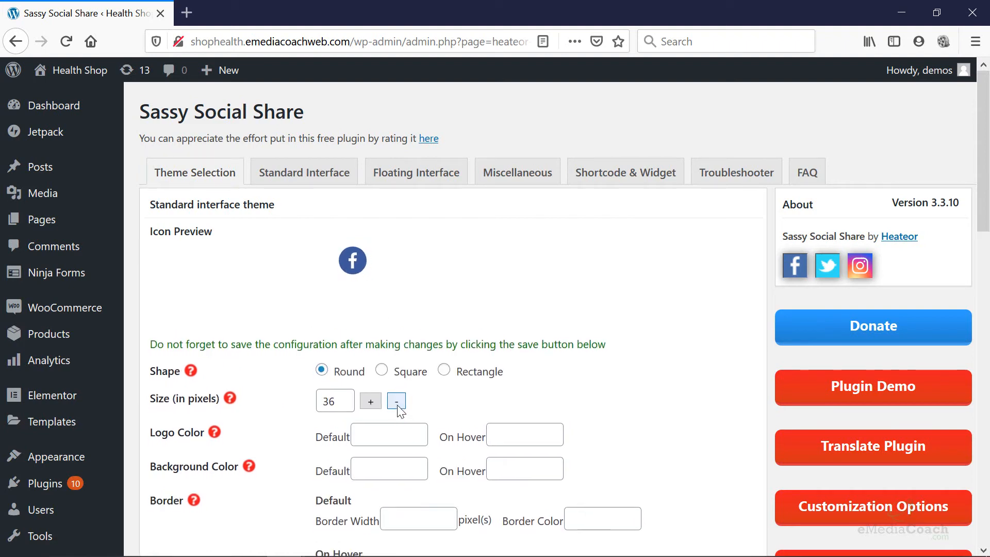
pyautogui.scroll(-3)
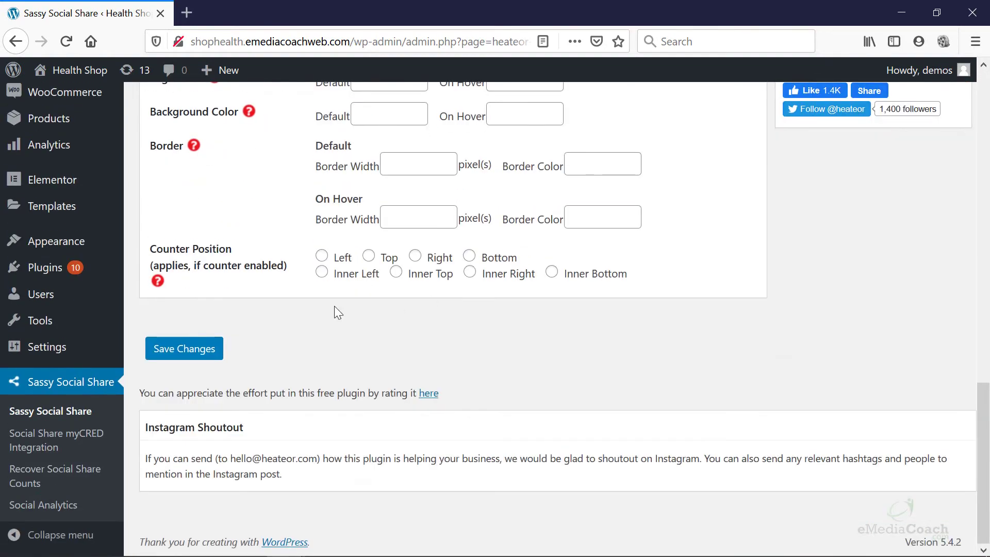
pyautogui.click(184, 348)
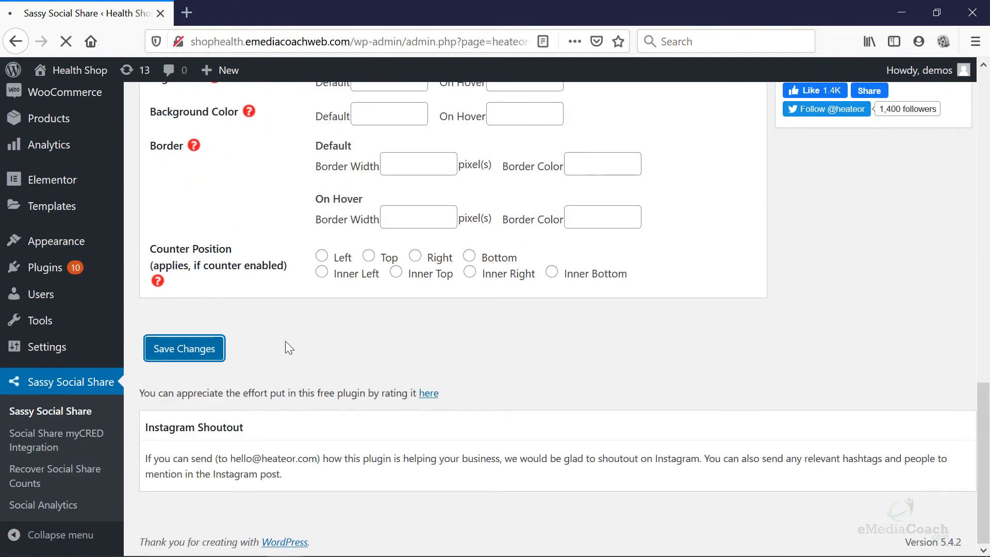
pyautogui.click(184, 349)
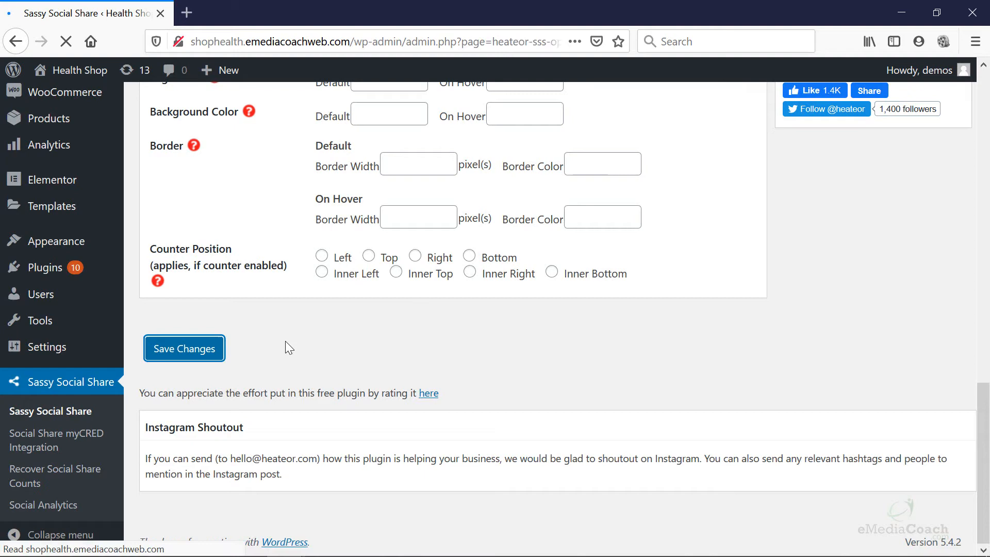
pyautogui.click(184, 348)
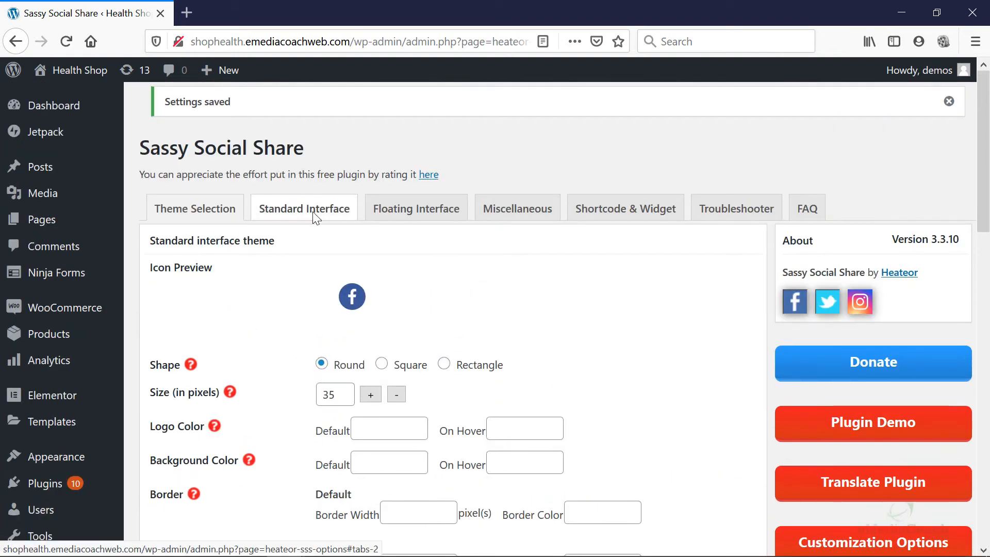
# - Add WooCommerce Product Page to the standard bar's placement and save
pyautogui.scroll(-3)
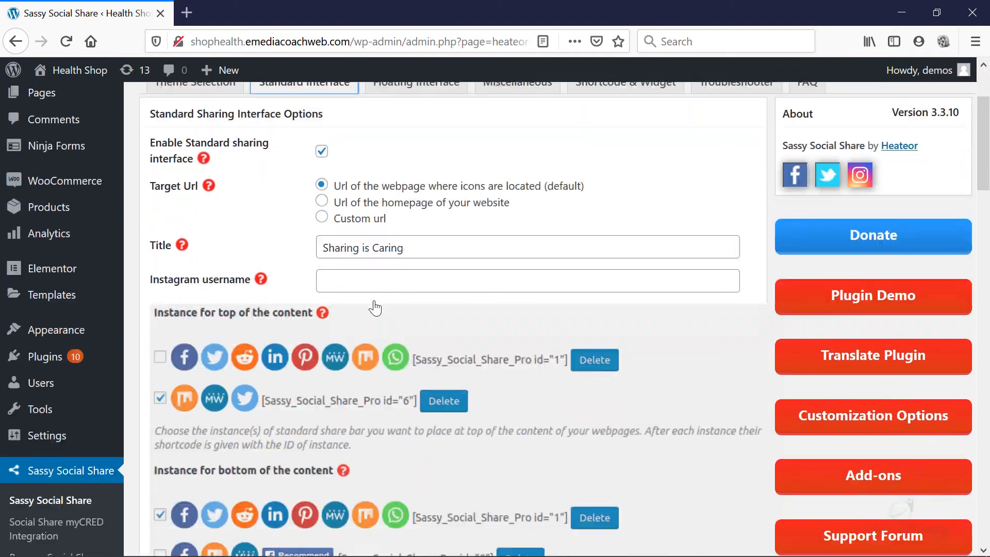
pyautogui.scroll(-3)
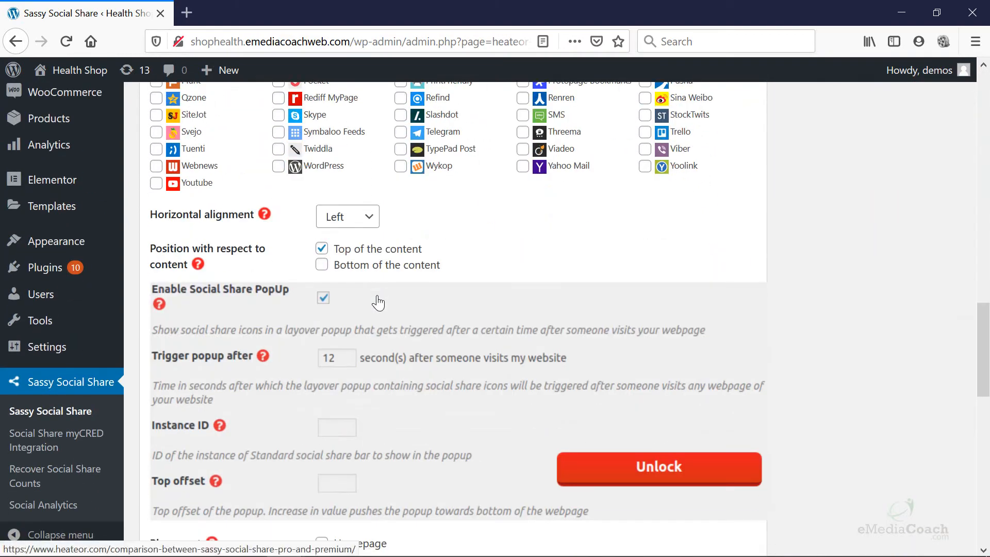
pyautogui.scroll(-3)
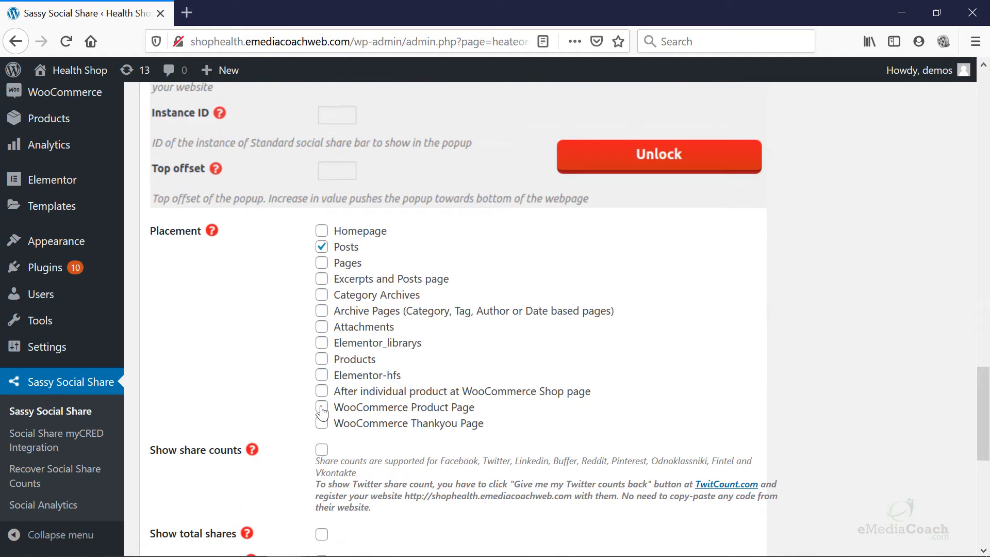
pyautogui.click(321, 407)
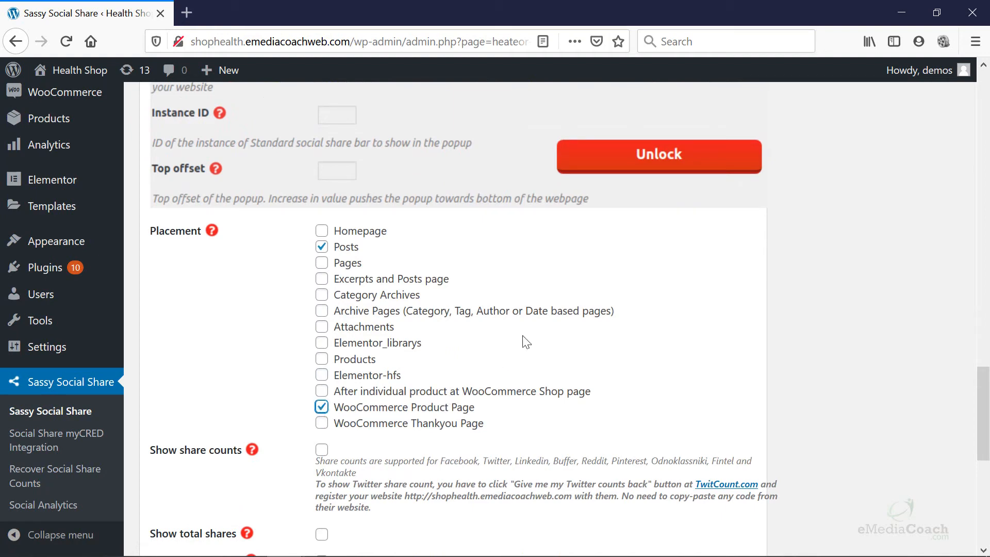
pyautogui.scroll(-3)
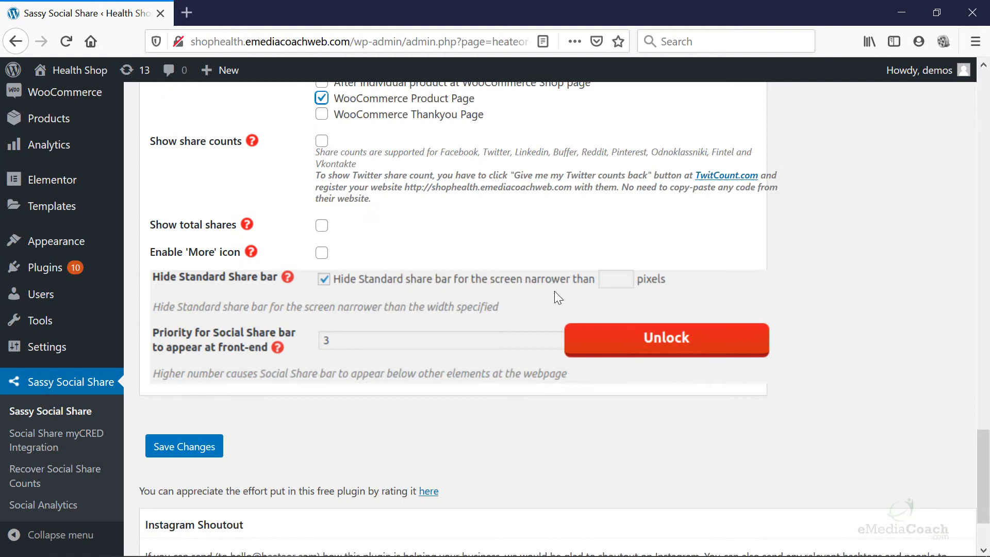
pyautogui.click(184, 446)
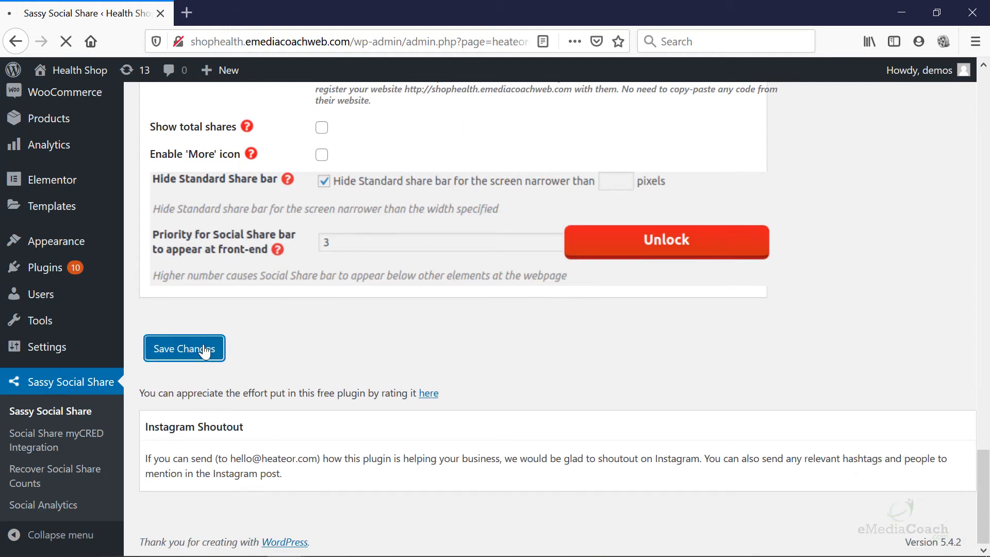
pyautogui.click(184, 349)
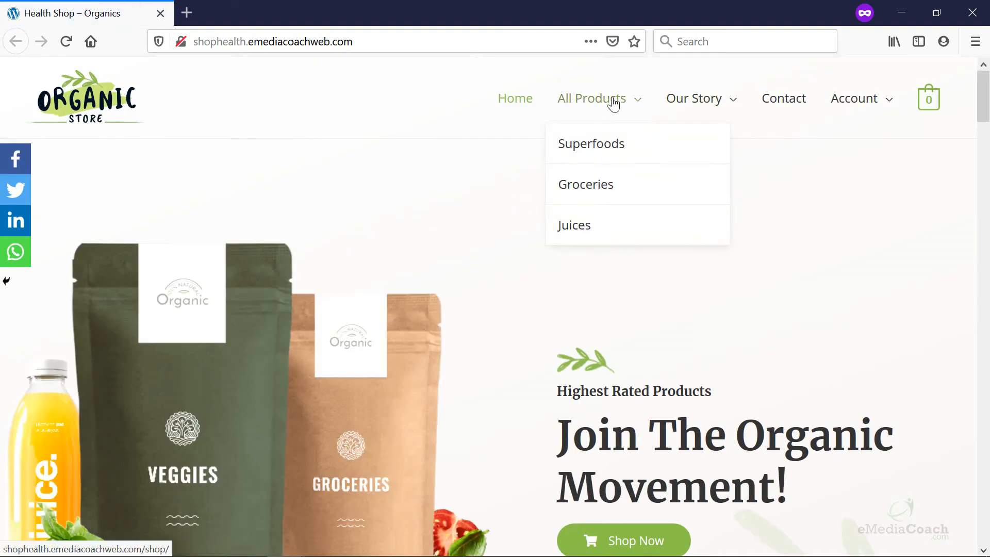
# - Browse through the store to the Black Lentils product page and scroll to its share icons
pyautogui.click(591, 143)
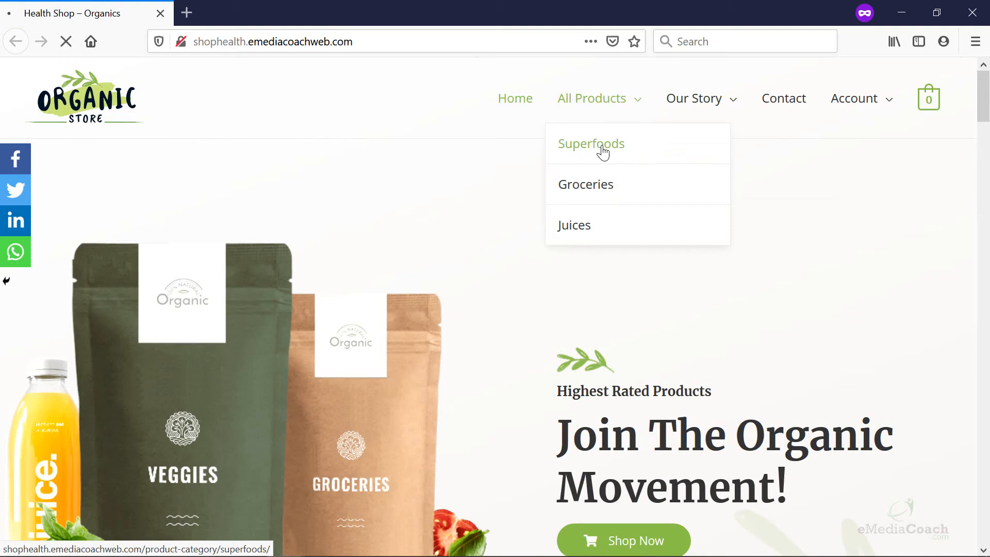
pyautogui.click(591, 144)
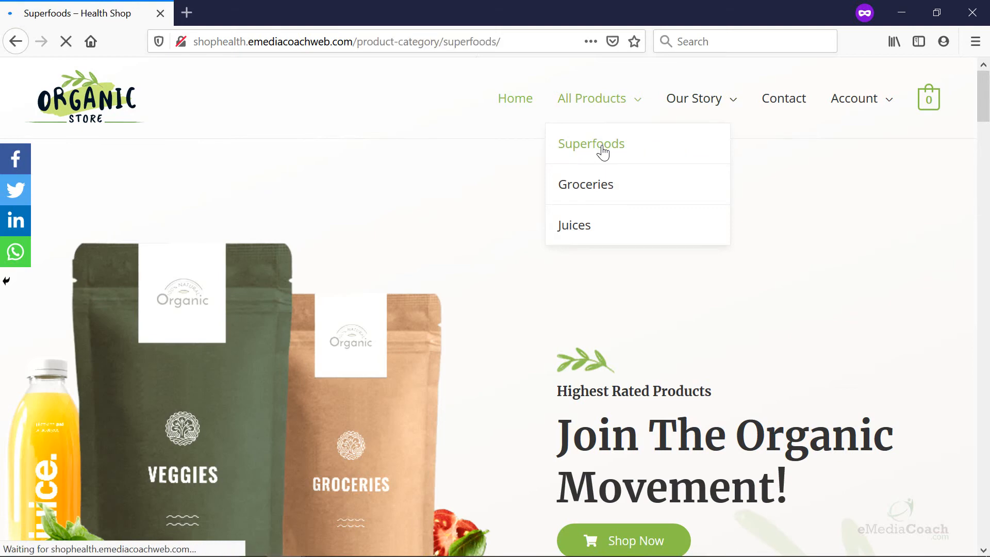
pyautogui.click(591, 143)
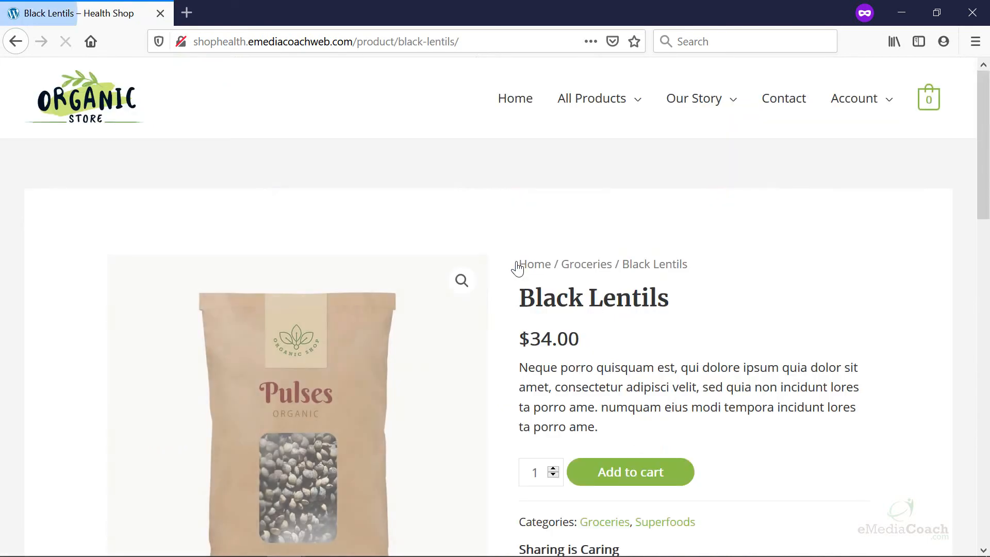
pyautogui.scroll(-3)
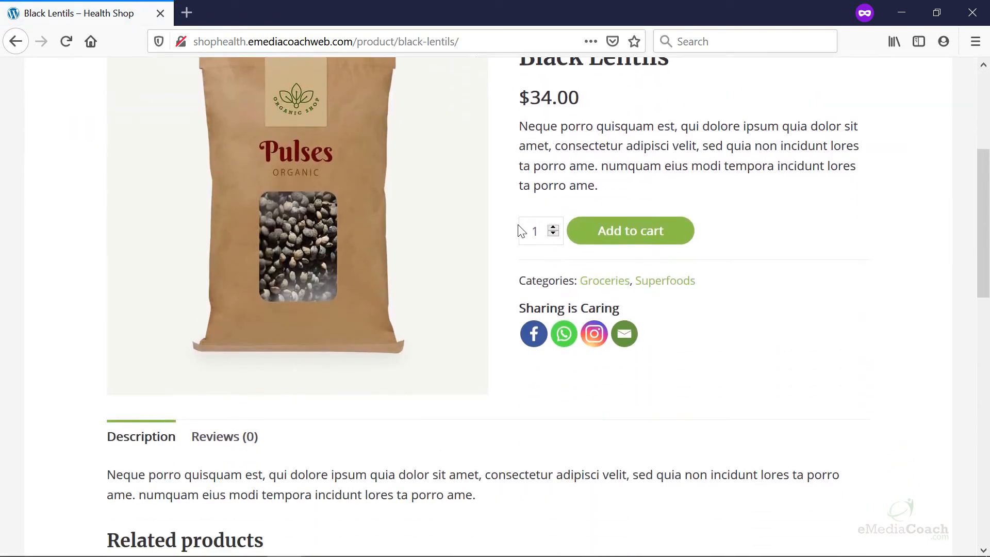
pyautogui.scroll(3)
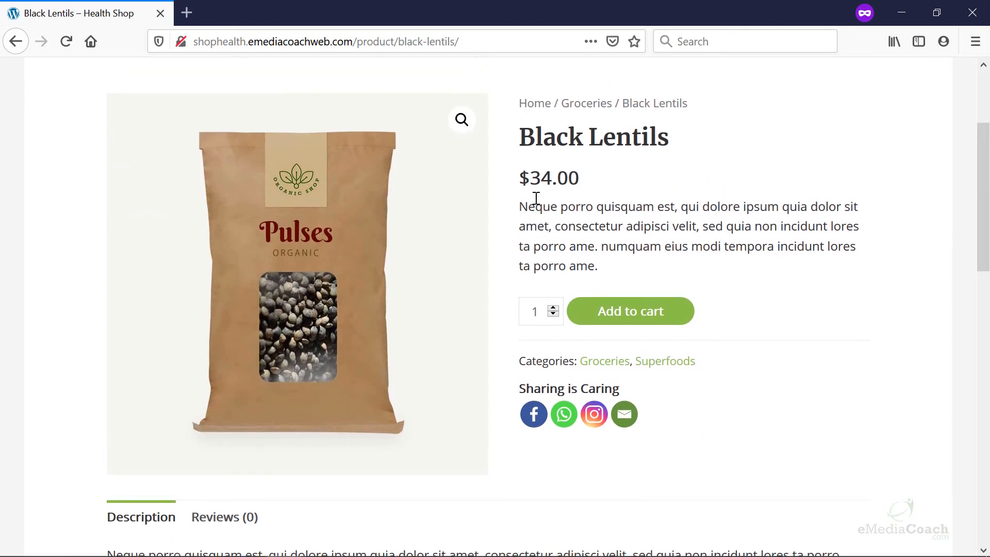
pyautogui.moveTo(597, 422)
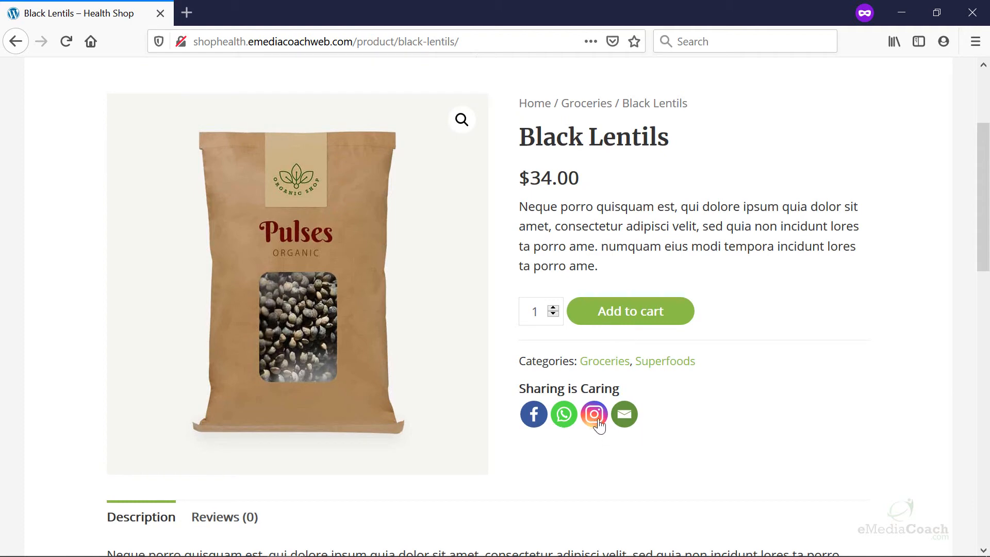
pyautogui.moveTo(520, 434)
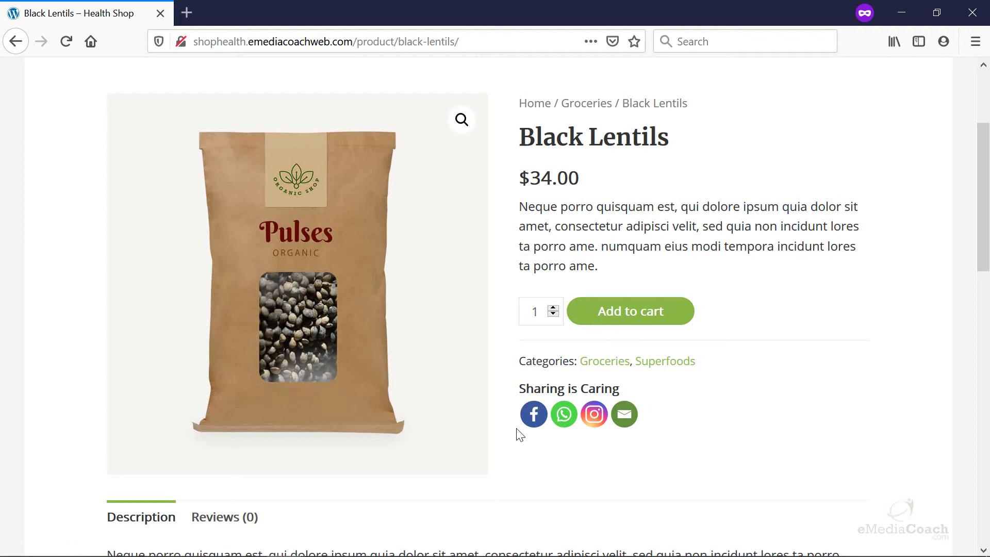
pyautogui.moveTo(533, 414)
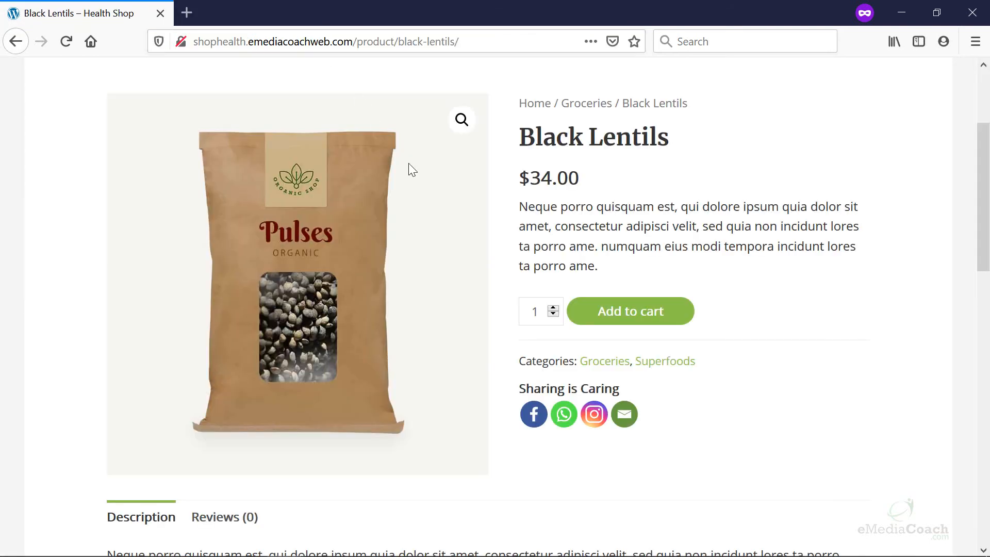
# - Test the Email share icon, then discard the Outlook draft without saving
pyautogui.click(624, 415)
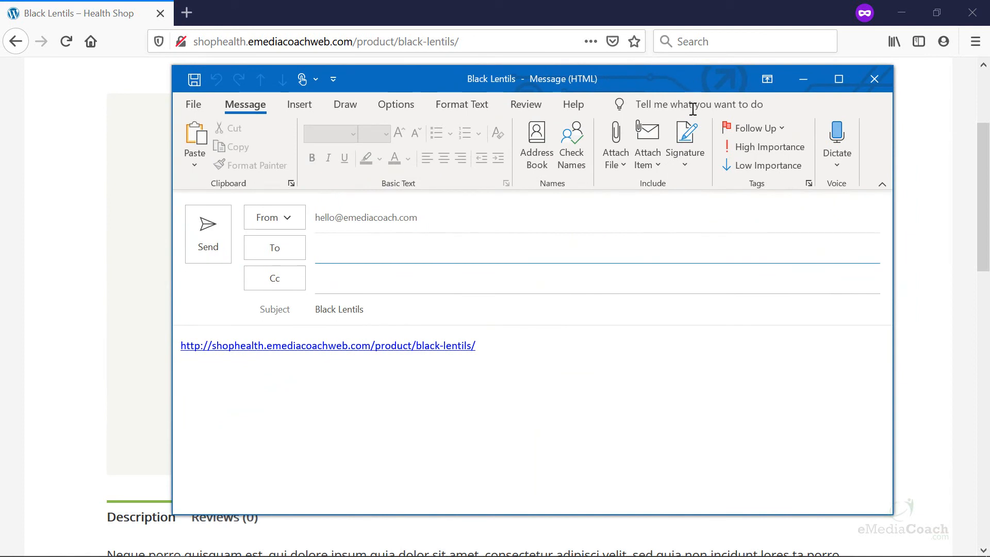
pyautogui.click(873, 78)
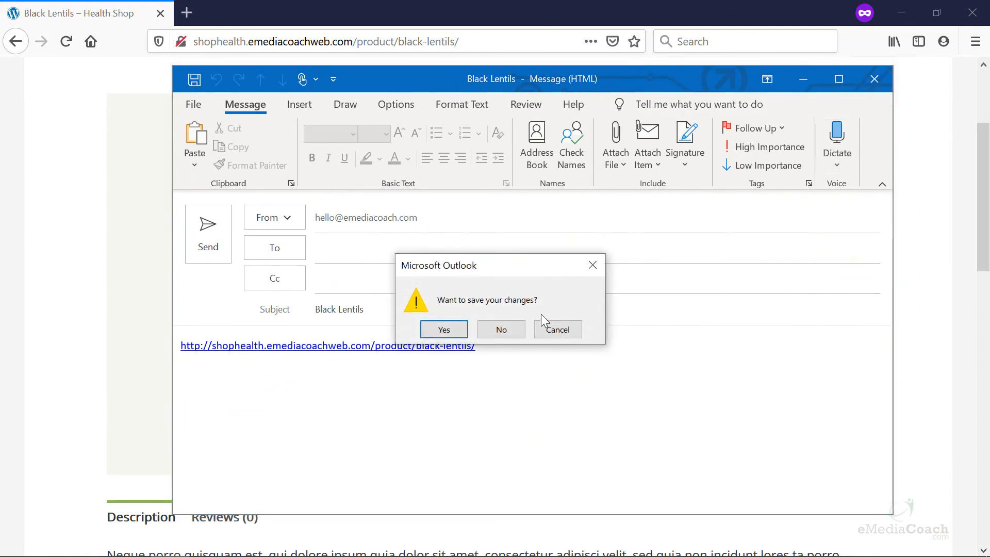
pyautogui.click(501, 329)
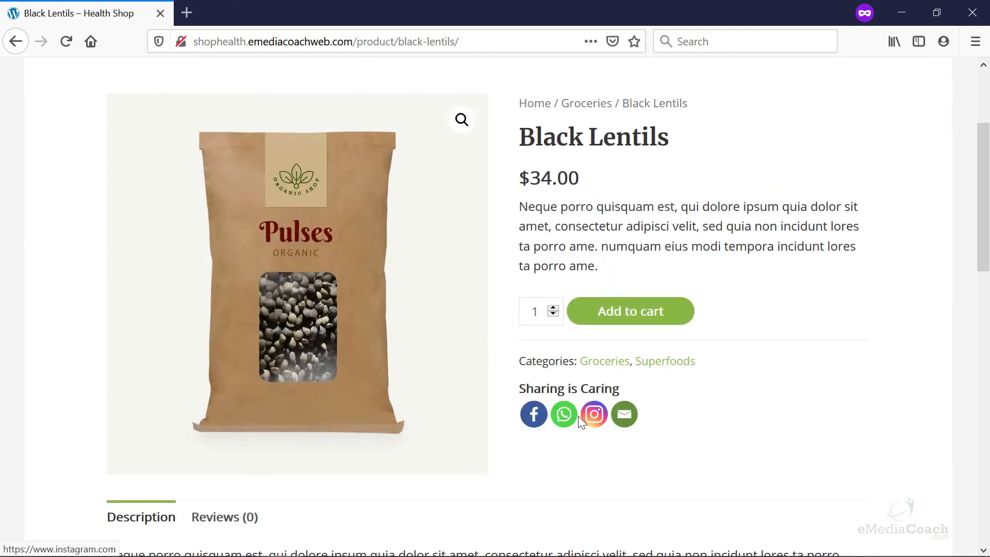
pyautogui.moveTo(534, 414)
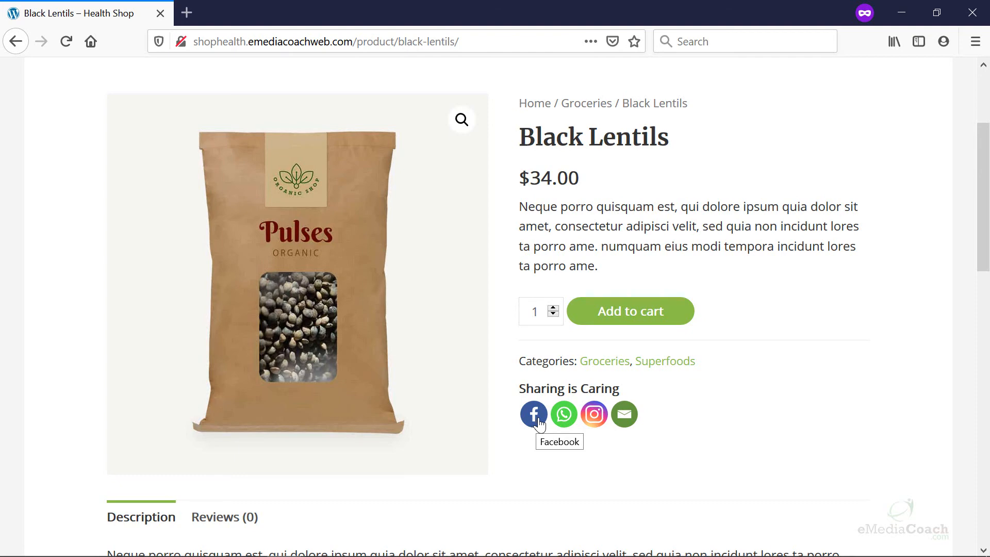
# - Test the Facebook share icon, then close the share window and leave the page
pyautogui.click(533, 414)
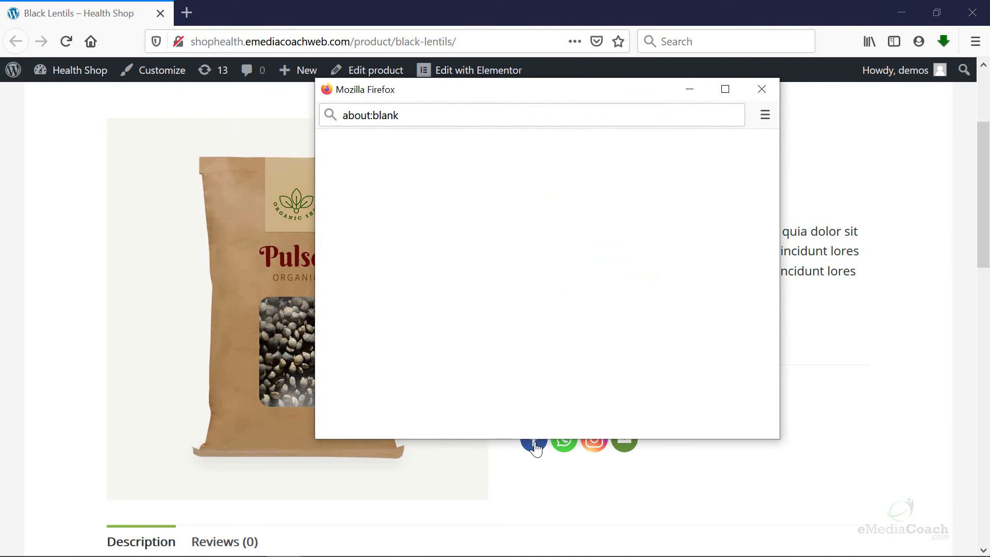
pyautogui.click(532, 447)
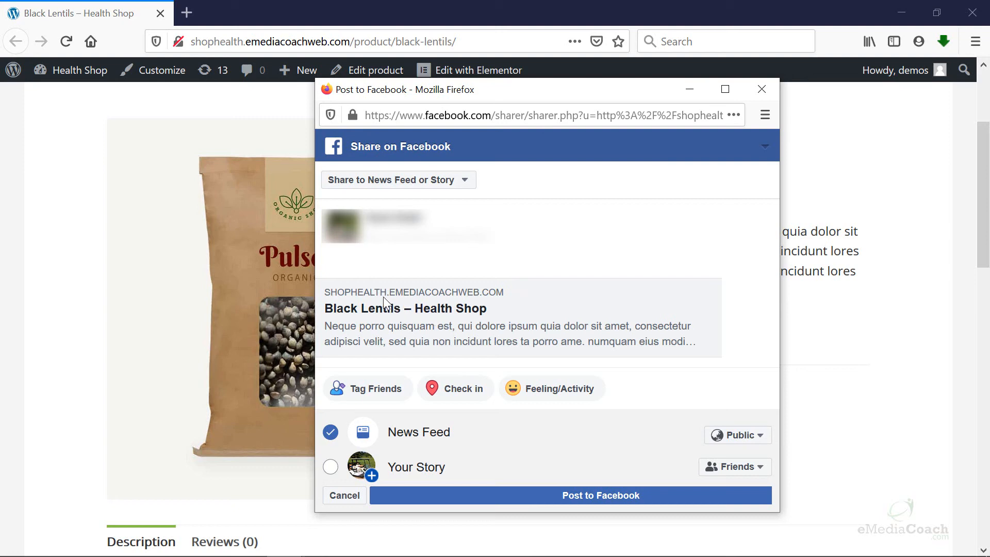
pyautogui.moveTo(538, 361)
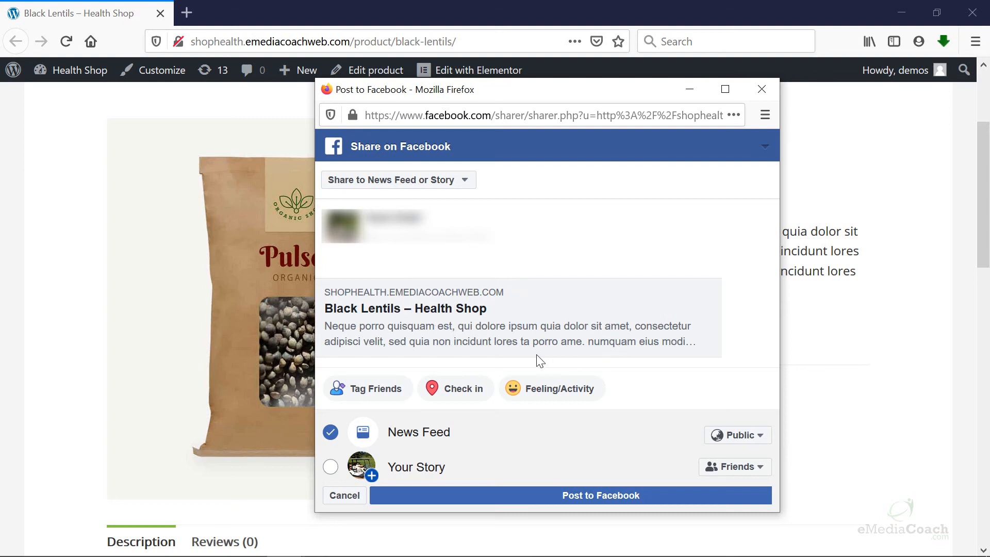
pyautogui.click(762, 88)
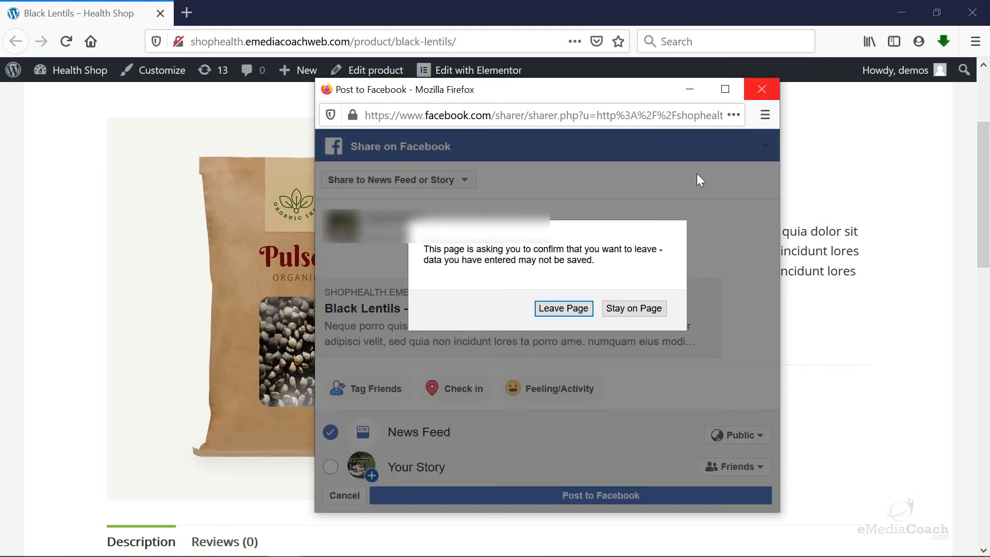
pyautogui.click(564, 308)
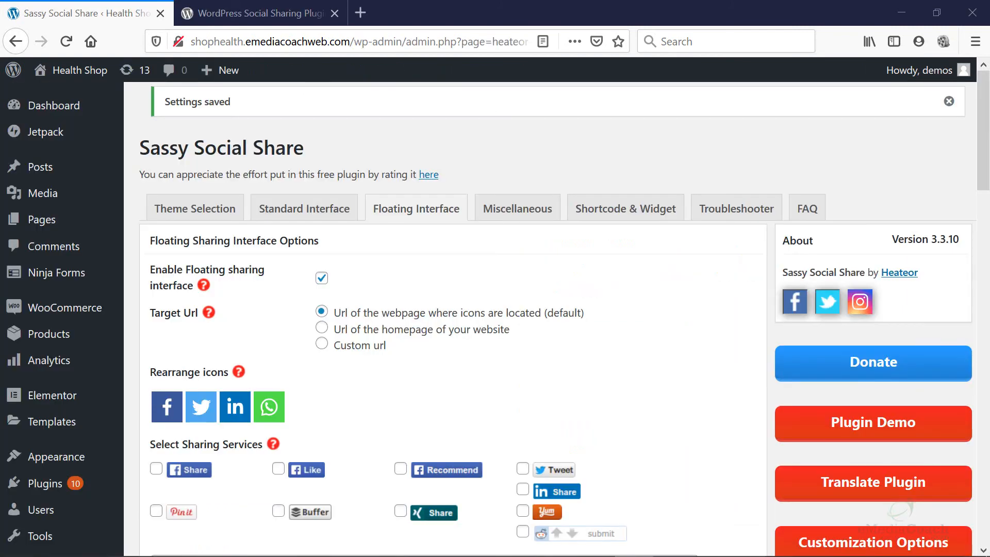
# - Review the floating bar's Facebook, Twitter, LinkedIn, WhatsApp services and Homepage placement, then save
pyautogui.scroll(-3)
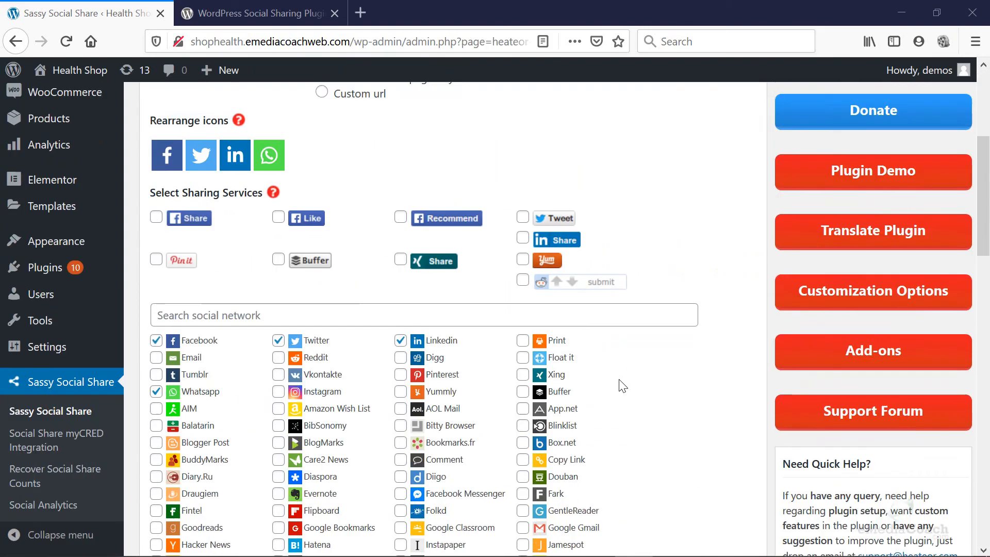
pyautogui.scroll(-3)
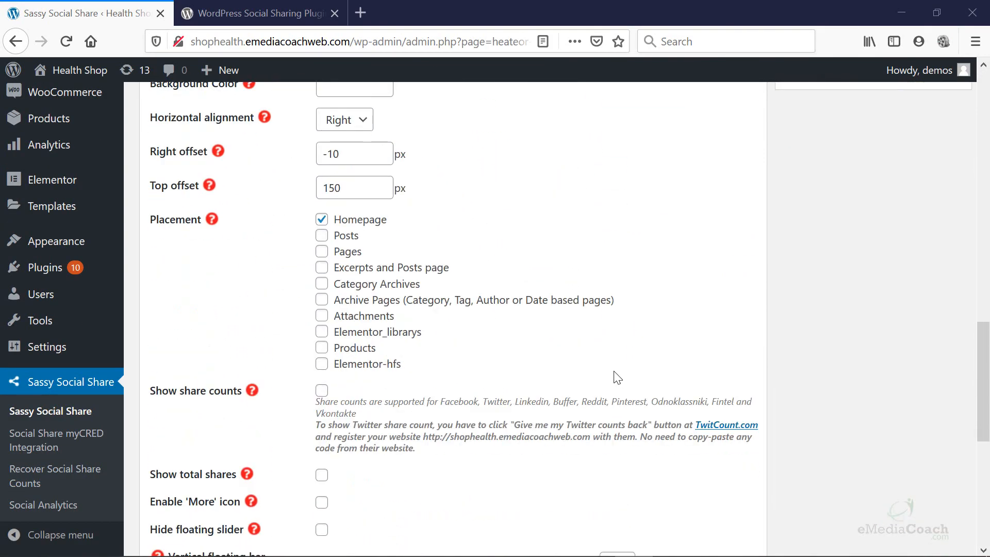
pyautogui.scroll(-3)
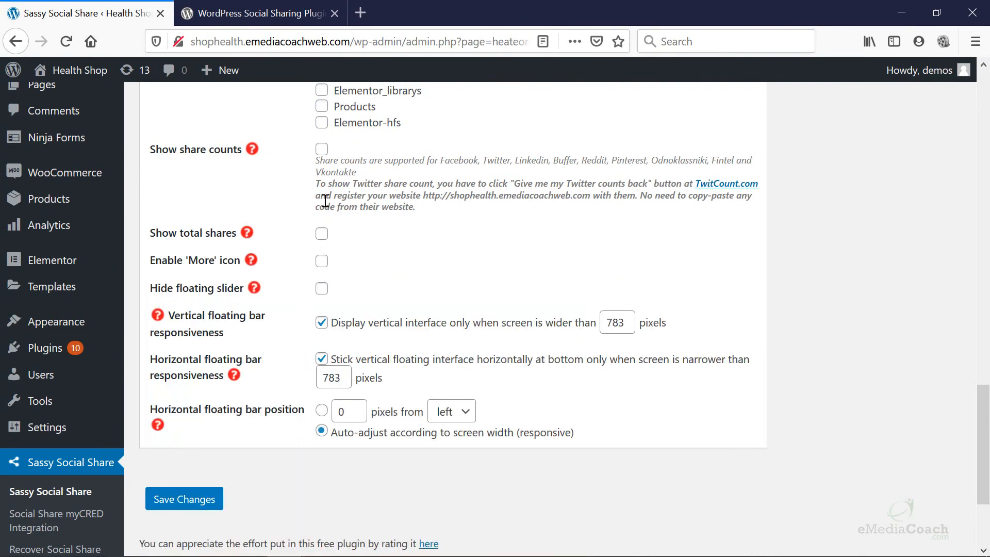
pyautogui.click(184, 499)
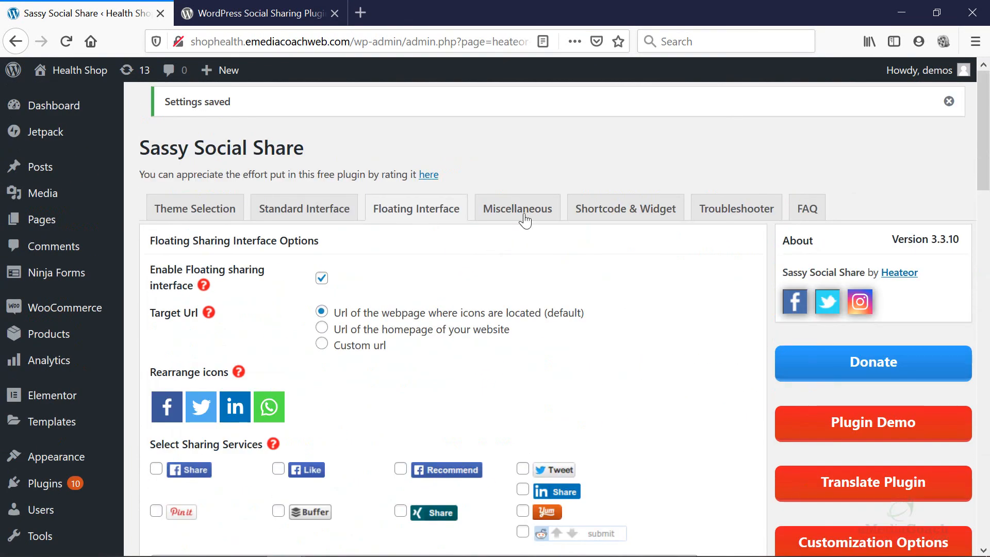
# - Show the Miscellaneous tab with the Facebook App ID and Secret share-count fields
pyautogui.click(517, 209)
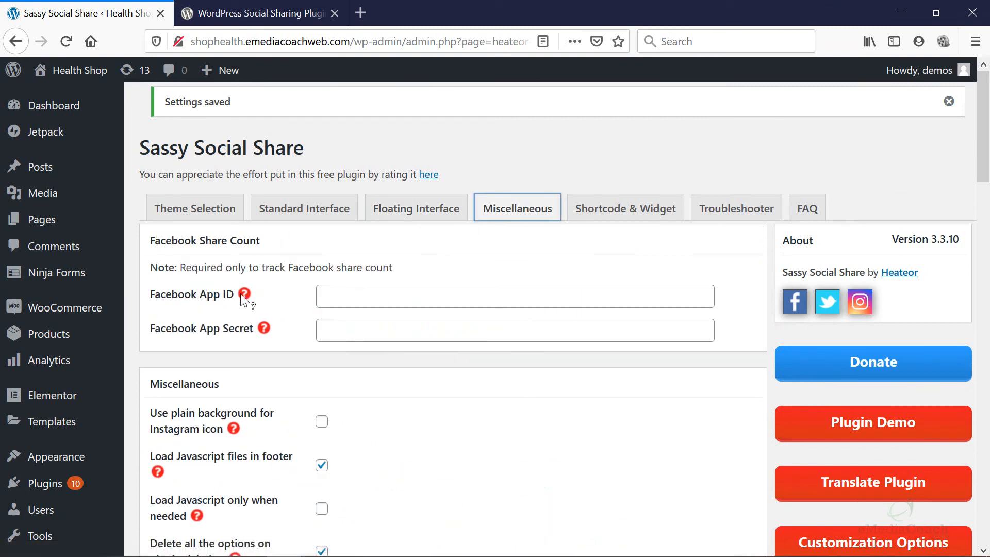
pyautogui.moveTo(199, 301)
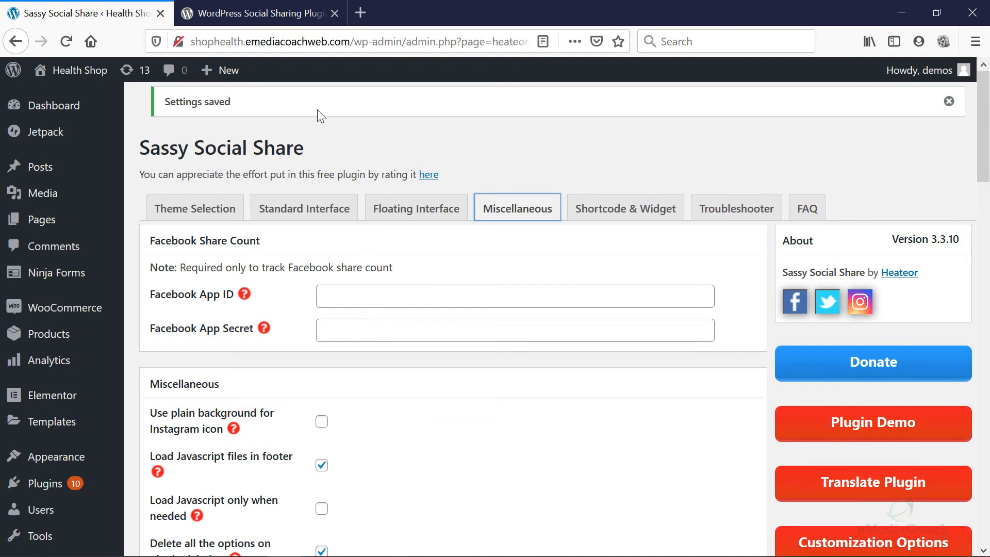
pyautogui.moveTo(297, 69)
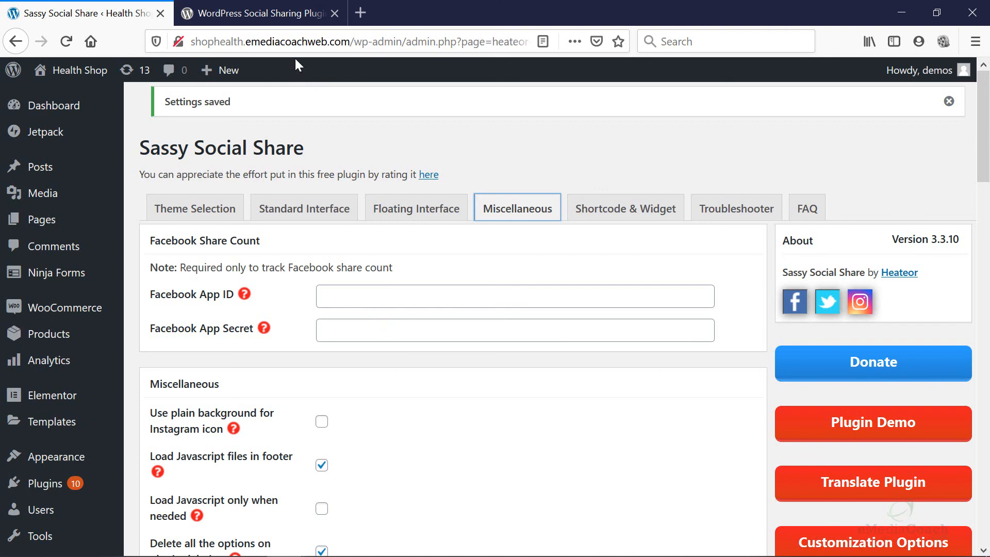
# - Switch to the Sassy Social Share page in the WordPress.org plugin directory
pyautogui.click(266, 14)
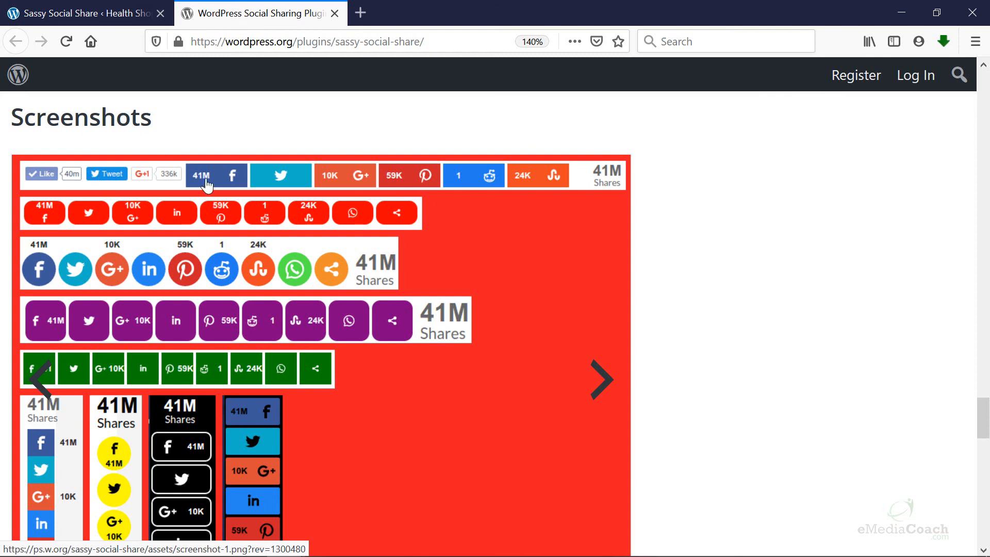
pyautogui.moveTo(429, 174)
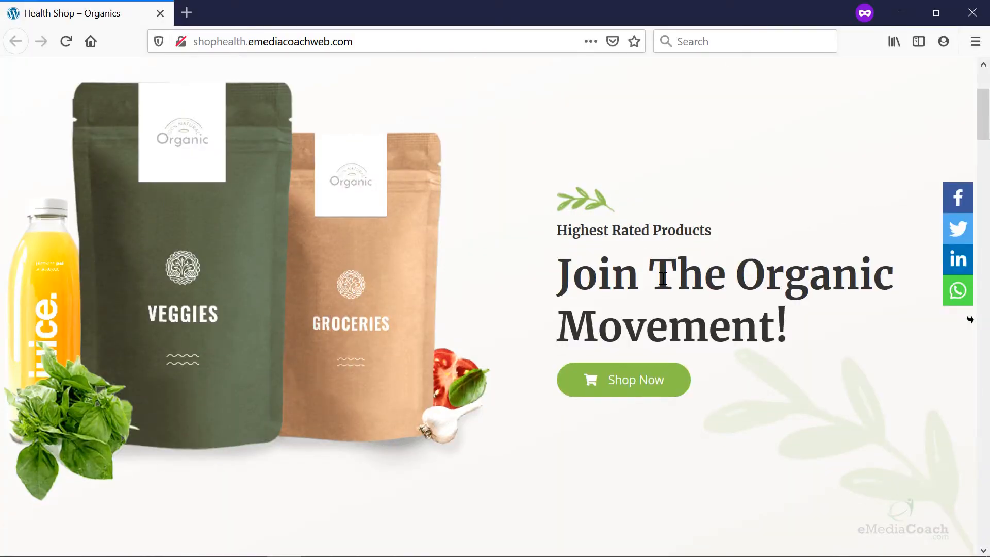
# - Open Superfoods in a new tab and scroll to Black Lentils' round share icons
pyautogui.click(591, 98)
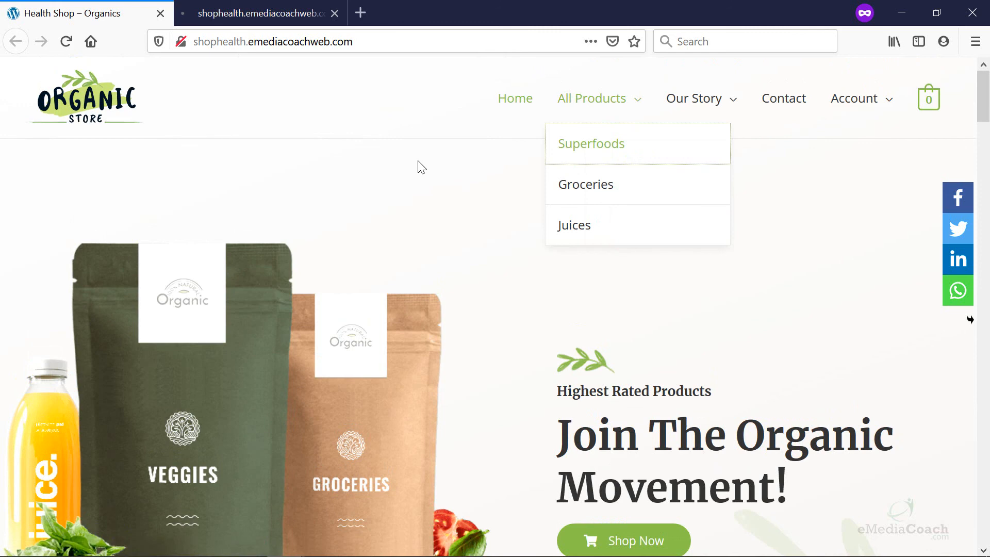
pyautogui.scroll(-3)
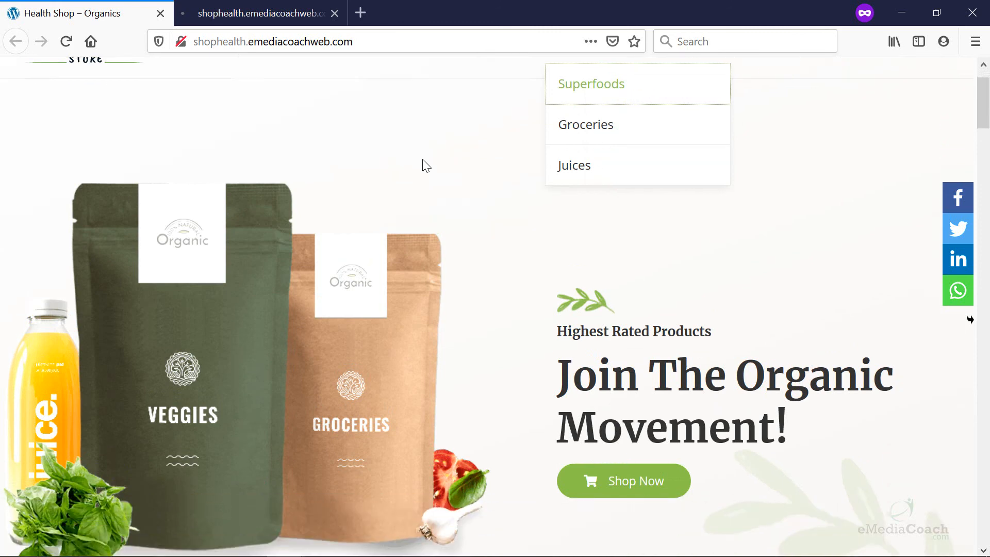
pyautogui.click(591, 83)
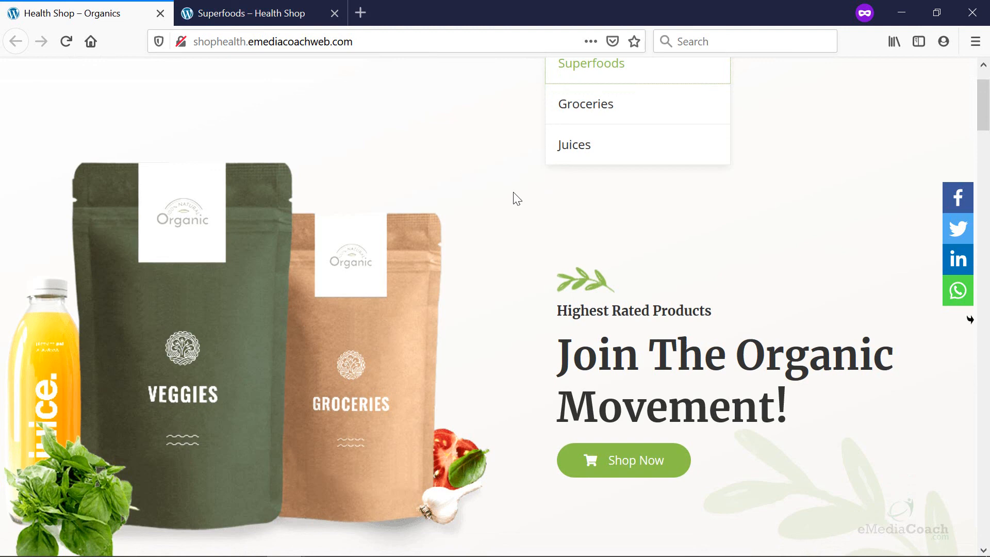
pyautogui.click(591, 63)
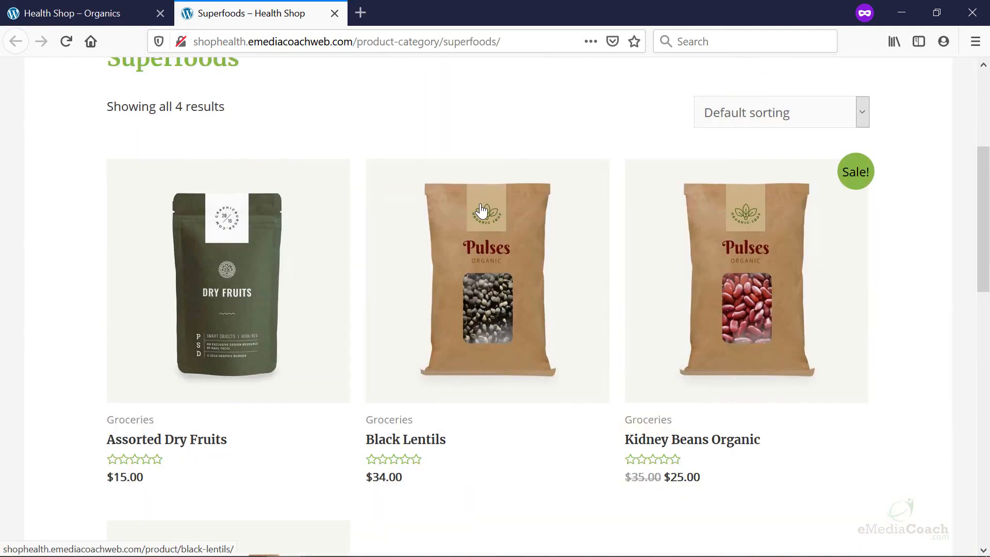
pyautogui.scroll(-3)
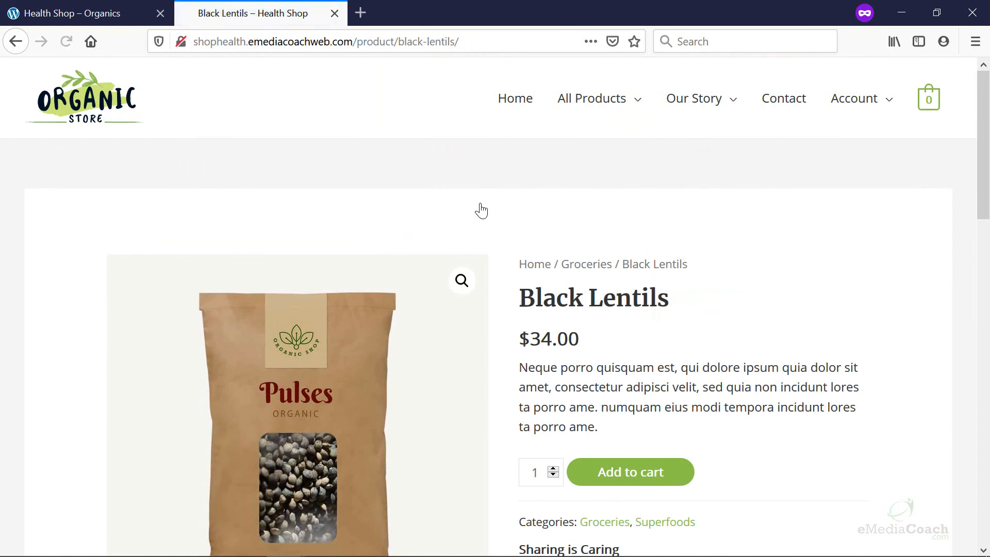
pyautogui.scroll(-3)
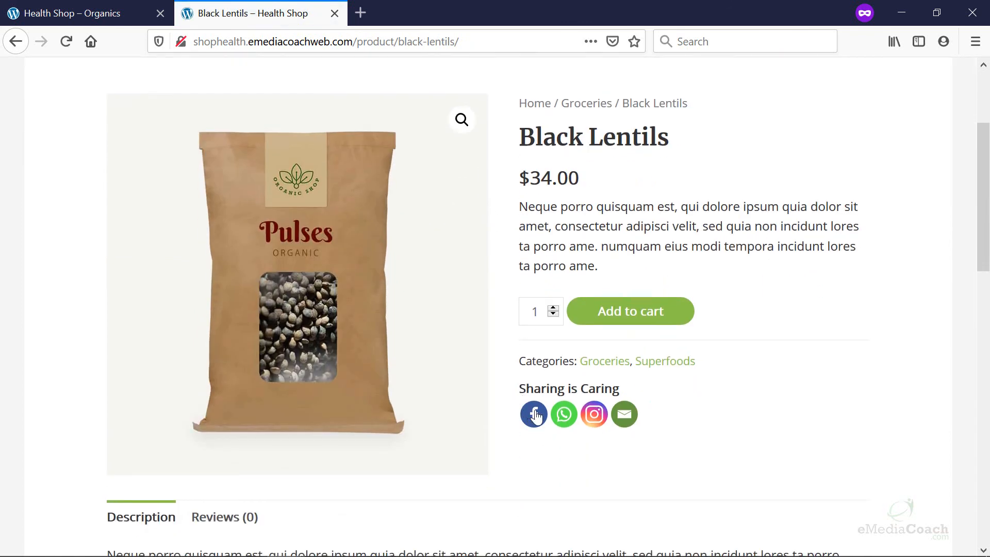
pyautogui.moveTo(651, 425)
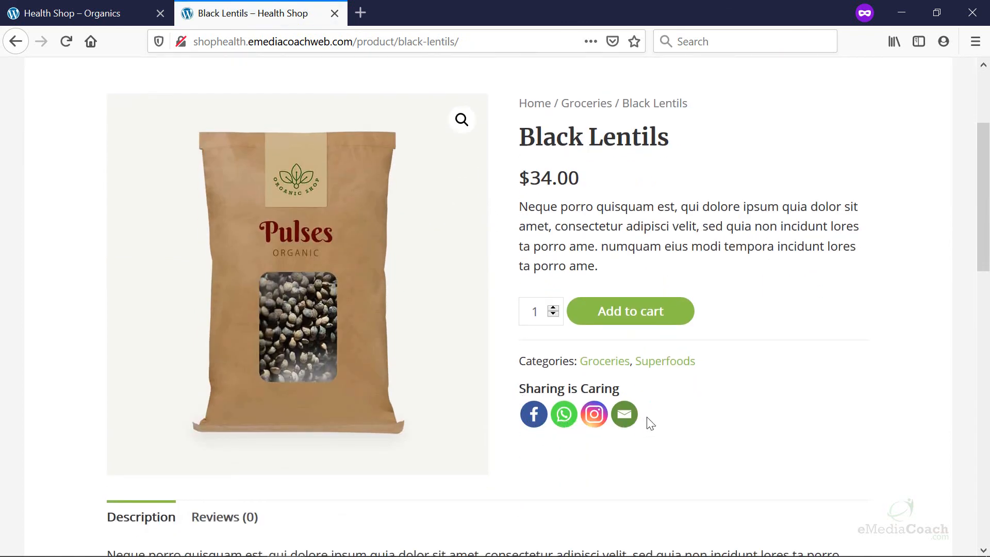